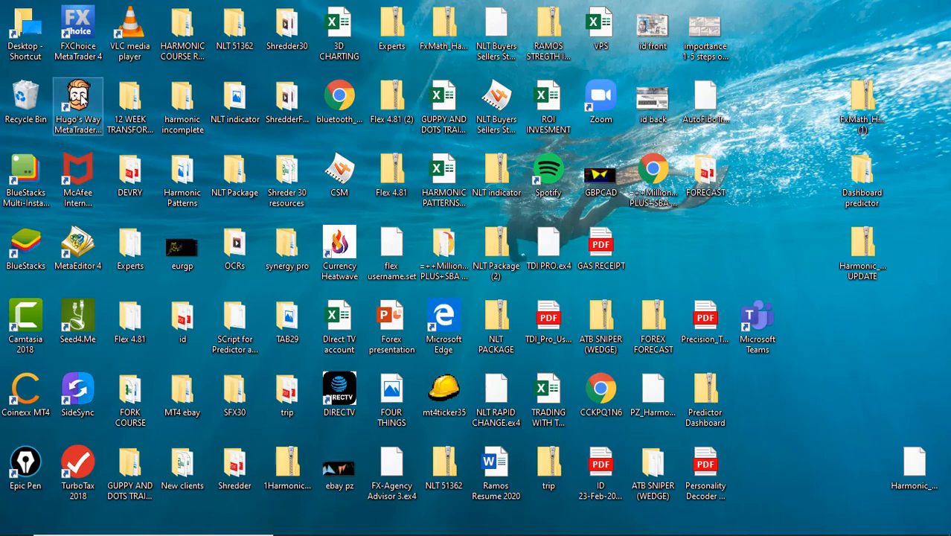
- Launch MetaTrader 4 and open the Harmonic_Pattern_Scanner_Package UPDATE zip from the desktop
double_click(77, 102)
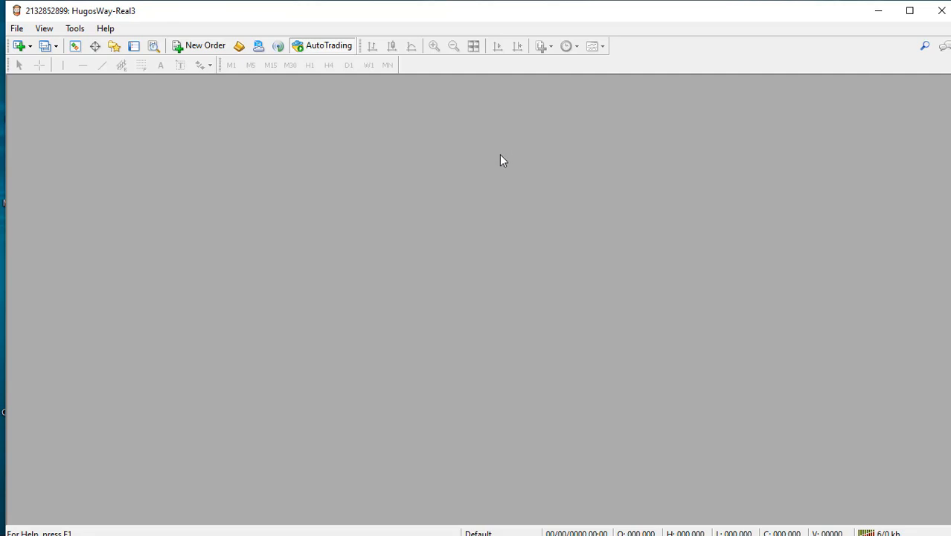
mouse_move(644, 56)
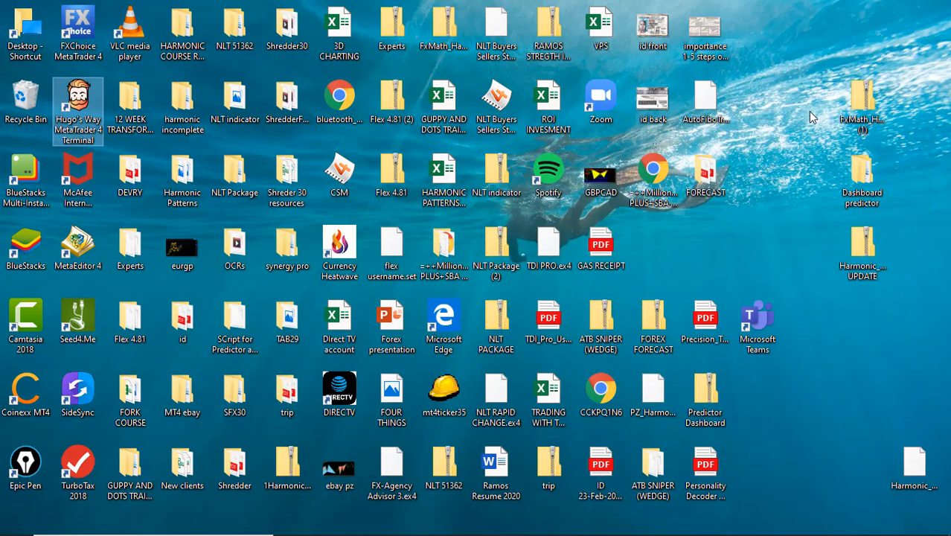
click(862, 254)
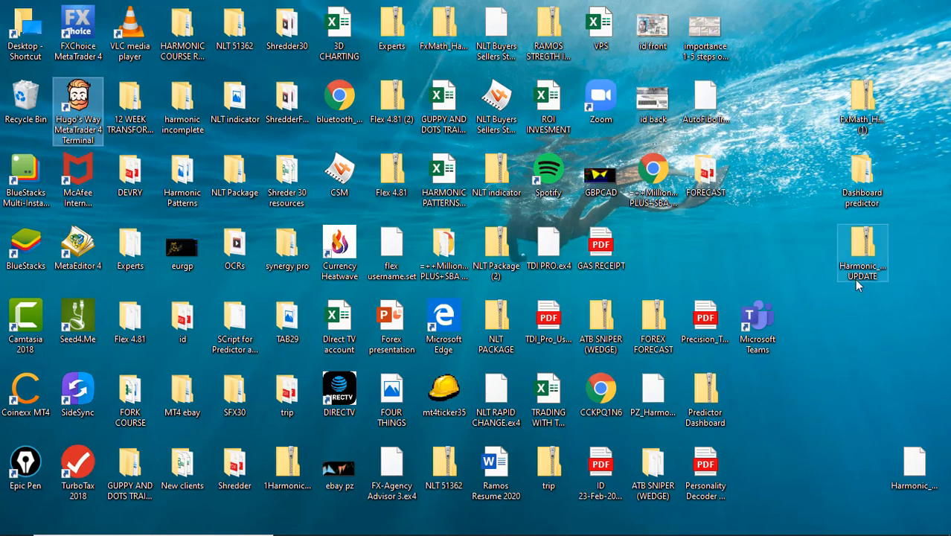
mouse_move(863, 253)
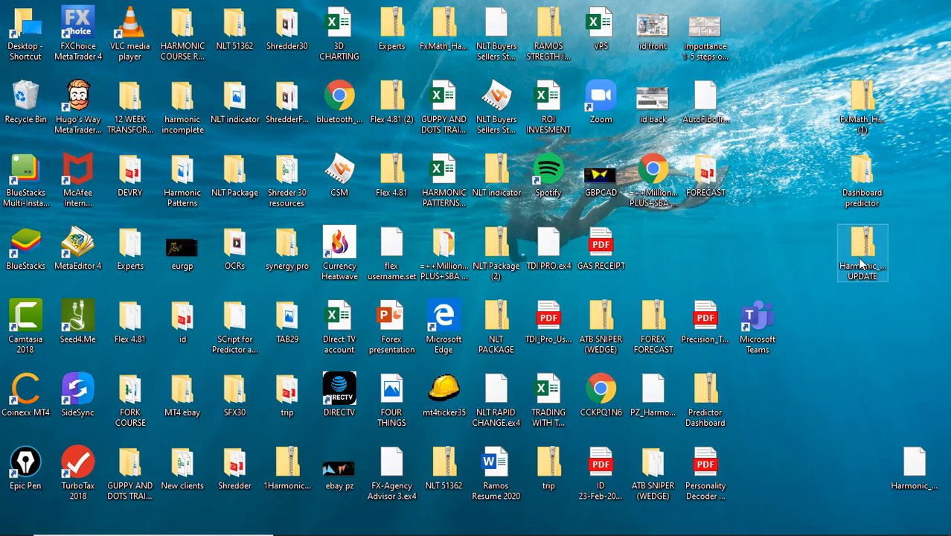
double_click(862, 254)
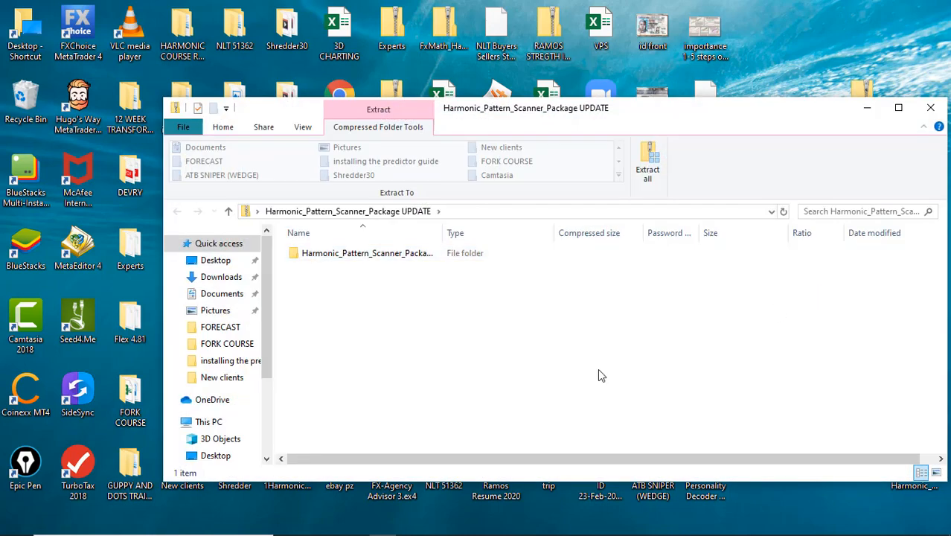
- Navigate into Harmonic_Pattern_Scanner_Package > Files > templates inside the archive
click(367, 253)
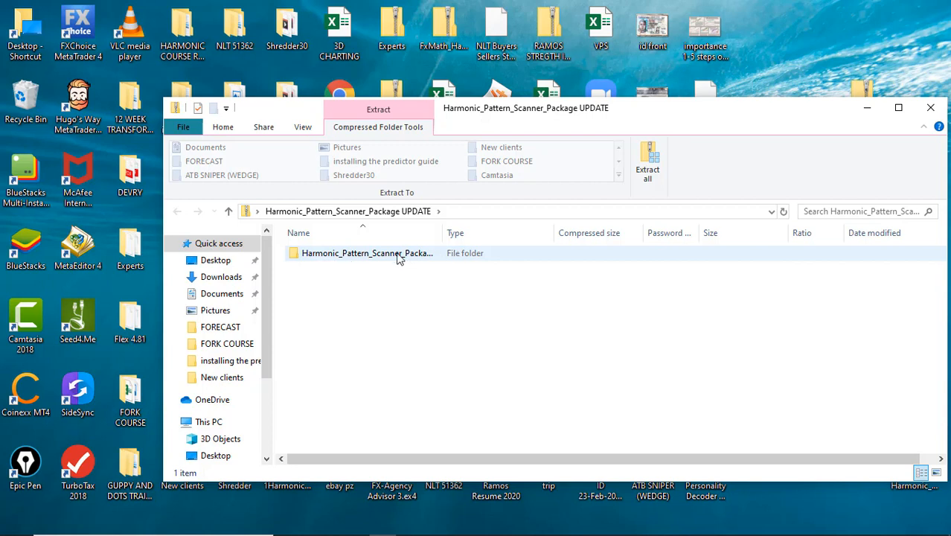
mouse_move(345, 262)
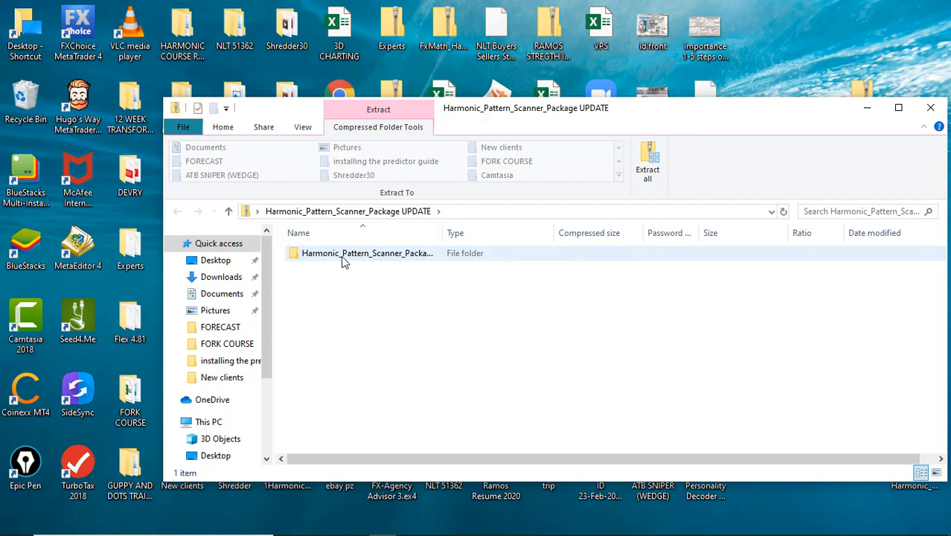
click(366, 253)
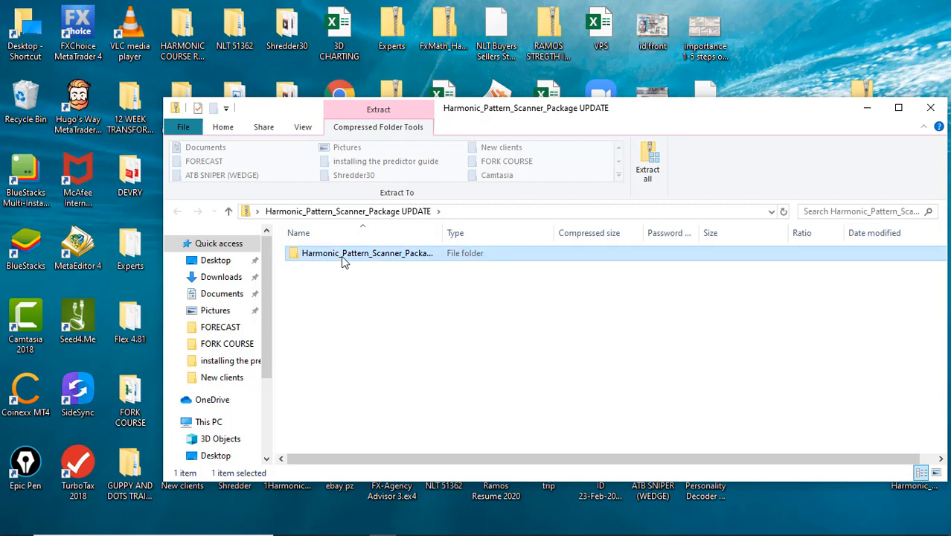
double_click(366, 253)
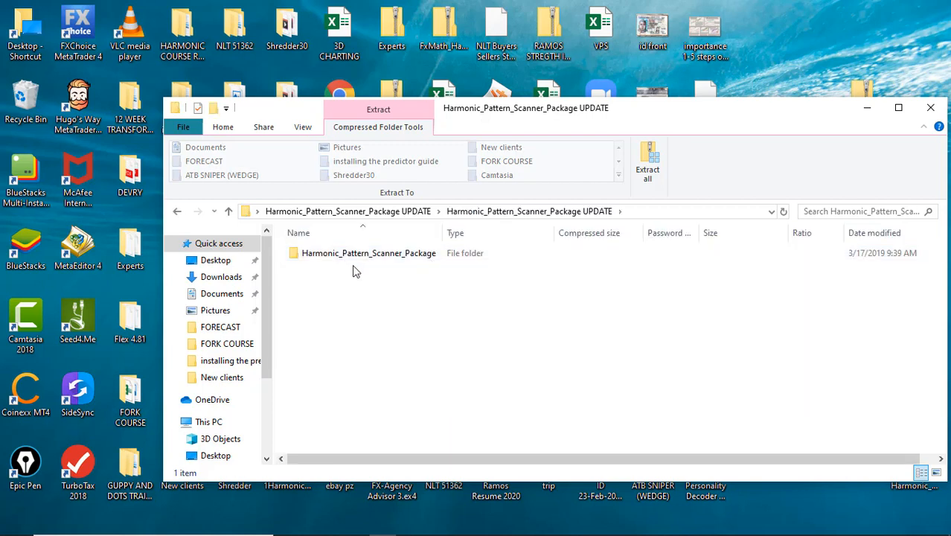
click(370, 253)
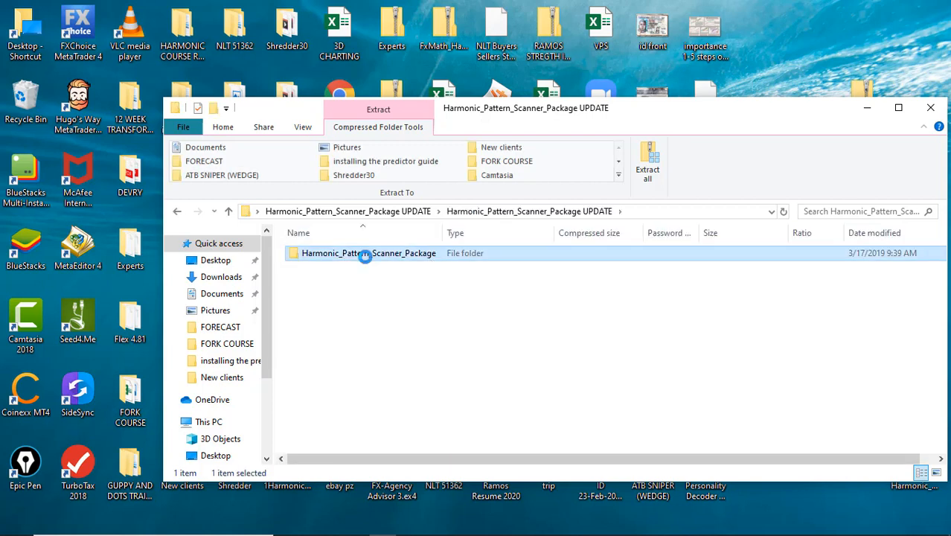
double_click(370, 253)
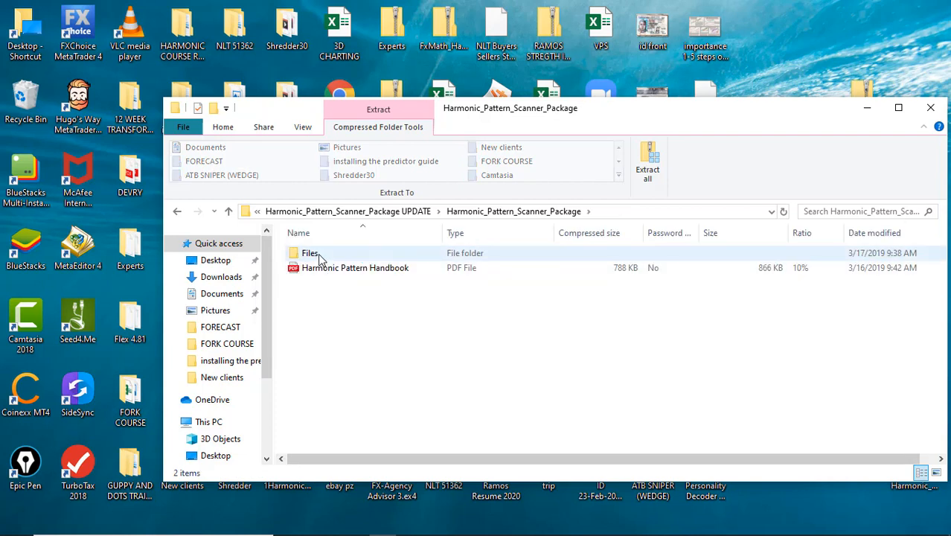
double_click(310, 253)
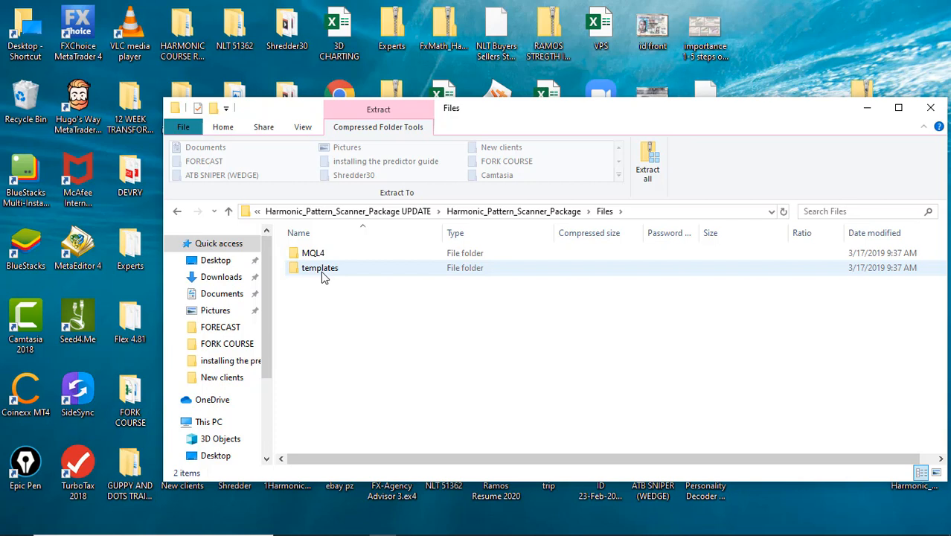
click(319, 268)
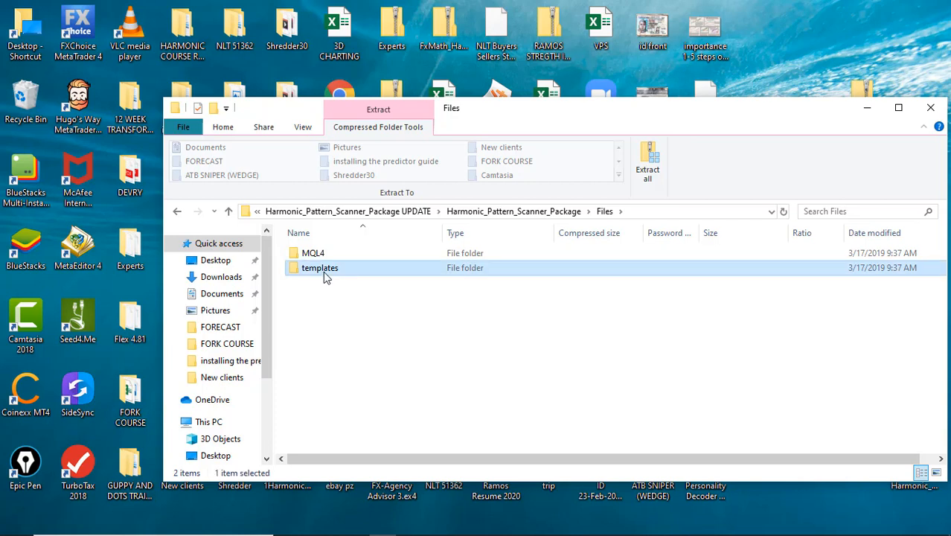
double_click(318, 268)
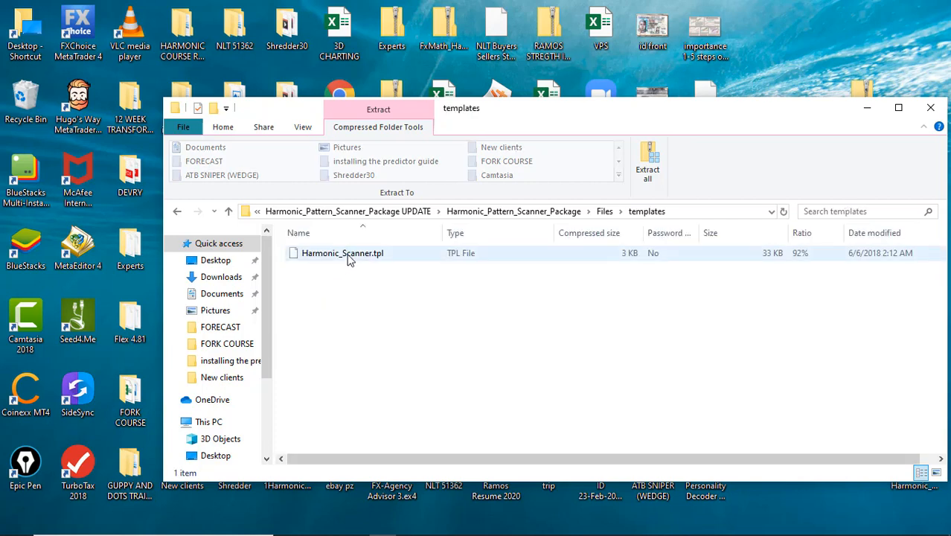
mouse_move(360, 259)
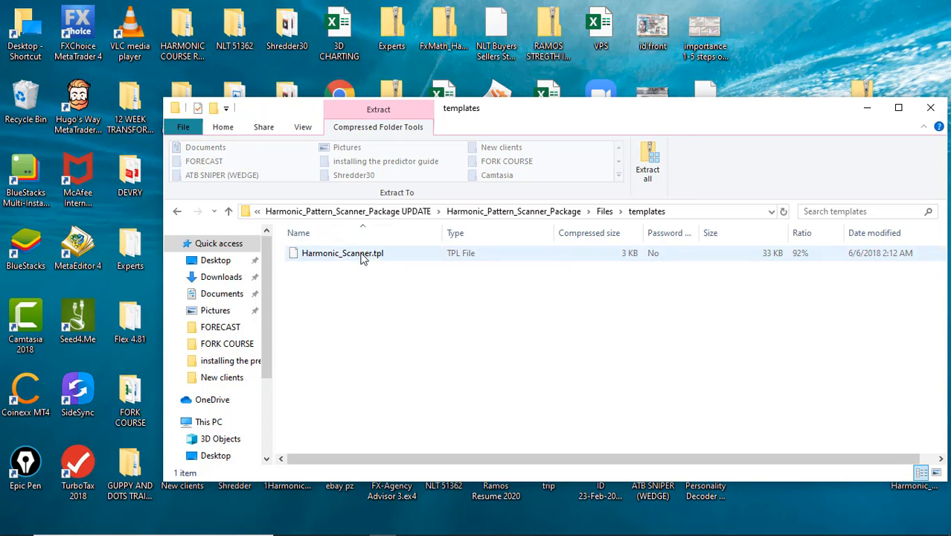
- Copy the Harmonic_Scanner.tpl template file
right_click(342, 253)
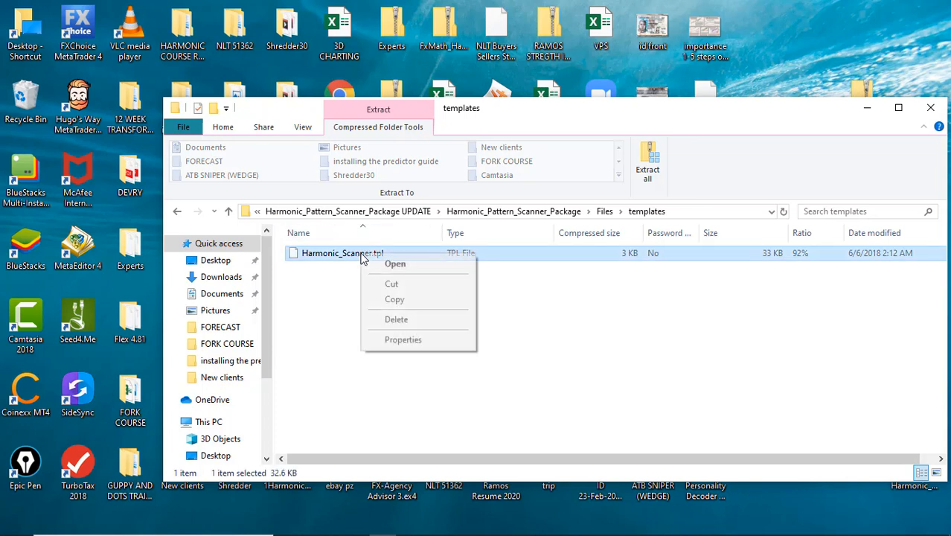
mouse_move(401, 300)
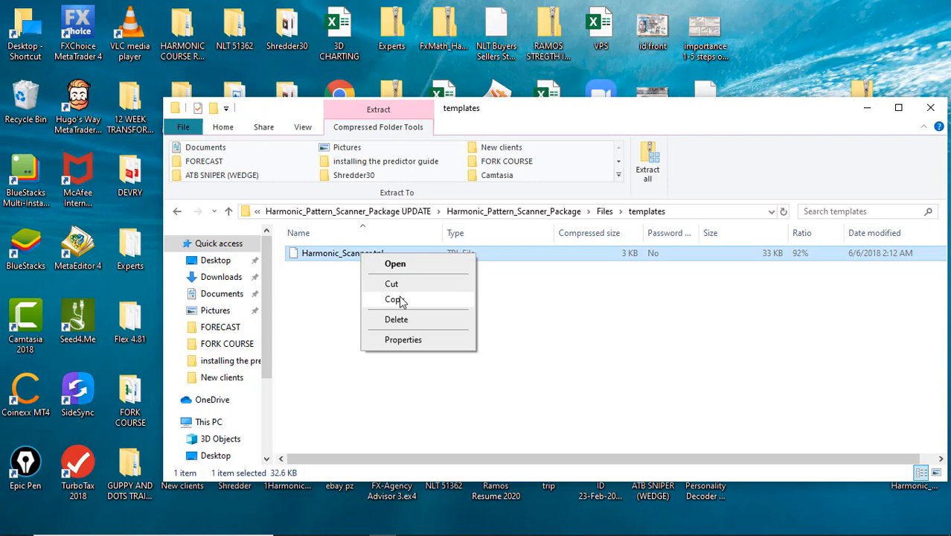
click(394, 298)
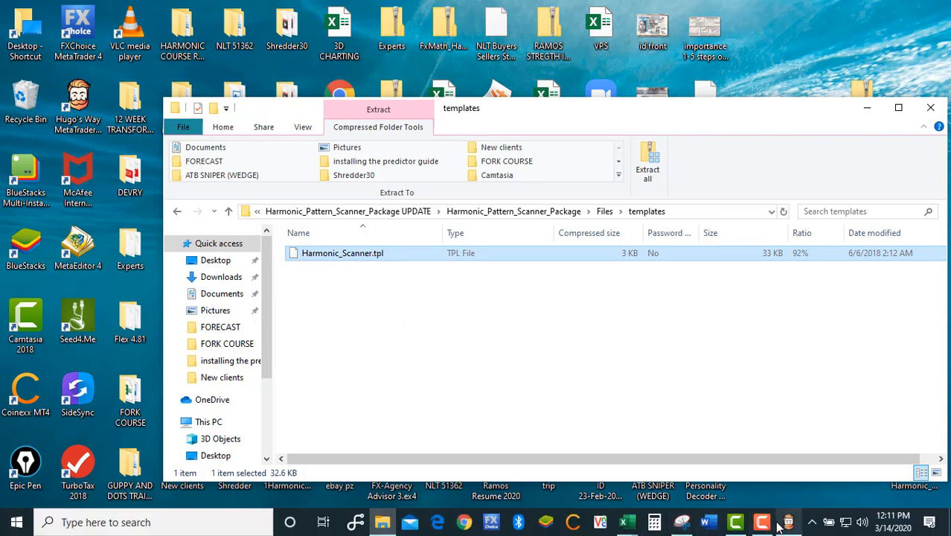
mouse_move(788, 521)
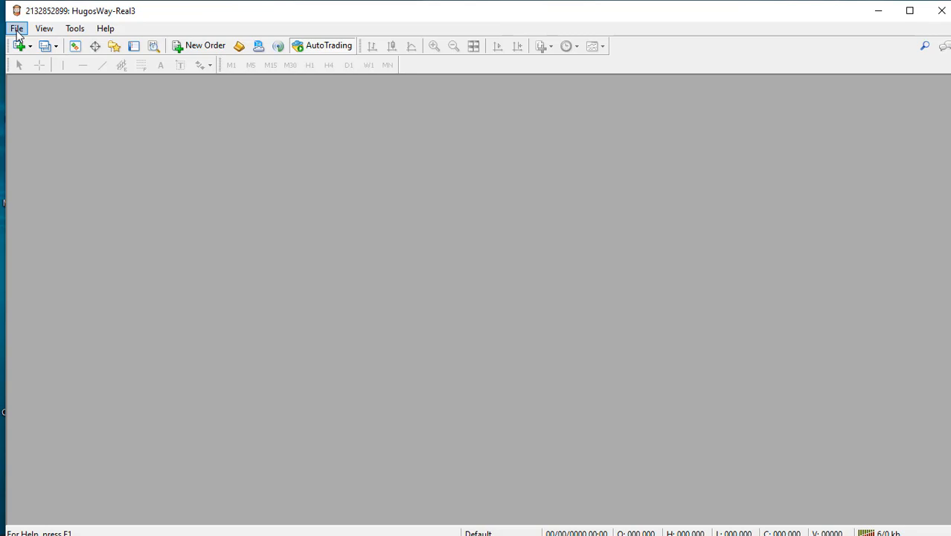
- Bring up MetaTrader 4's File menu to reach Open Data Folder
click(17, 29)
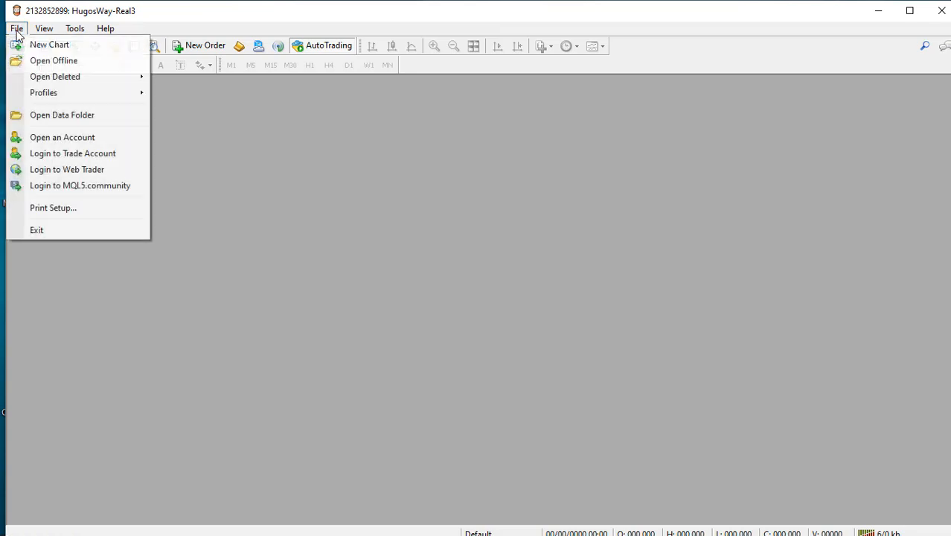
mouse_move(63, 115)
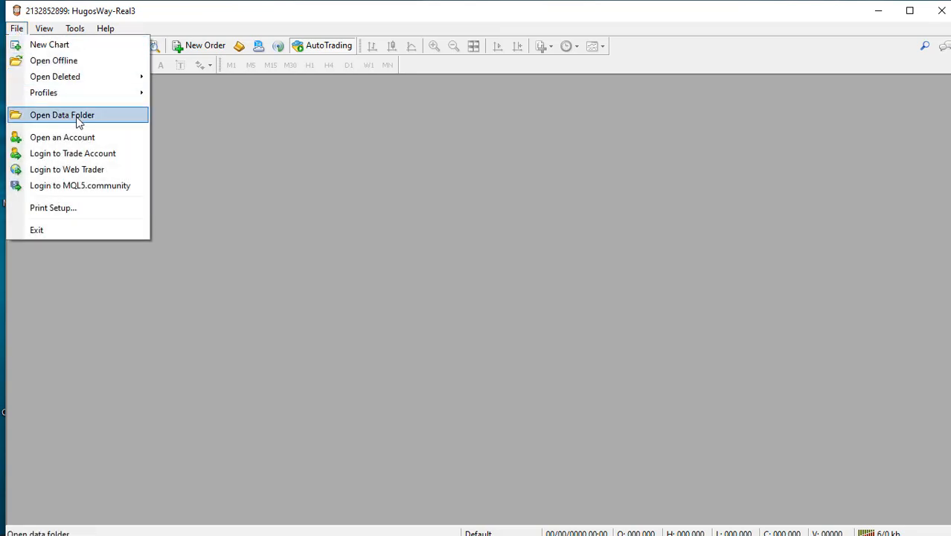
mouse_move(103, 121)
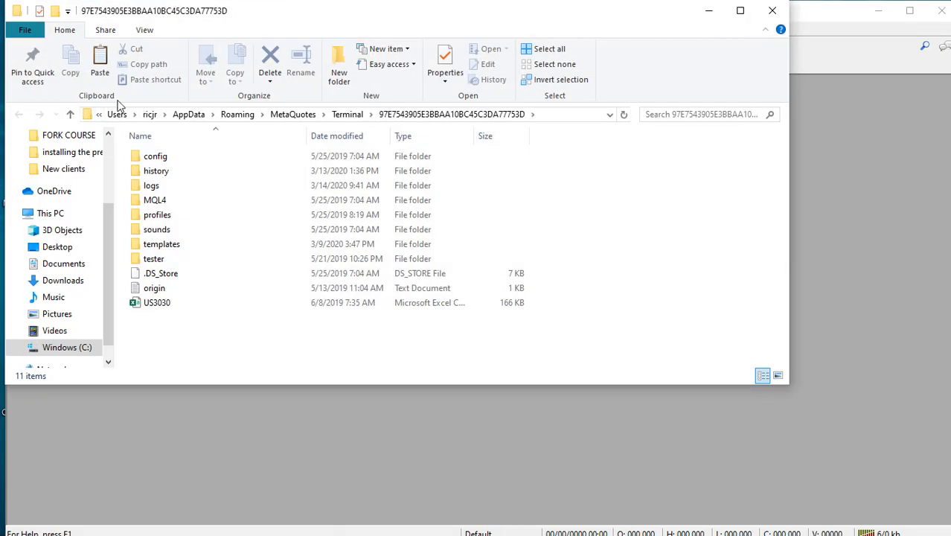
- Open the terminal's data folder and go into its templates folder
click(153, 259)
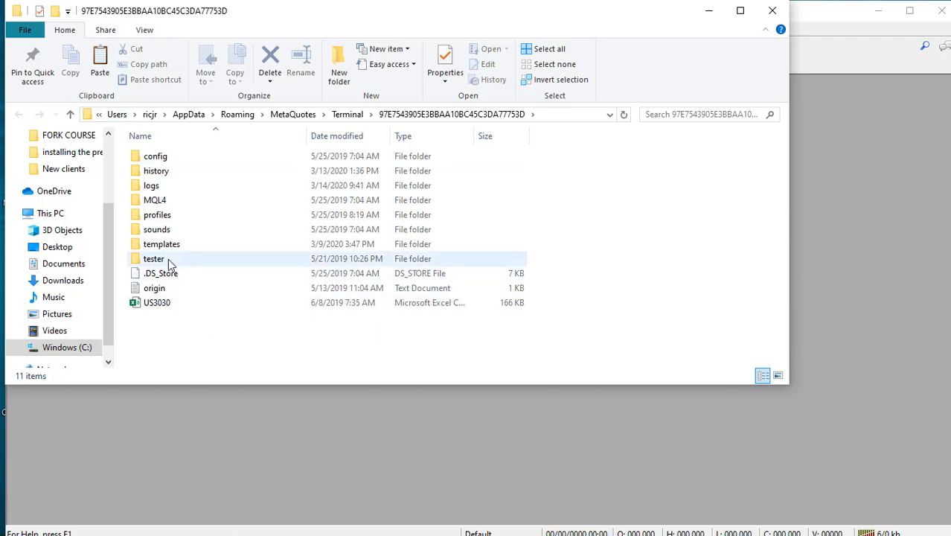
click(155, 289)
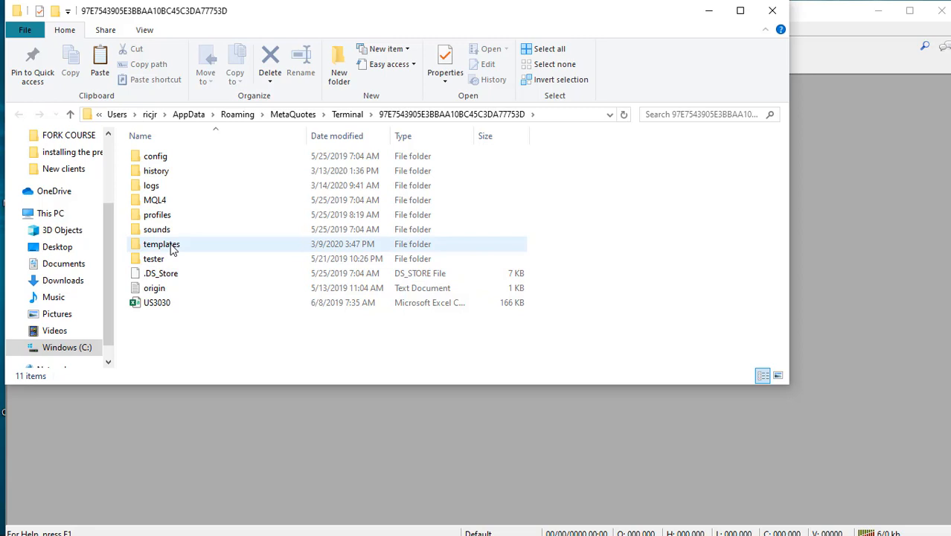
mouse_move(161, 244)
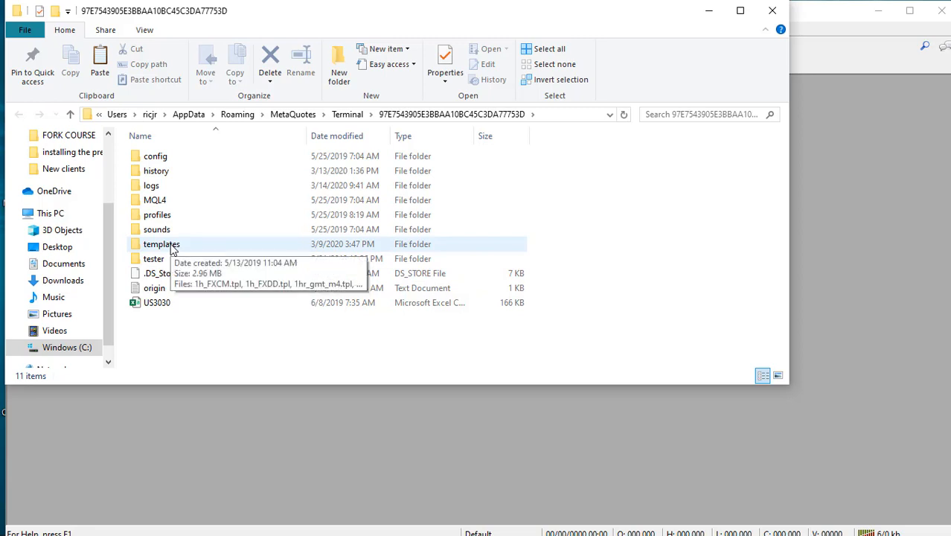
click(161, 244)
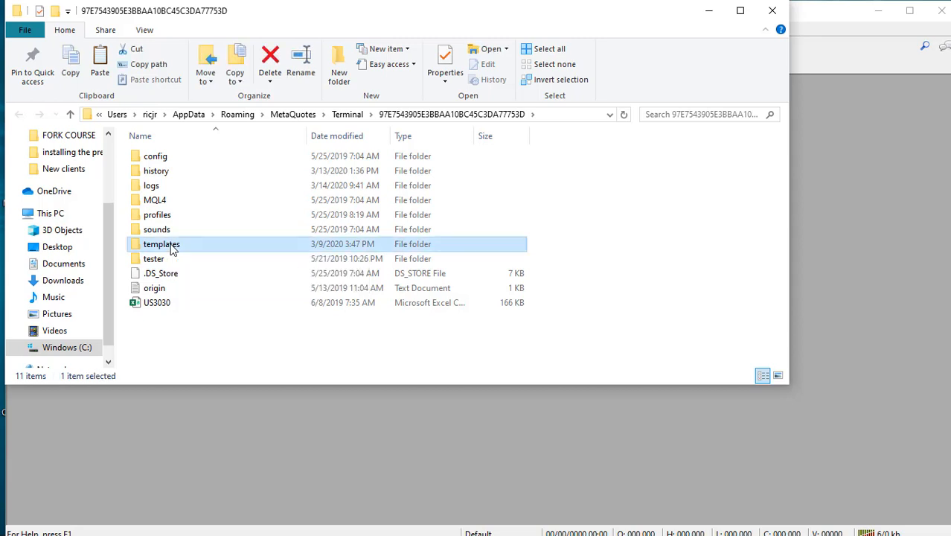
double_click(161, 244)
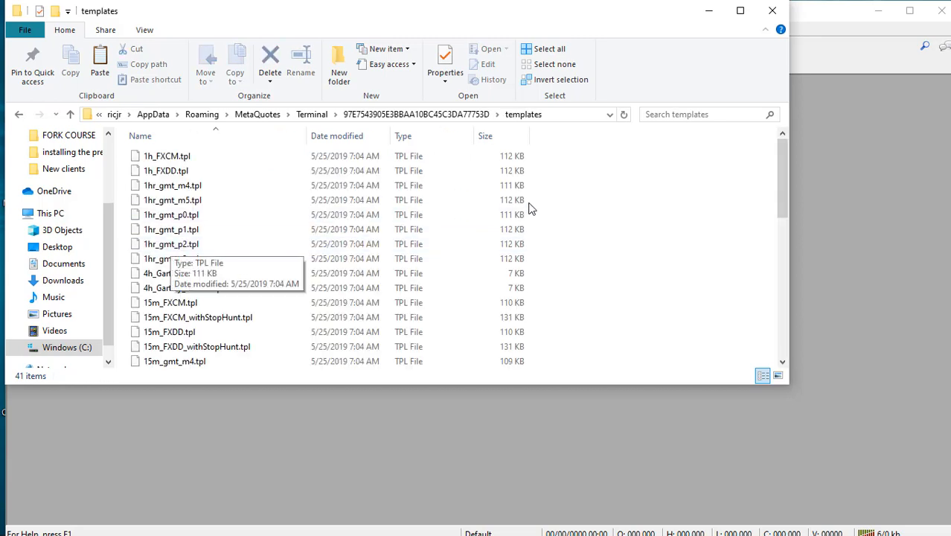
mouse_move(581, 208)
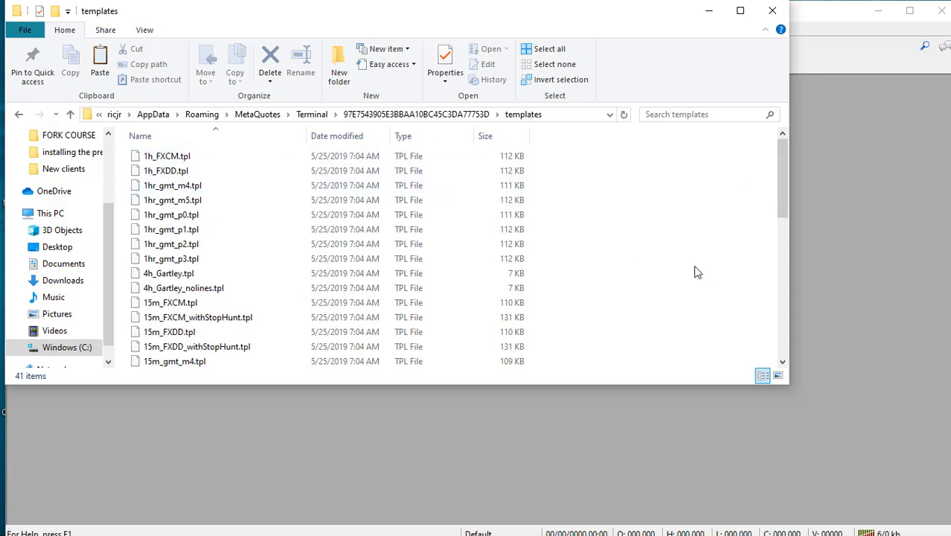
mouse_move(615, 181)
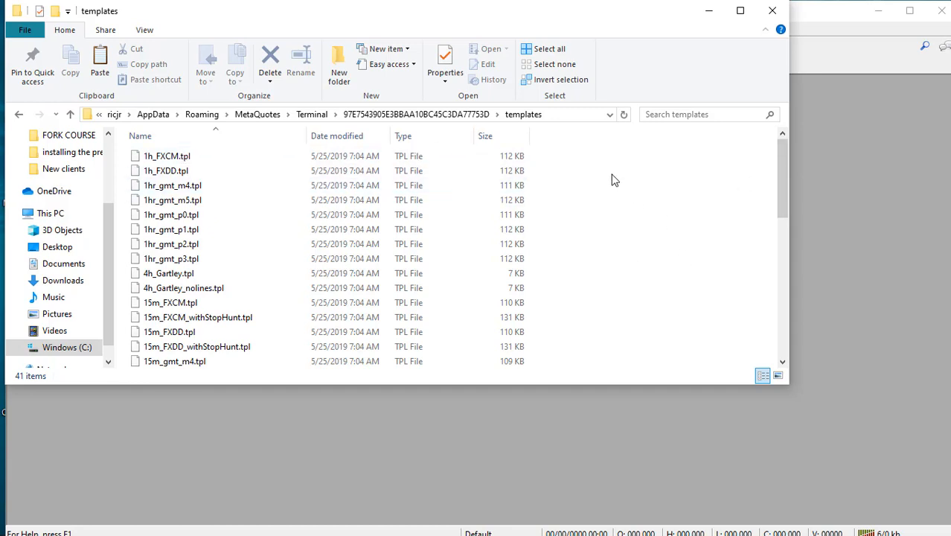
- Paste Harmonic_Scanner.tpl into the terminal's templates folder
right_click(615, 182)
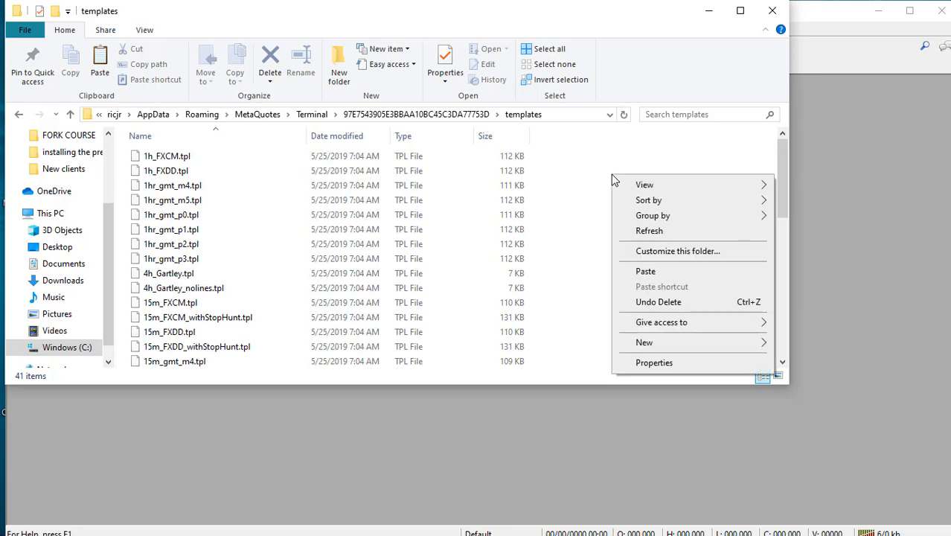
mouse_move(662, 271)
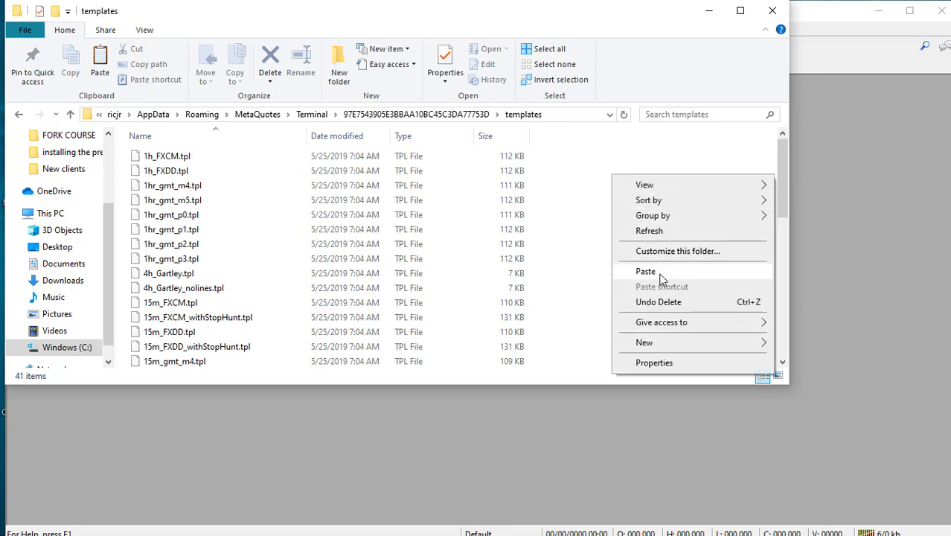
click(646, 271)
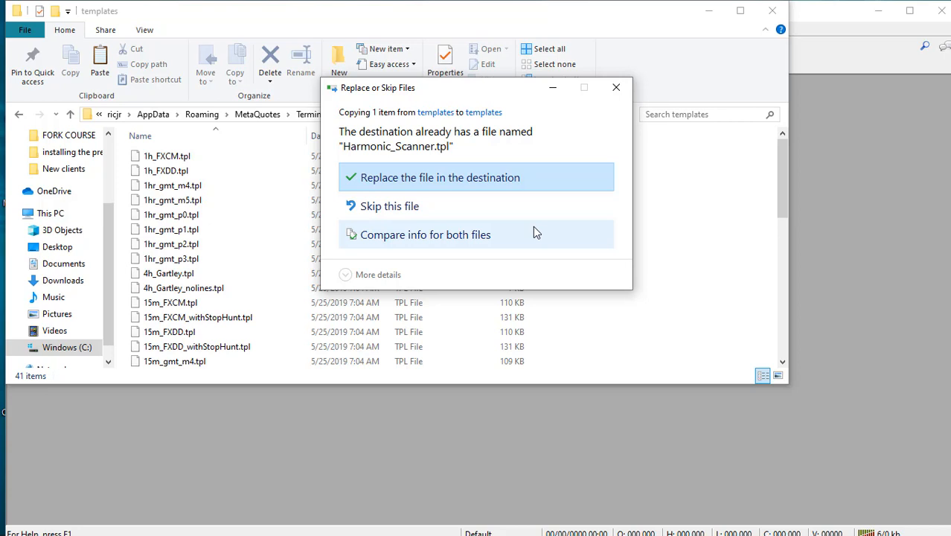
mouse_move(424, 179)
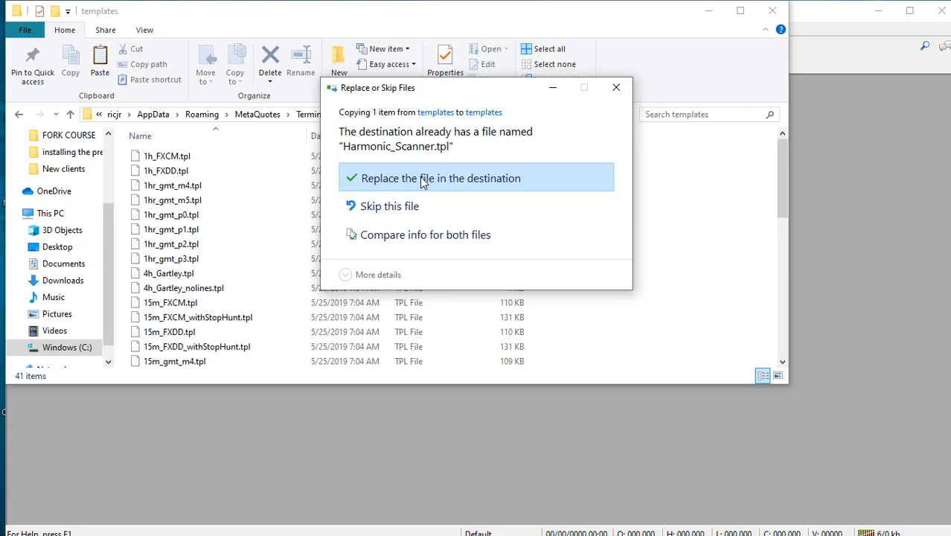
- Replace the existing Harmonic_Scanner.tpl and close the templates folder window
click(440, 178)
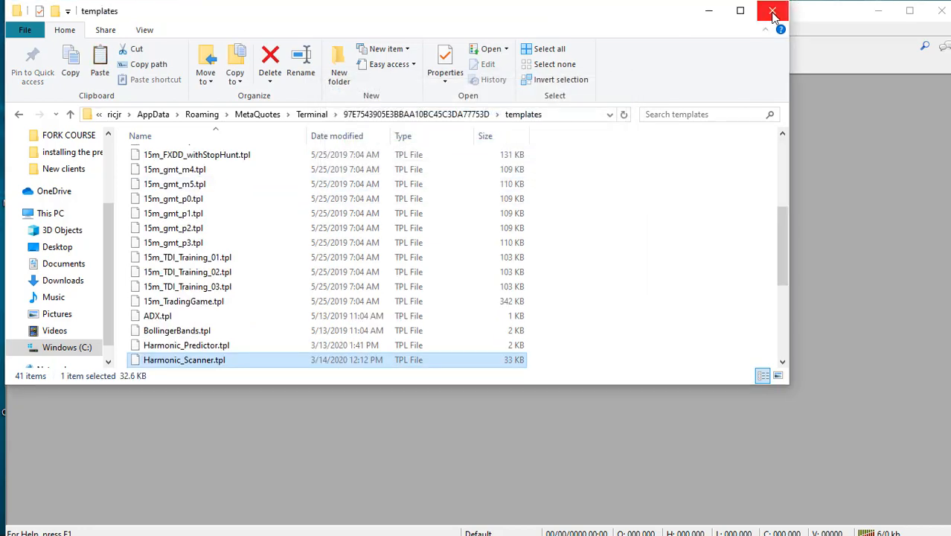
click(771, 12)
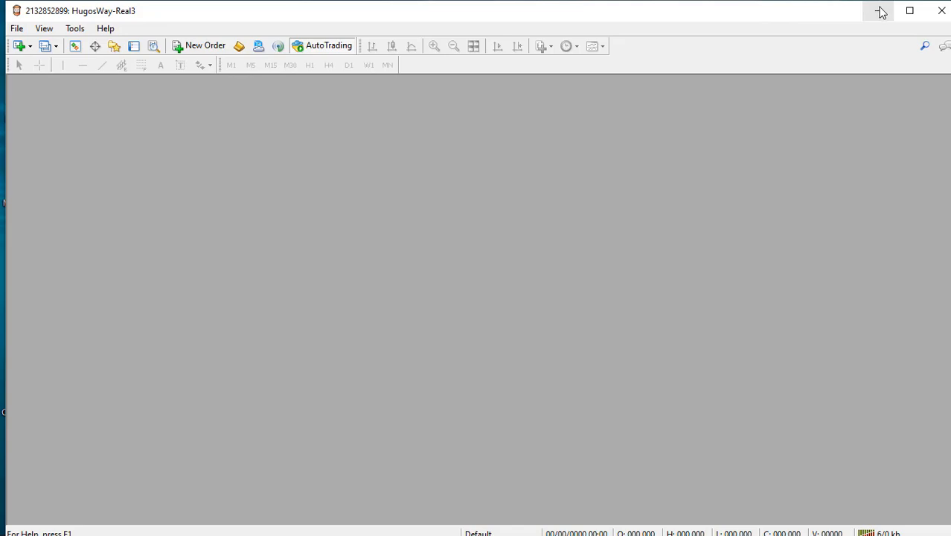
- Minimize MetaTrader and navigate the package to Files > MQL4 > Indicators showing ZigZag.ex4
click(882, 11)
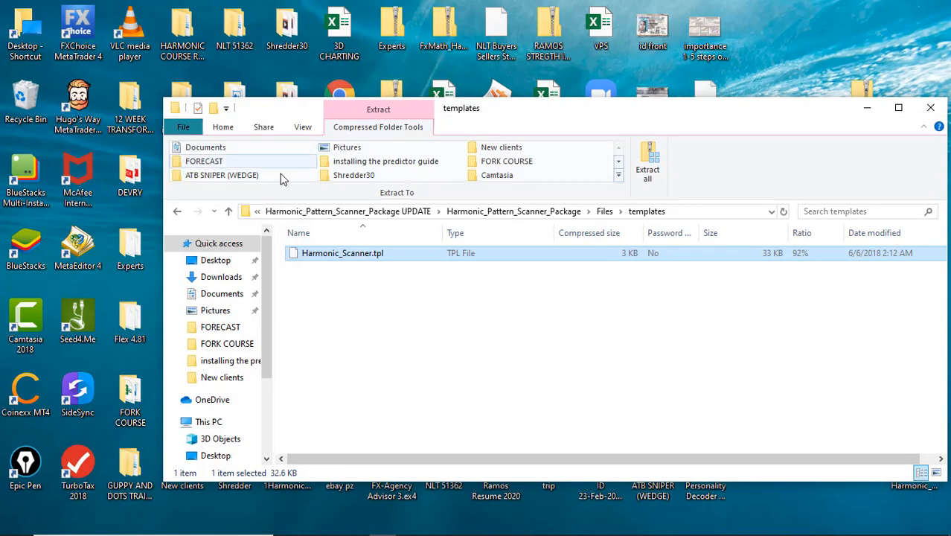
click(177, 212)
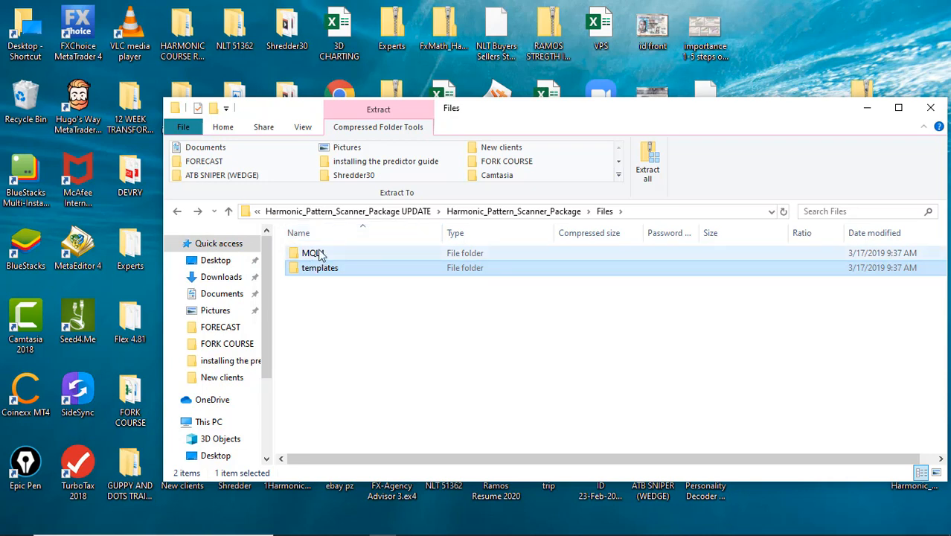
double_click(313, 253)
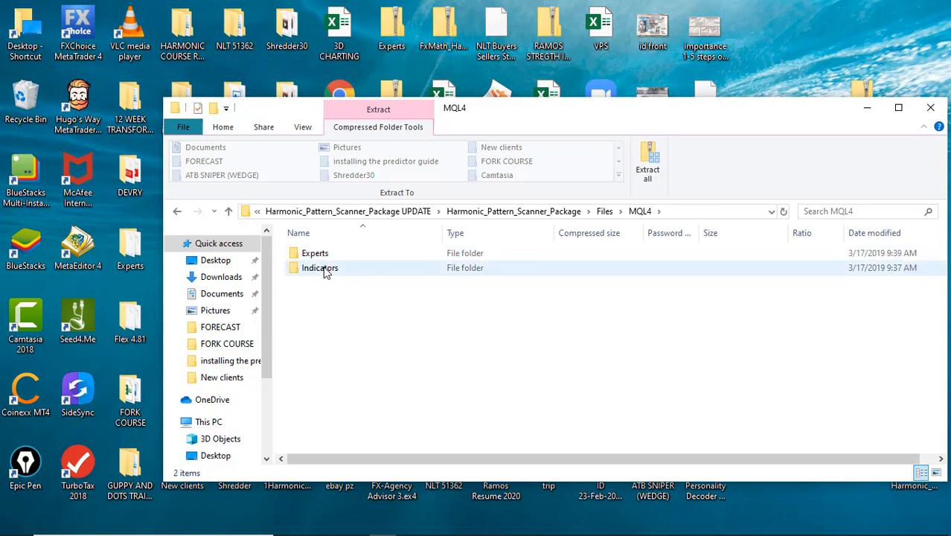
double_click(319, 268)
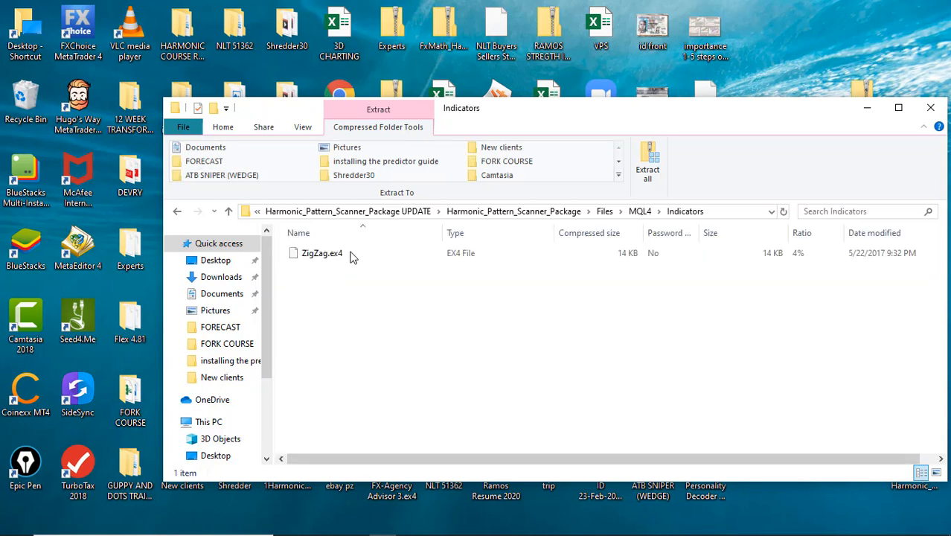
click(322, 253)
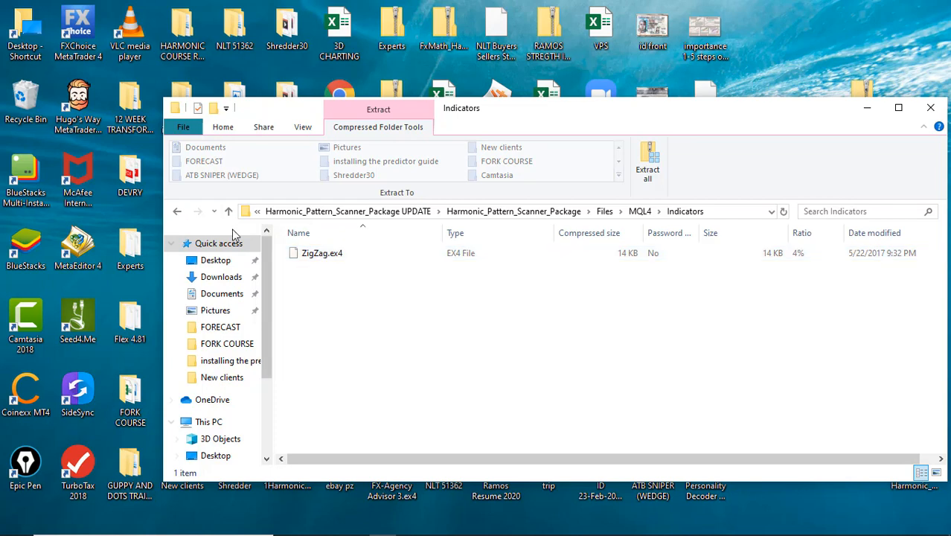
mouse_move(178, 211)
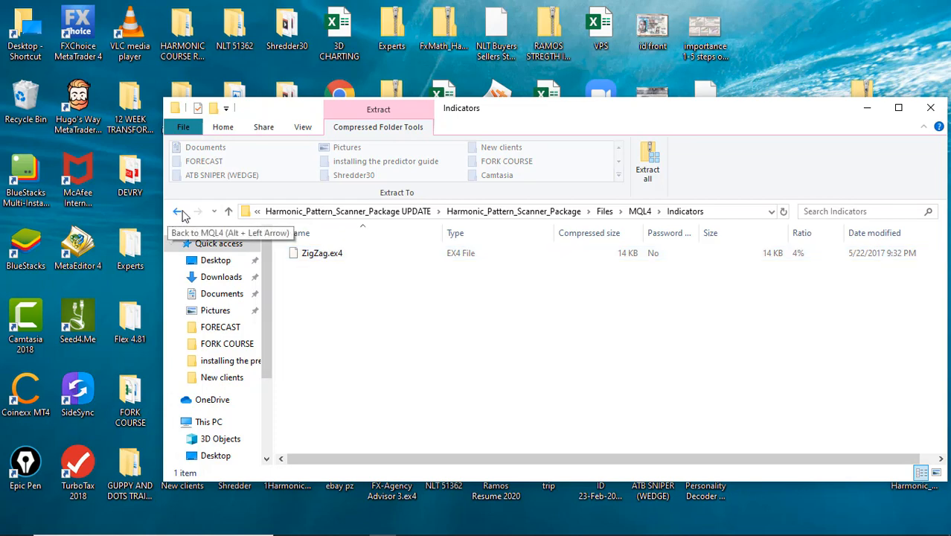
- Go to the package's MQL4 > Experts folder and copy both Harmonic Patterns .ex4 files
click(177, 212)
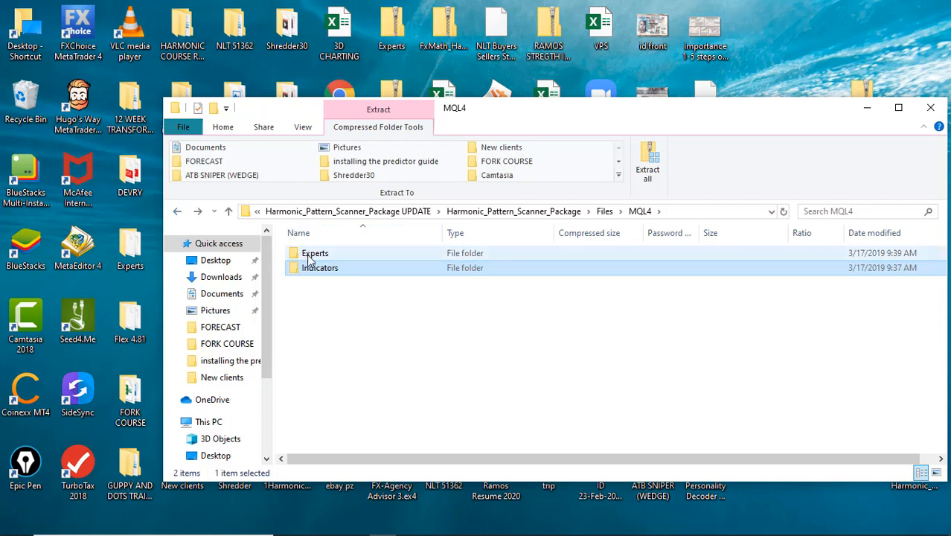
click(316, 253)
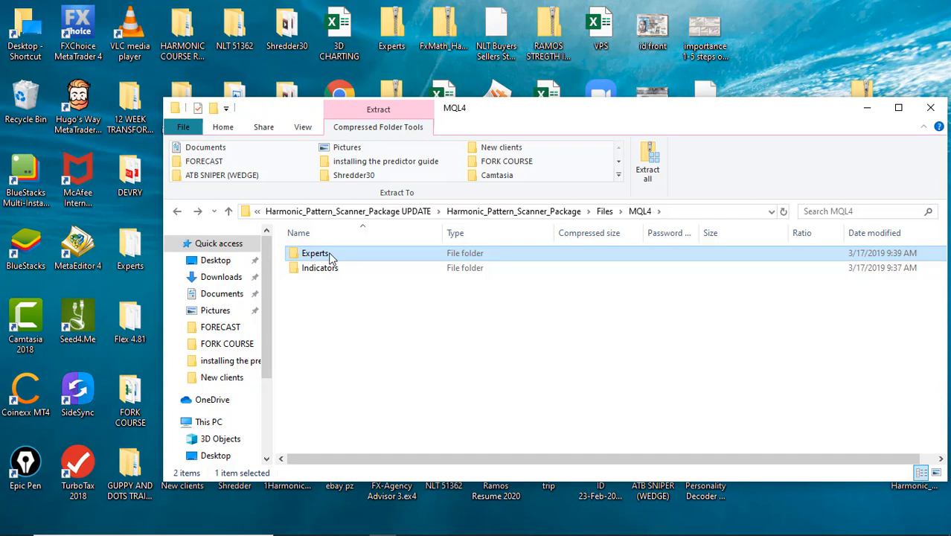
double_click(316, 253)
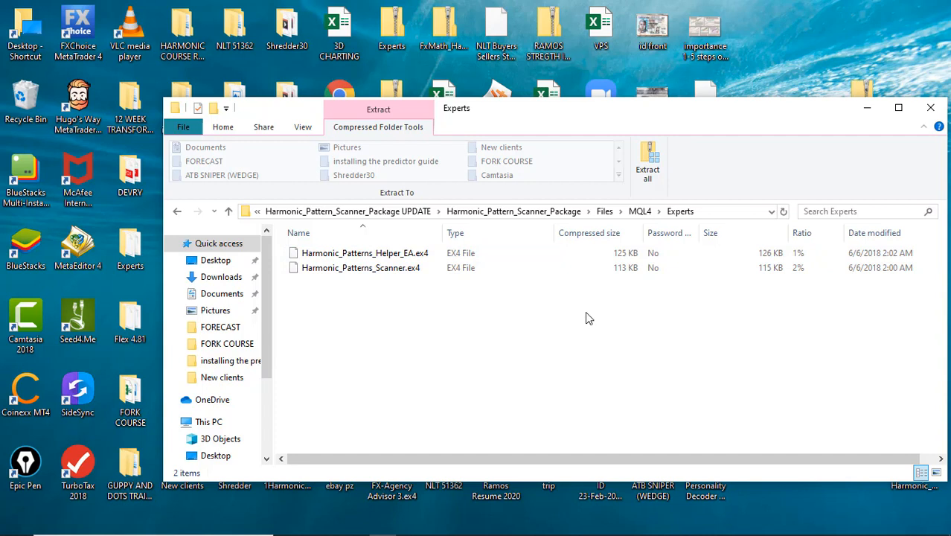
mouse_move(573, 301)
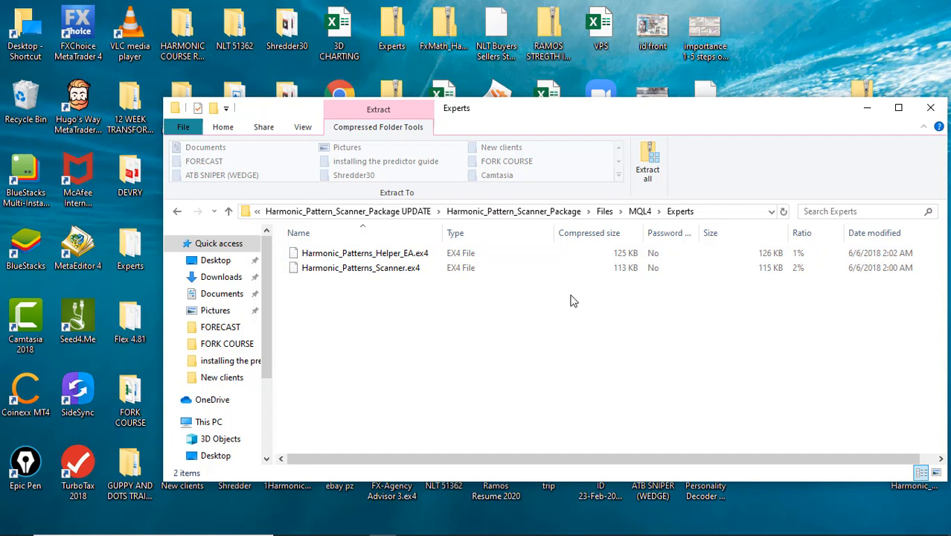
mouse_move(454, 298)
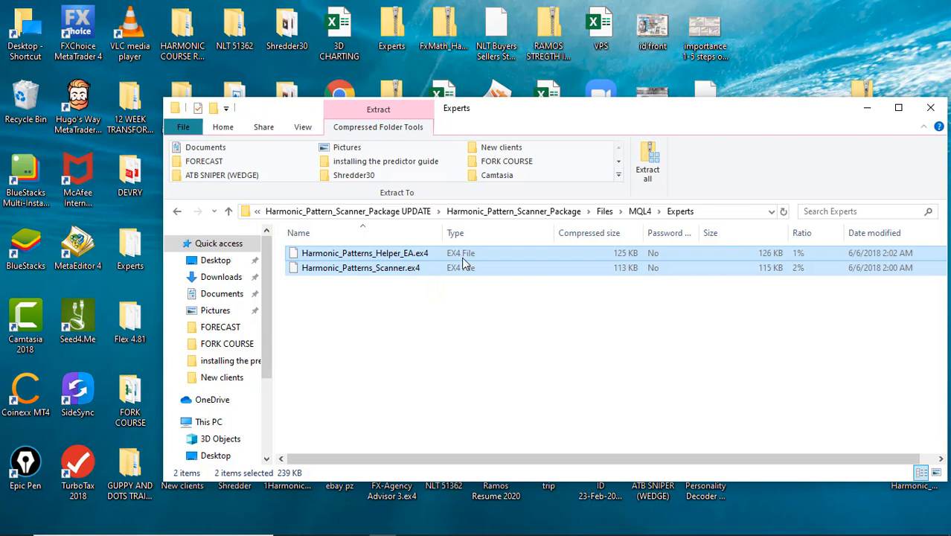
mouse_move(479, 253)
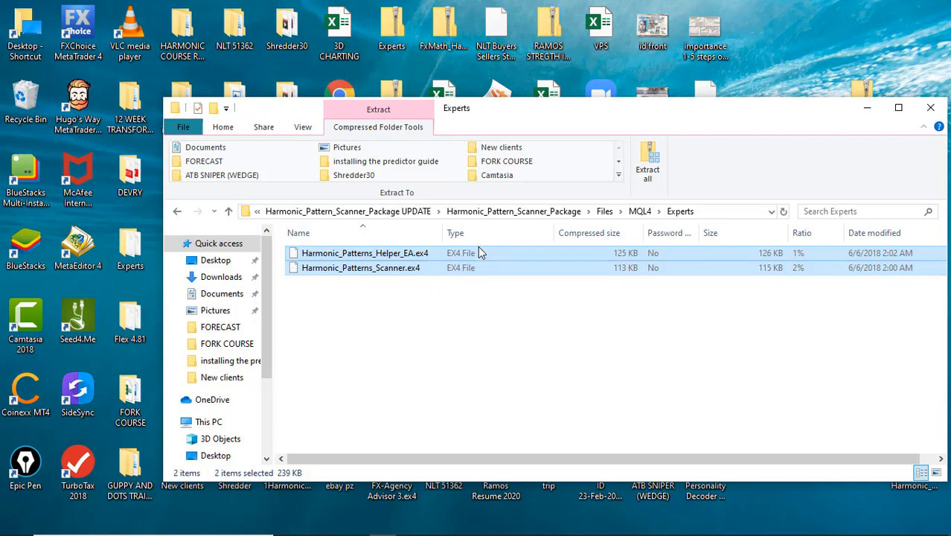
mouse_move(530, 254)
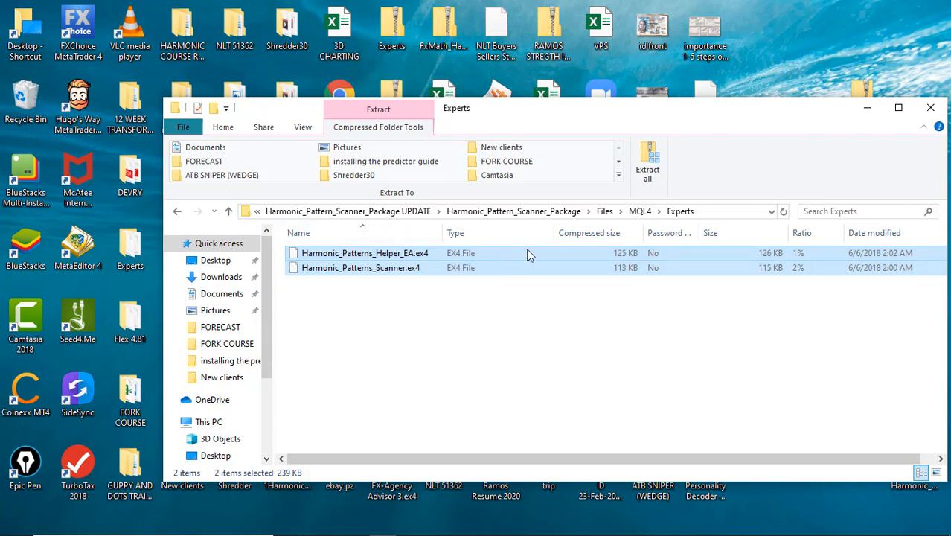
mouse_move(488, 250)
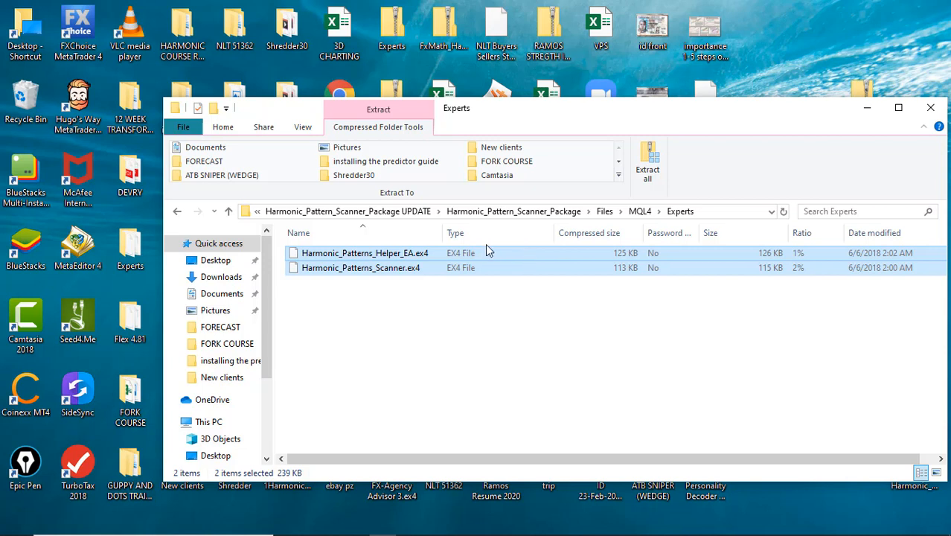
mouse_move(530, 261)
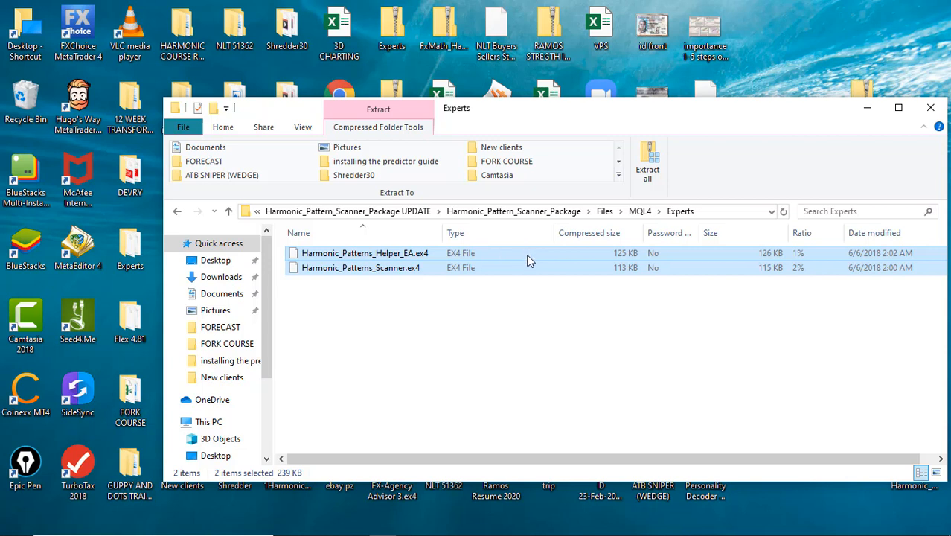
right_click(529, 256)
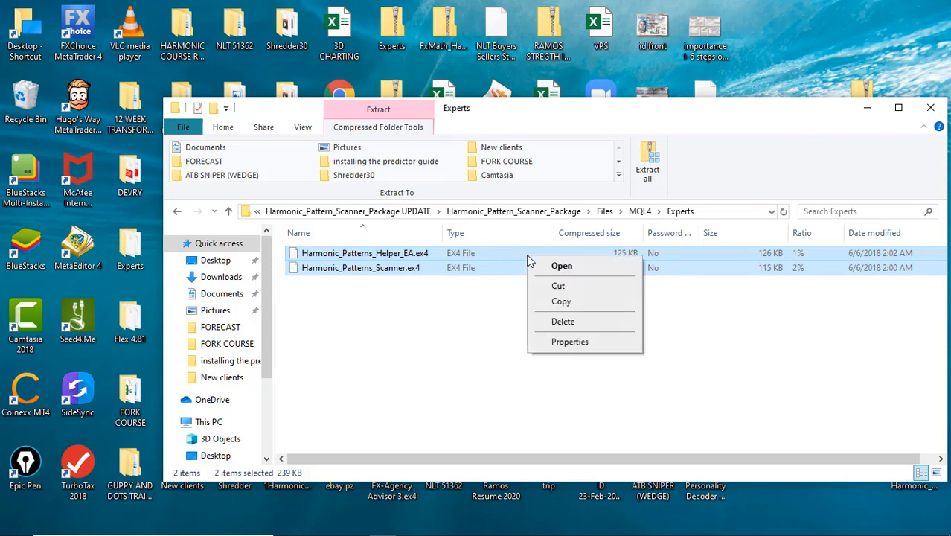
mouse_move(561, 301)
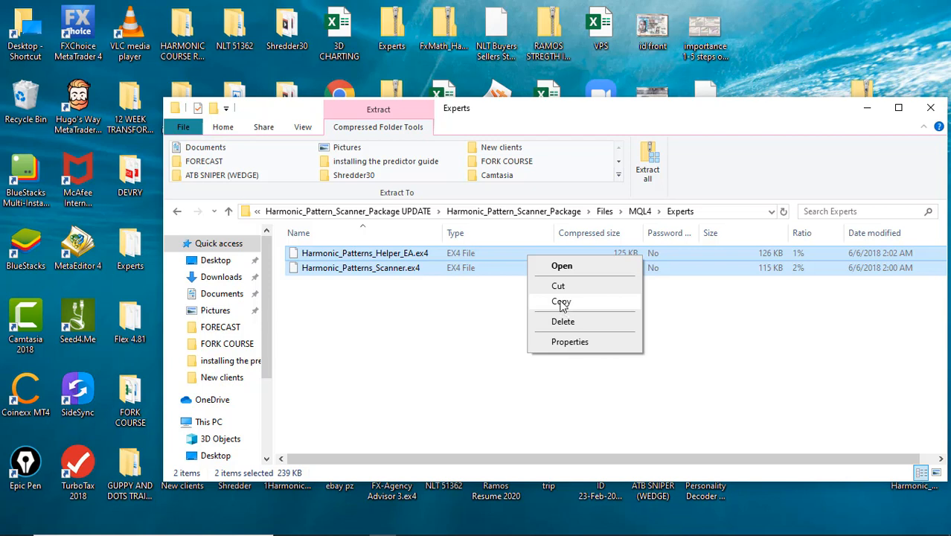
click(560, 301)
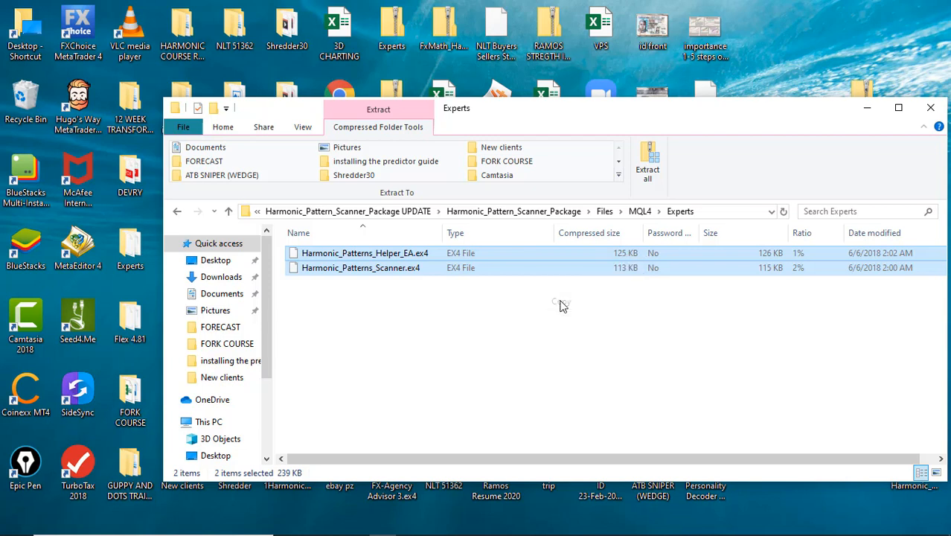
mouse_move(424, 290)
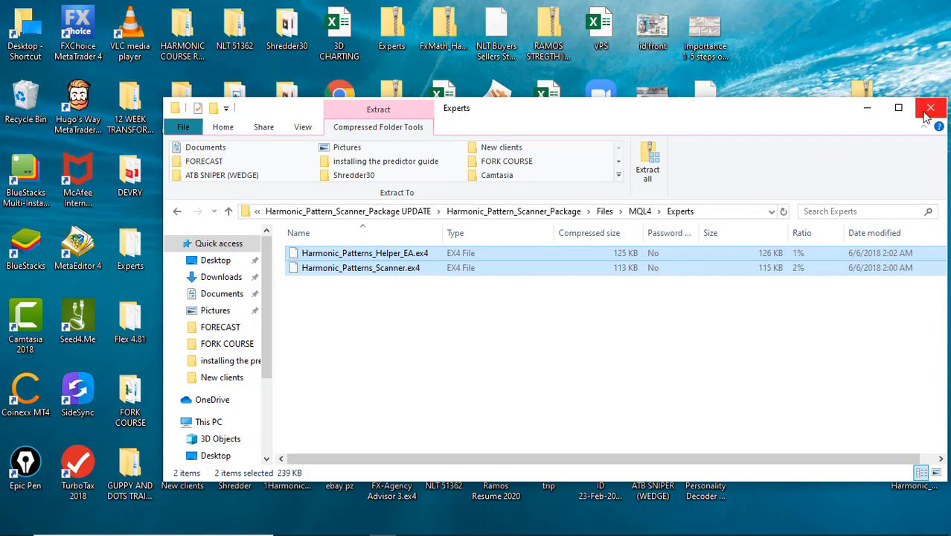
- Close the package window, restore MetaTrader 4 and bring up its File menu
click(931, 107)
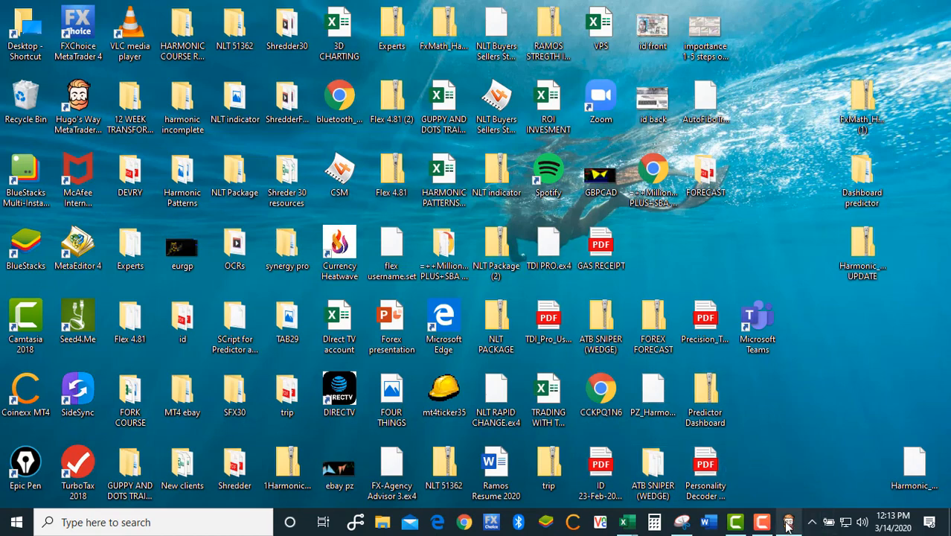
click(786, 522)
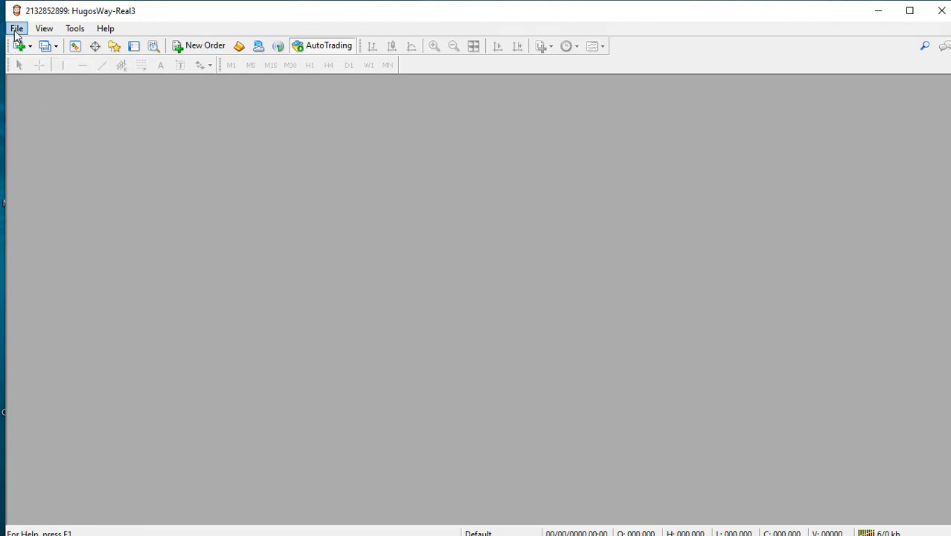
click(17, 29)
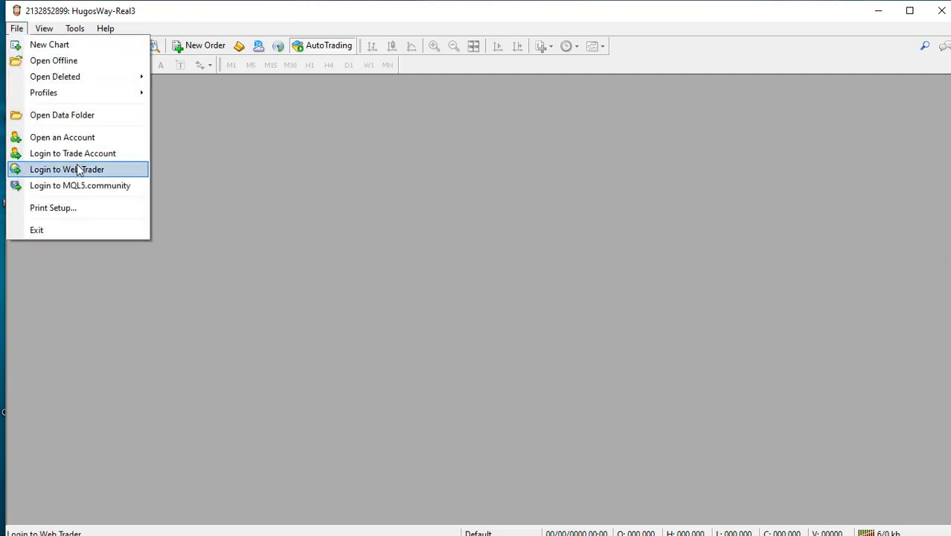
mouse_move(62, 137)
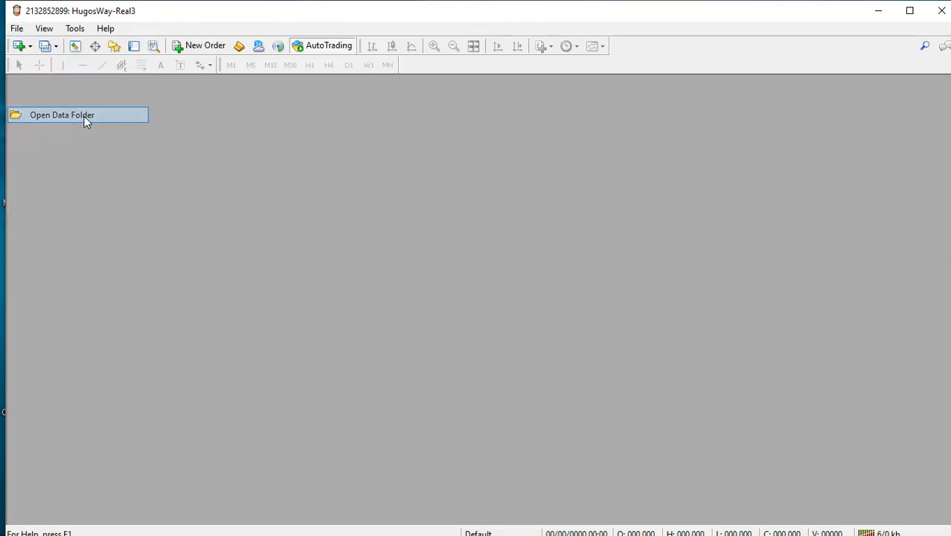
- Open the terminal's data folder and navigate into MQL4 > Experts
click(61, 115)
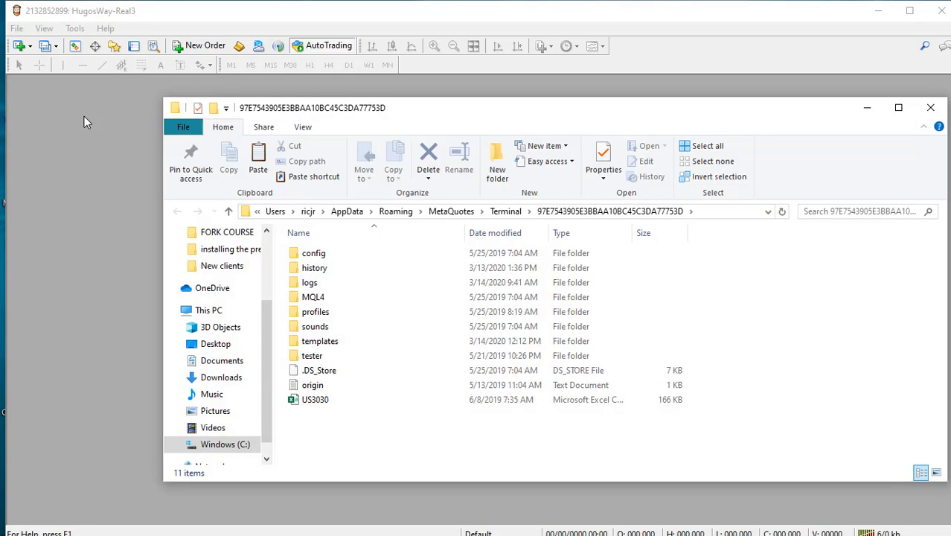
click(316, 311)
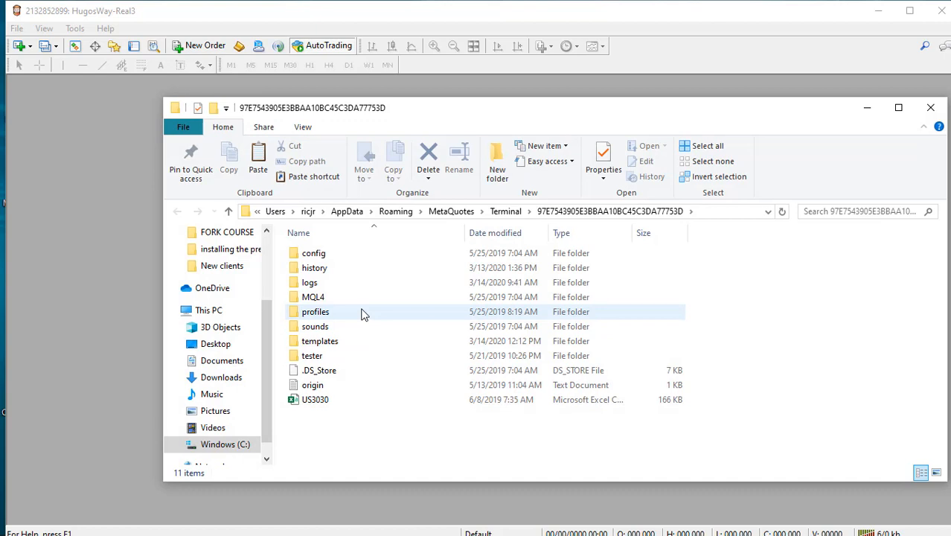
mouse_move(369, 298)
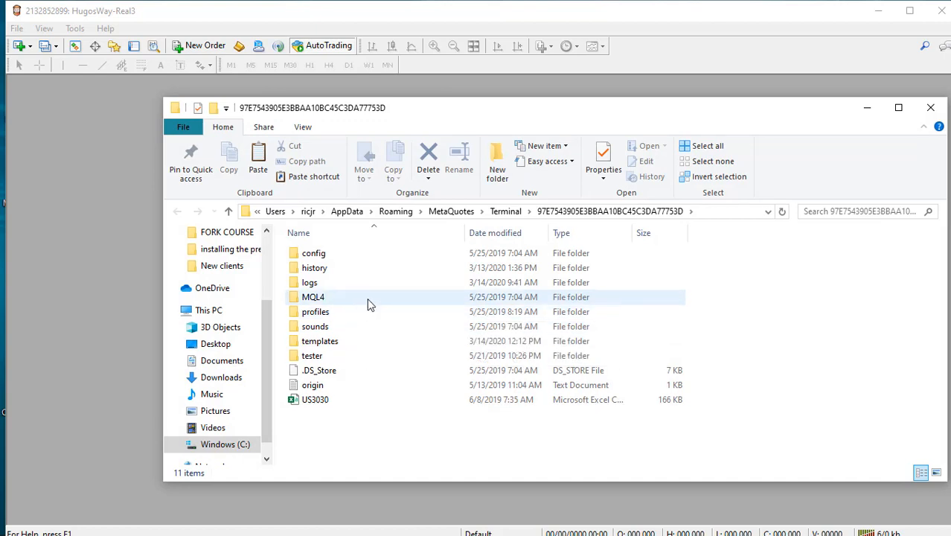
mouse_move(325, 297)
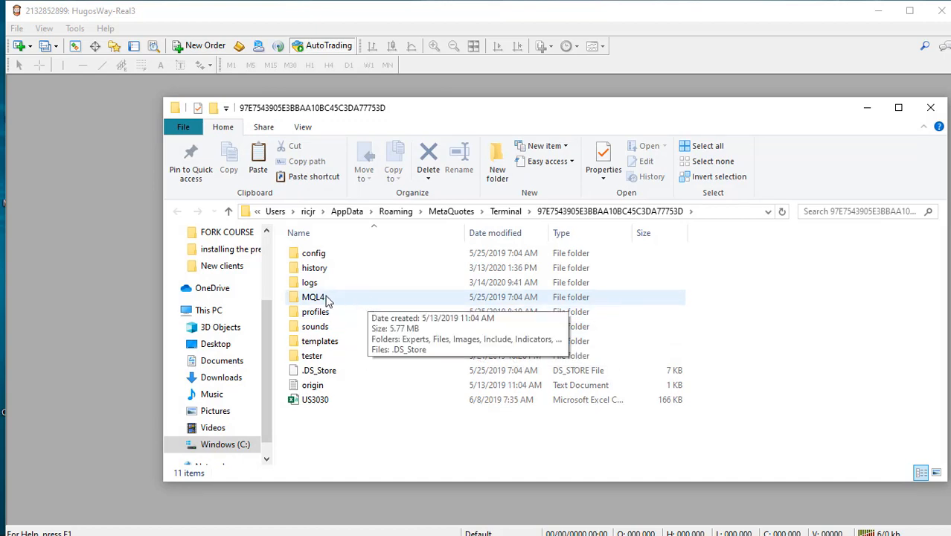
mouse_move(325, 308)
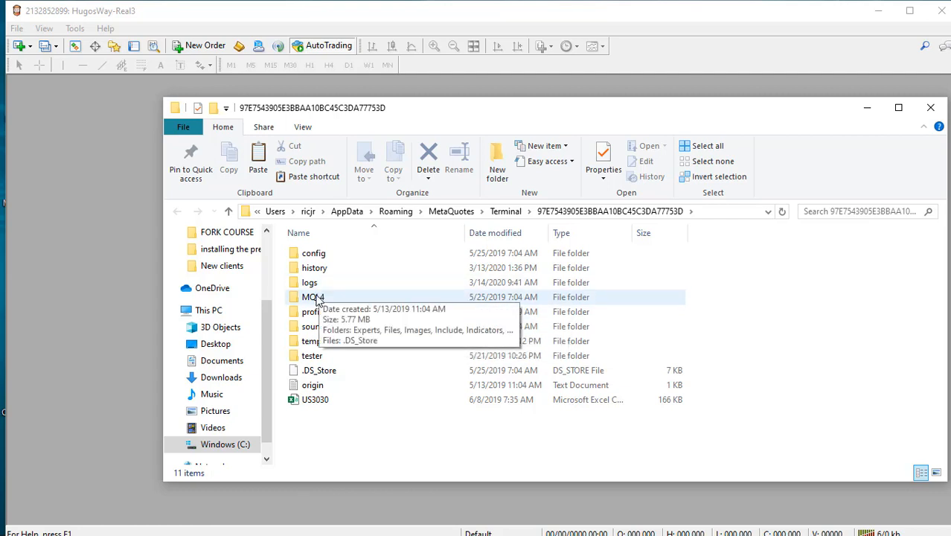
mouse_move(322, 299)
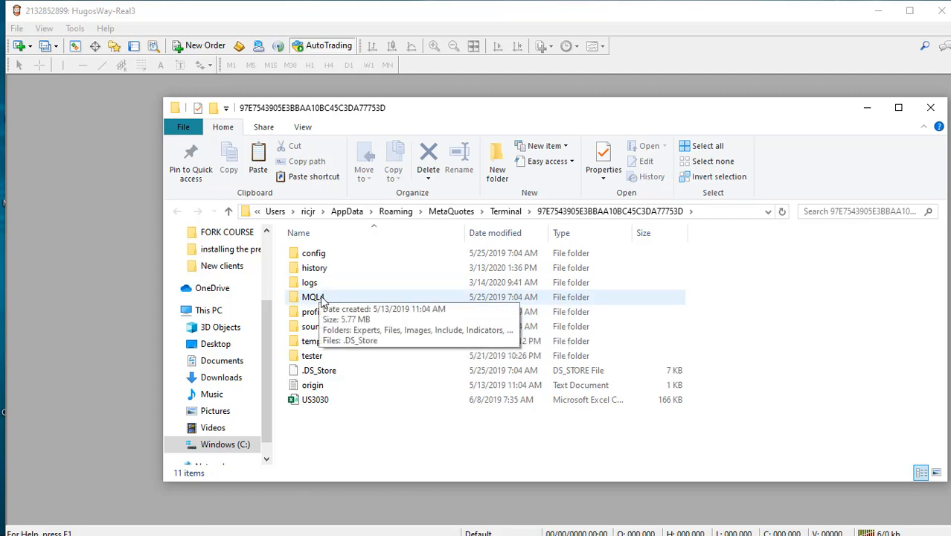
double_click(312, 296)
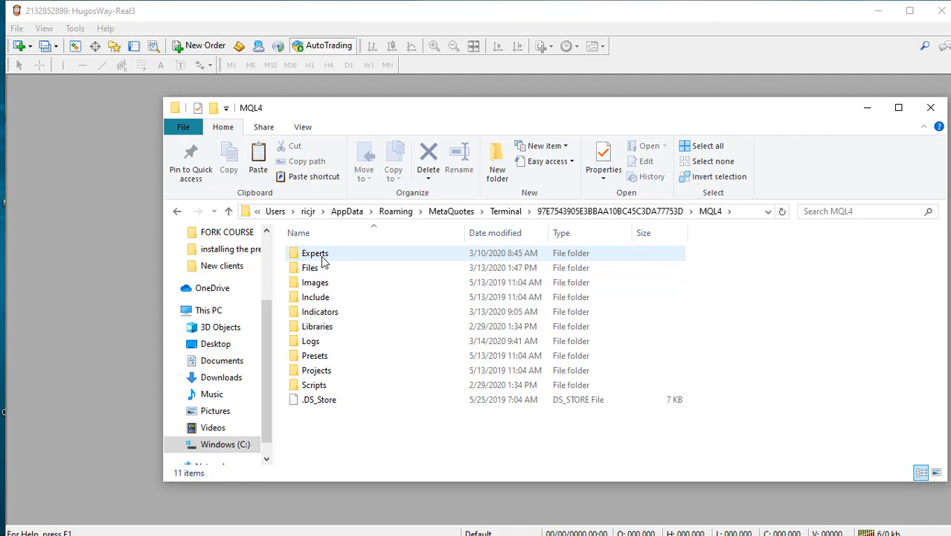
mouse_move(316, 253)
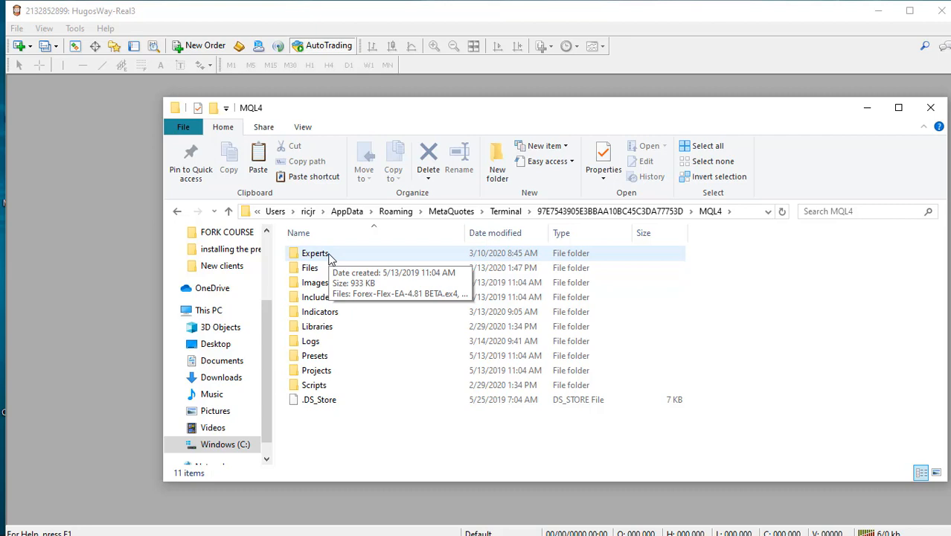
double_click(315, 253)
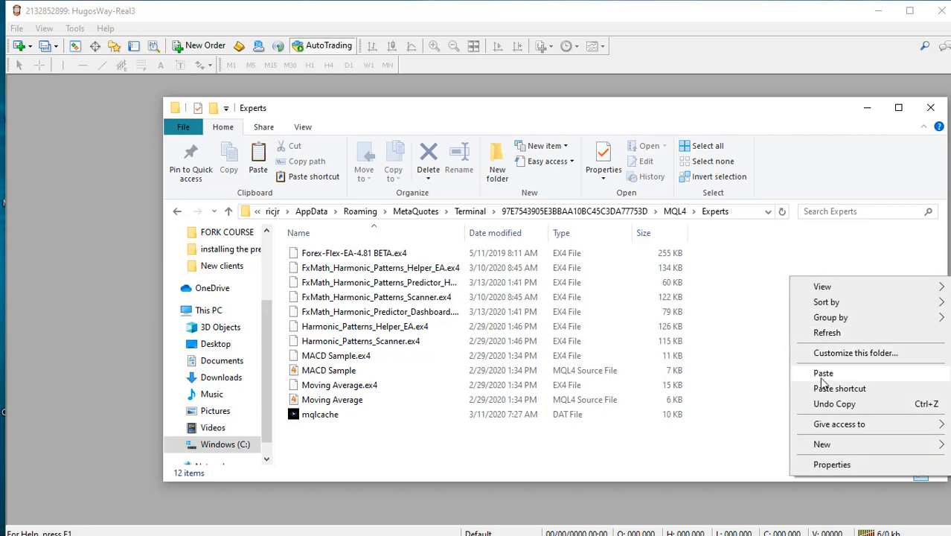
- Paste both Harmonic Patterns EX4 files into Experts, replacing the existing copies
click(825, 372)
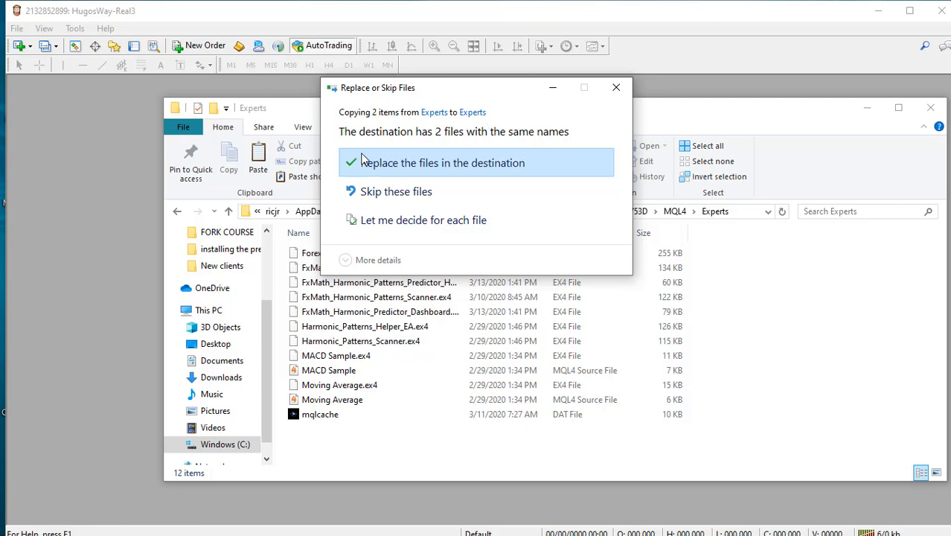
mouse_move(365, 176)
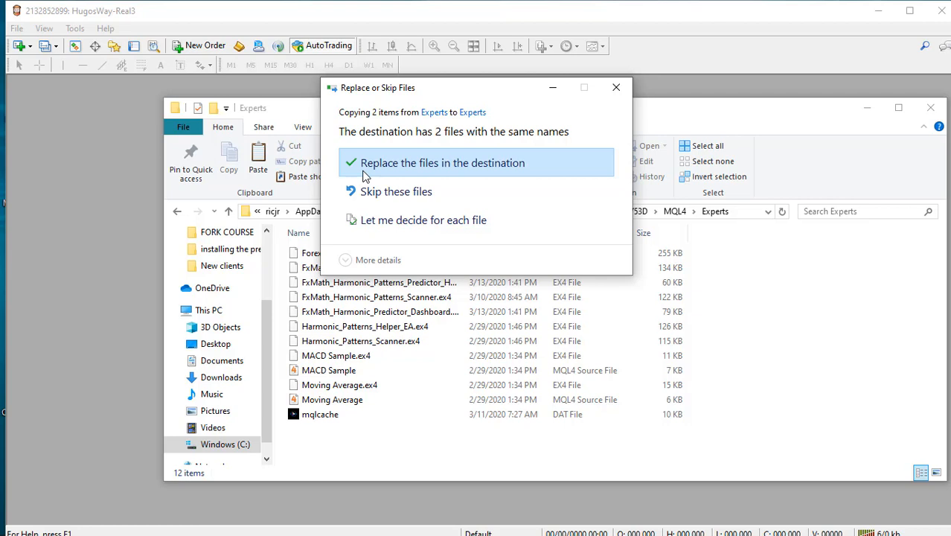
mouse_move(715, 116)
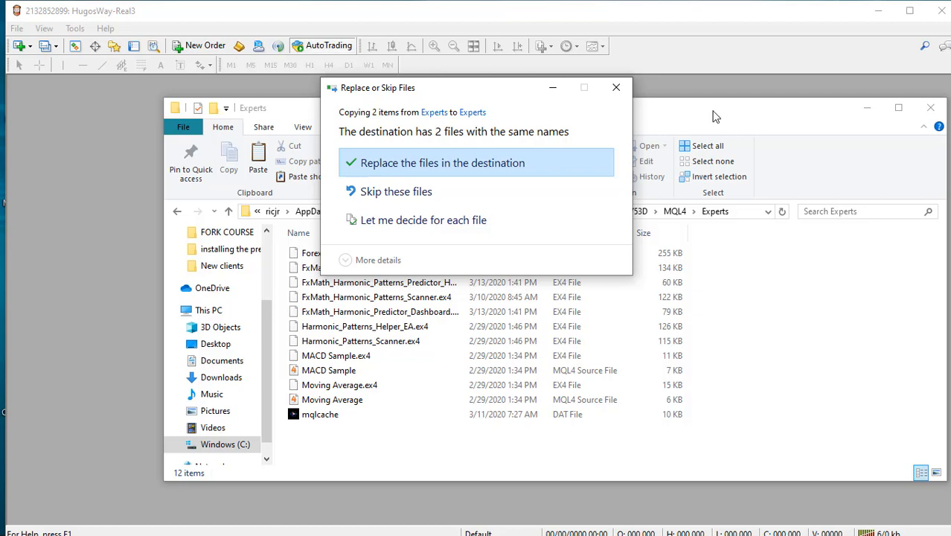
mouse_move(417, 166)
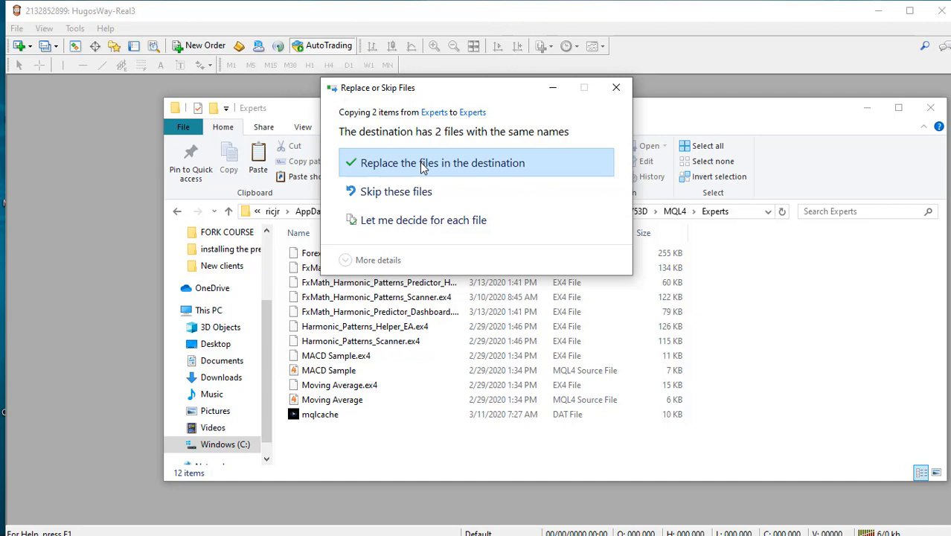
click(440, 162)
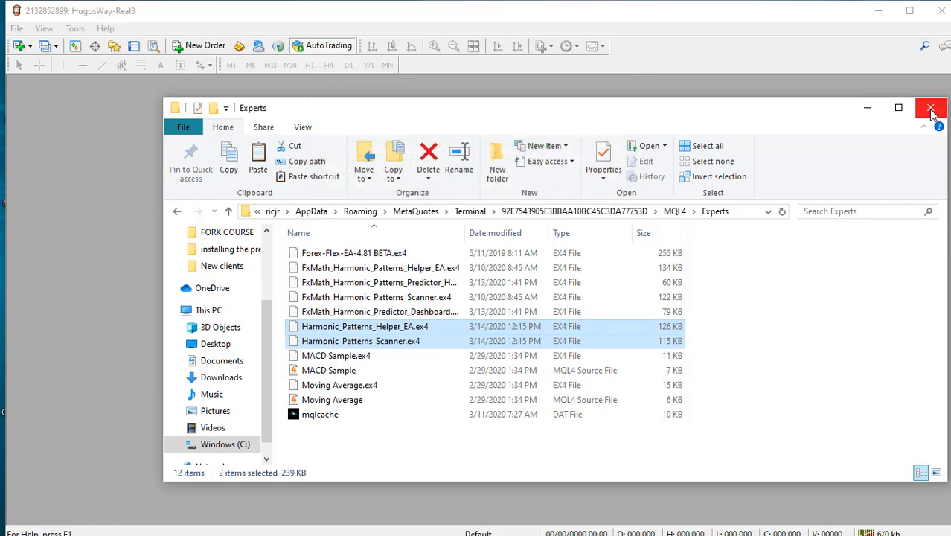
mouse_move(932, 108)
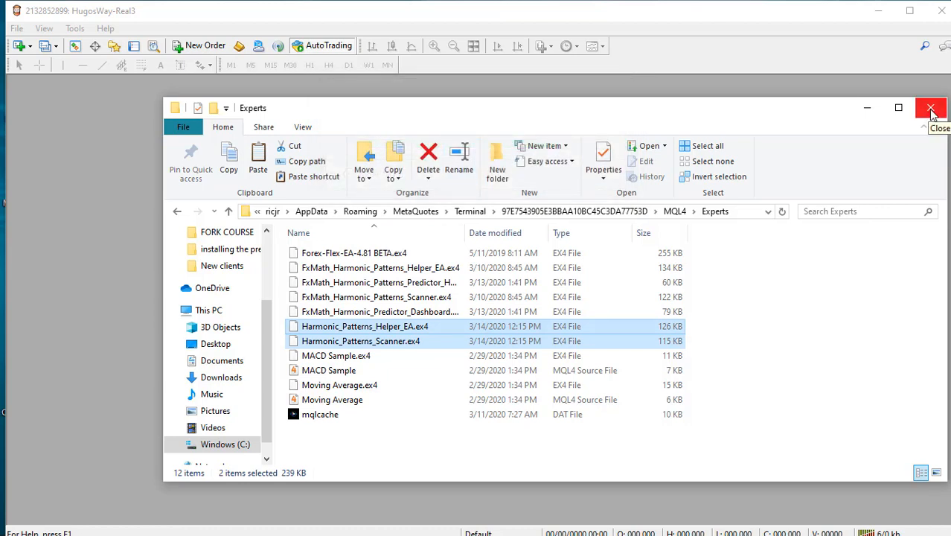
- Enable Allow automated trading and Allow DLL imports in the Expert Advisors options and confirm
click(932, 108)
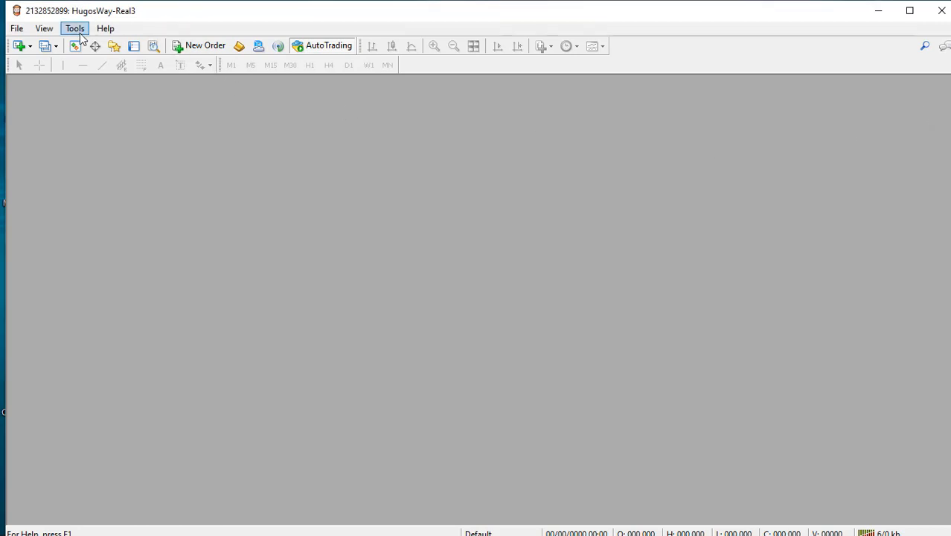
click(74, 28)
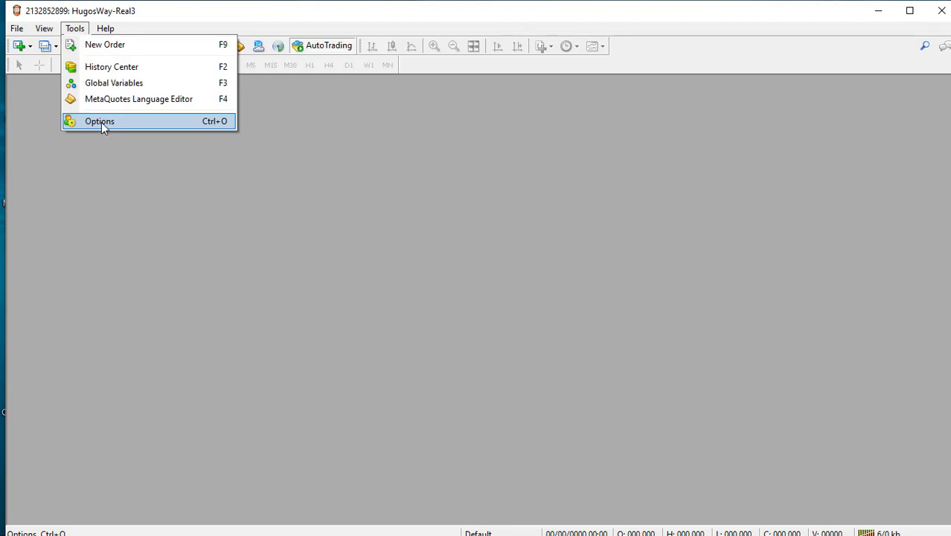
click(98, 121)
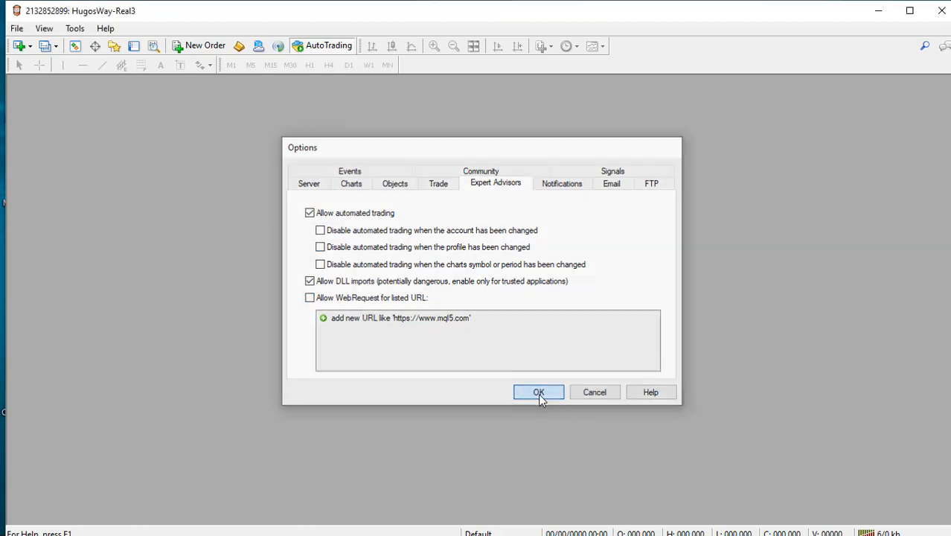
click(537, 393)
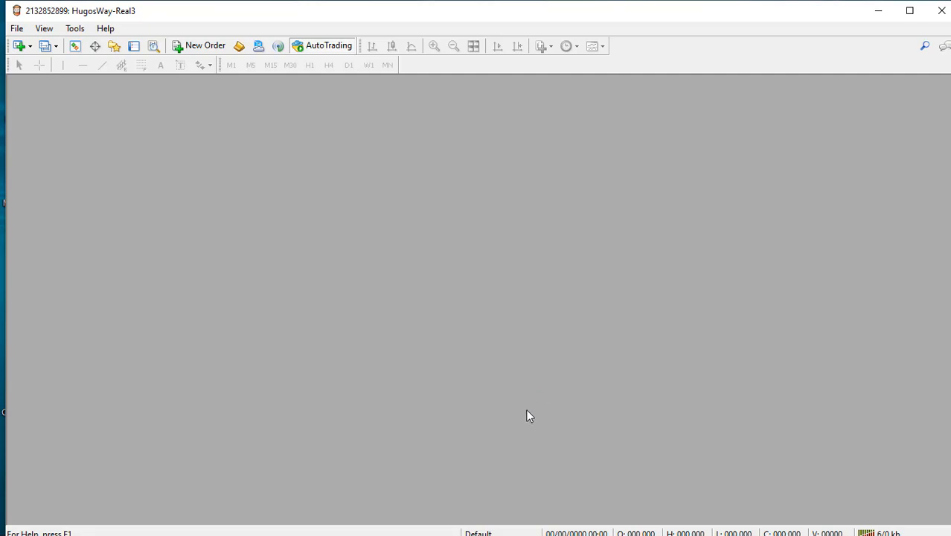
mouse_move(521, 423)
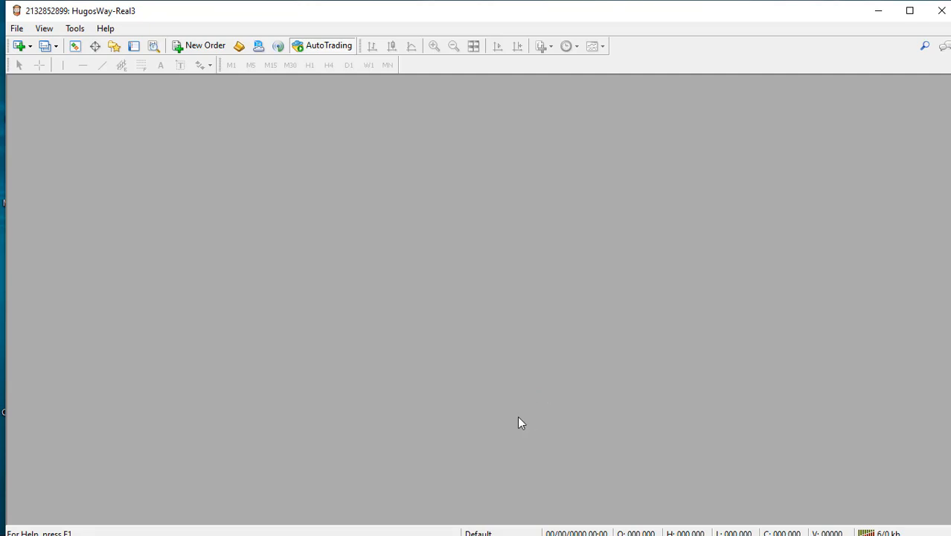
mouse_move(209, 132)
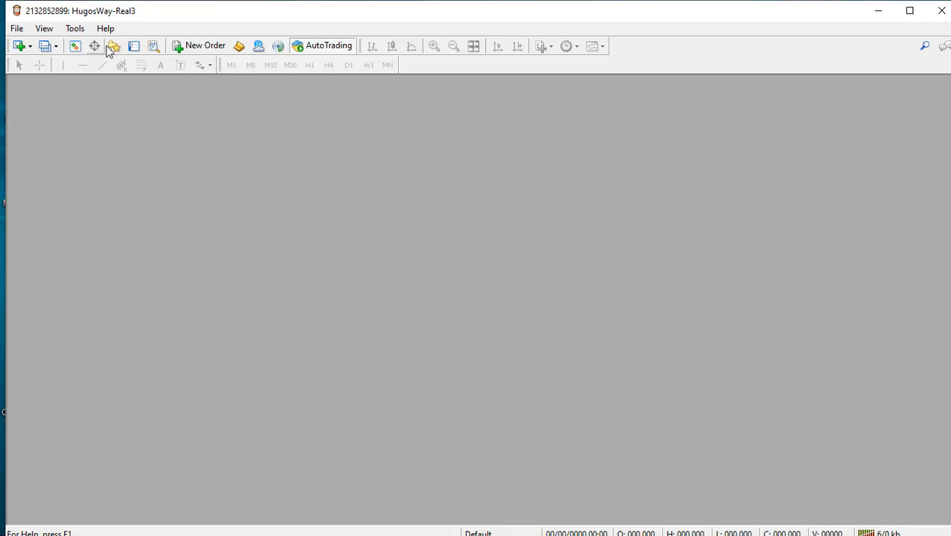
mouse_move(113, 47)
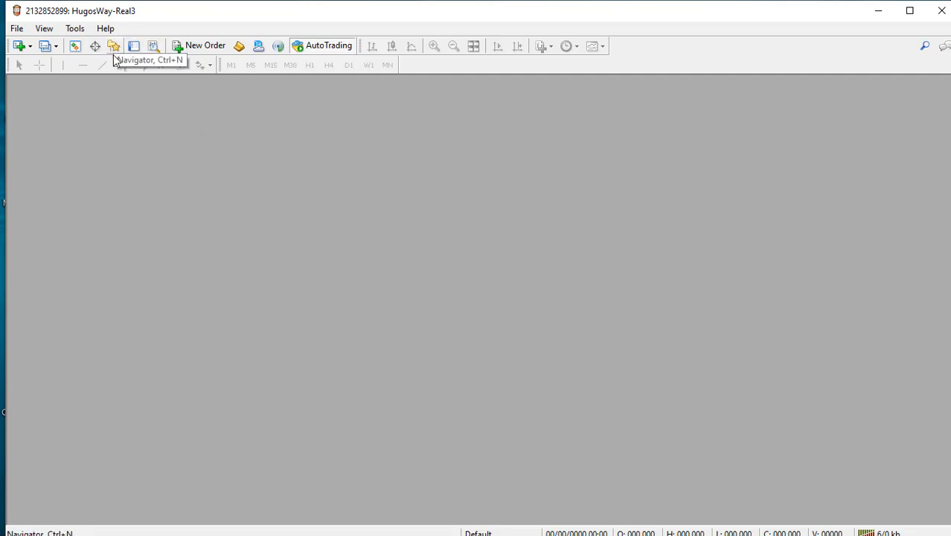
mouse_move(113, 54)
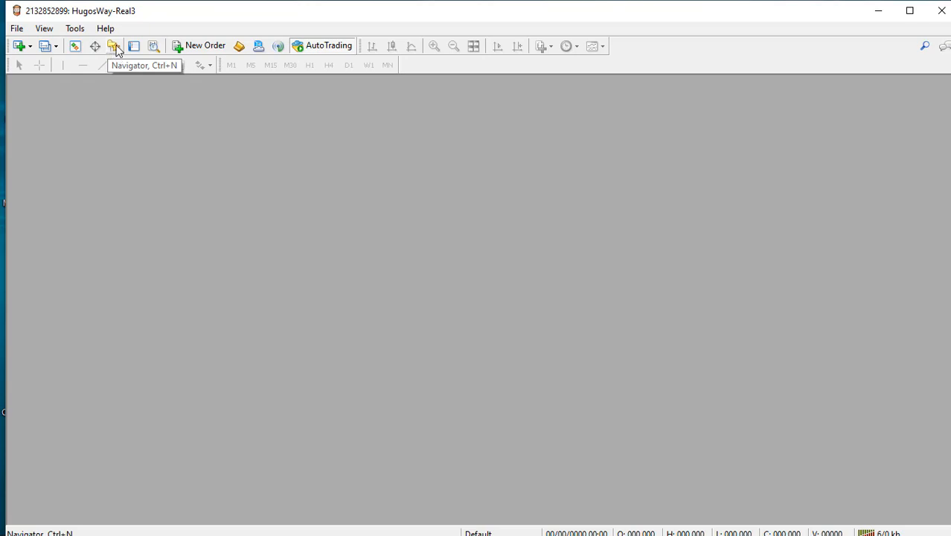
- Refresh the Indicators group in the Navigator so the MOB indicators appear
click(116, 46)
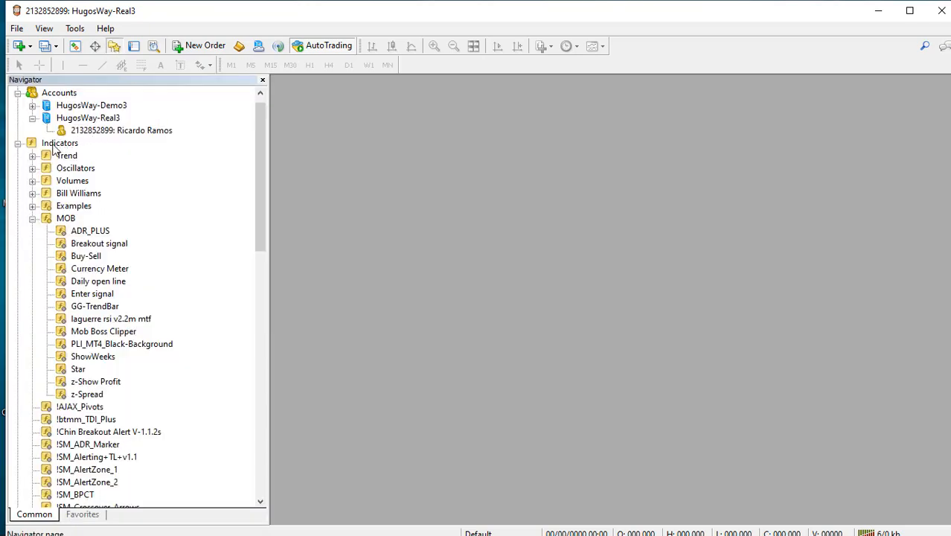
click(60, 143)
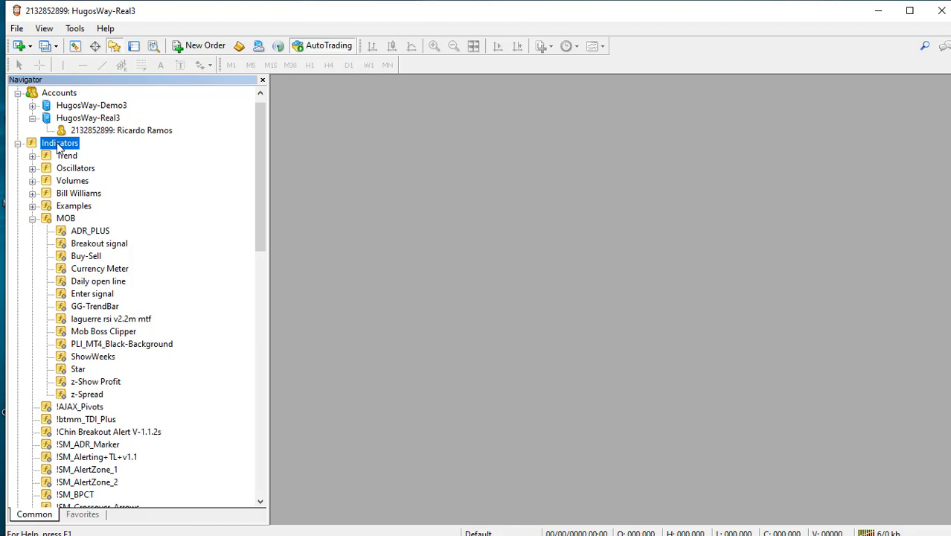
right_click(59, 143)
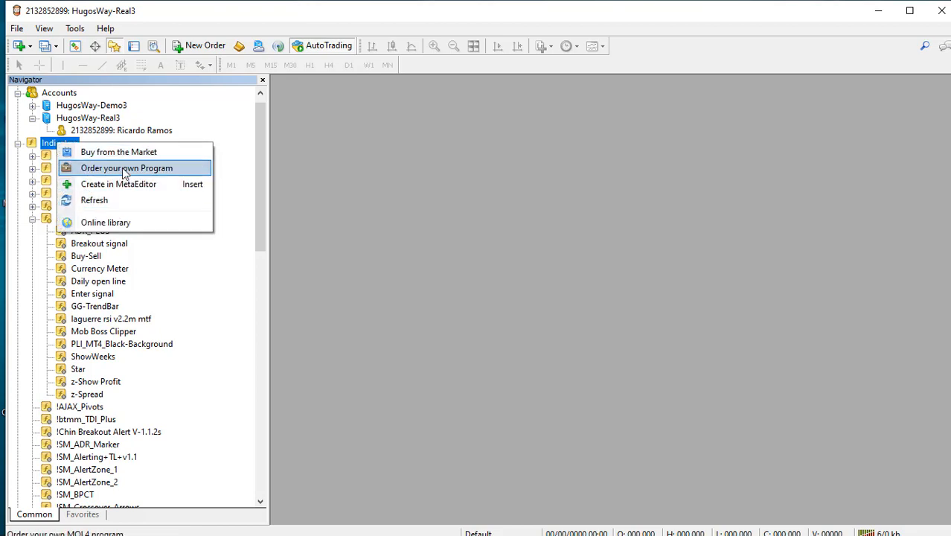
mouse_move(102, 200)
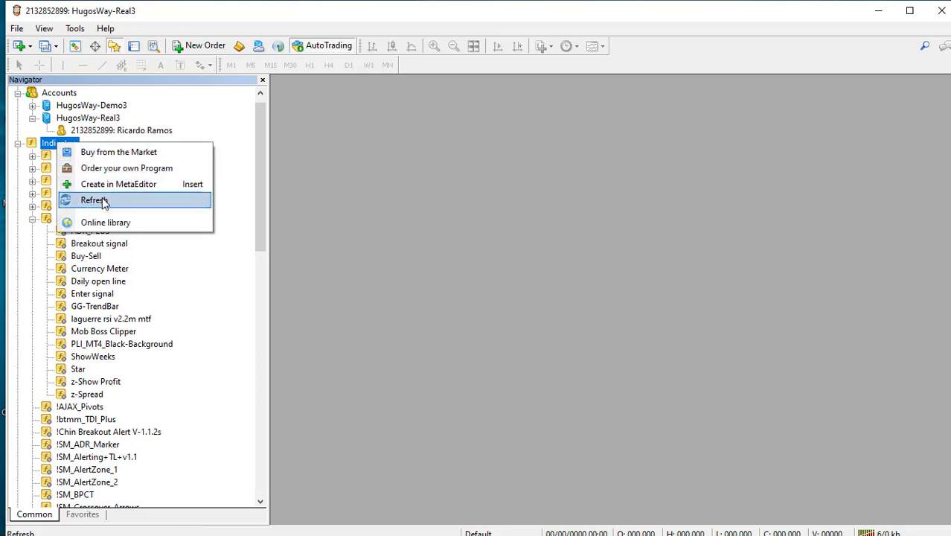
mouse_move(95, 203)
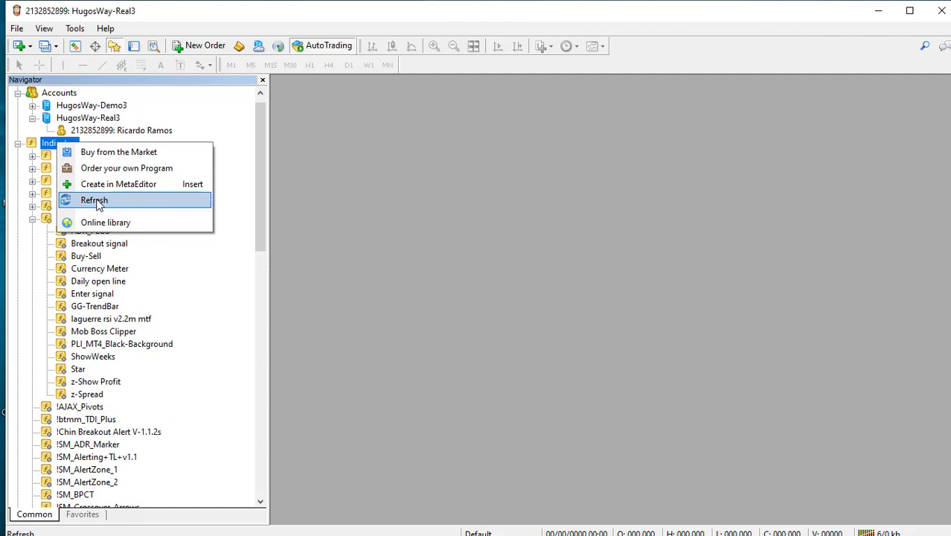
click(94, 200)
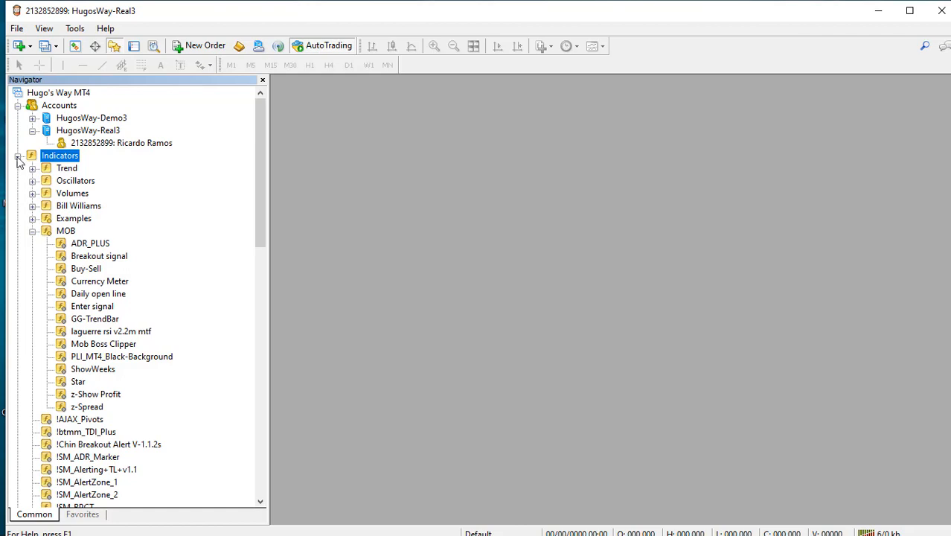
- Collapse Indicators and open a maximized new USDCHF hourly chart
click(18, 155)
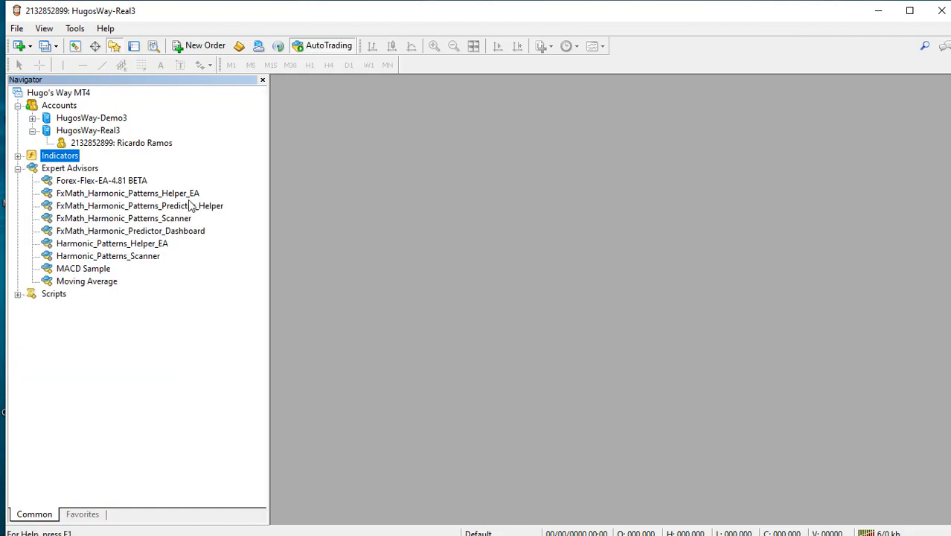
mouse_move(183, 205)
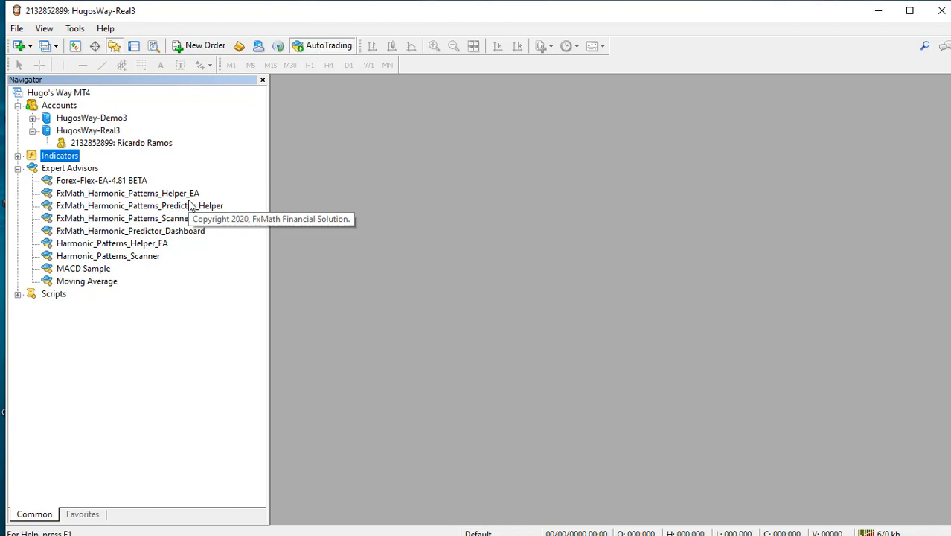
mouse_move(143, 152)
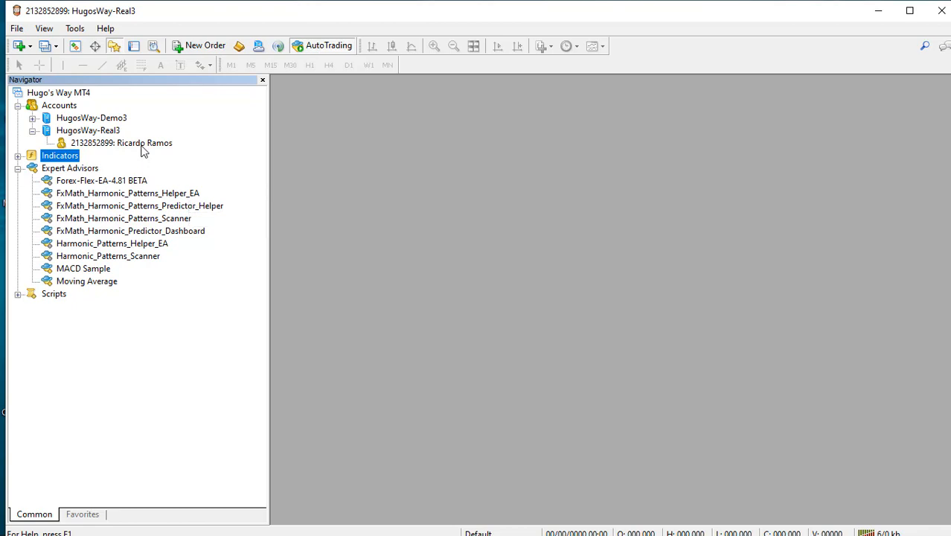
mouse_move(142, 142)
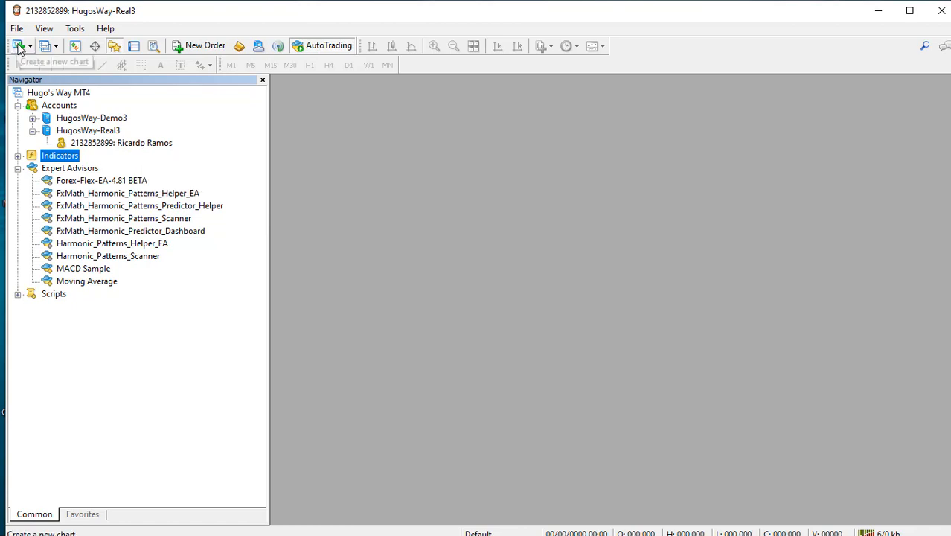
mouse_move(19, 46)
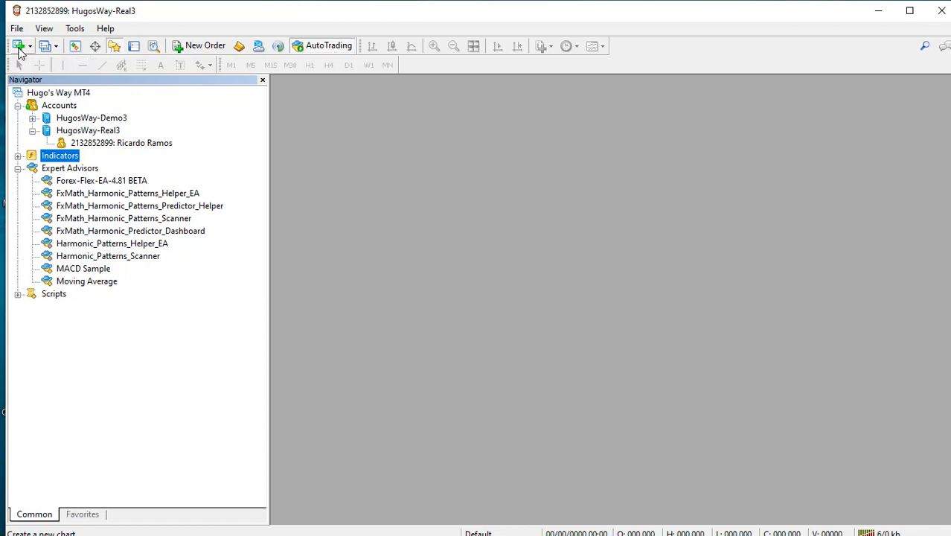
click(18, 44)
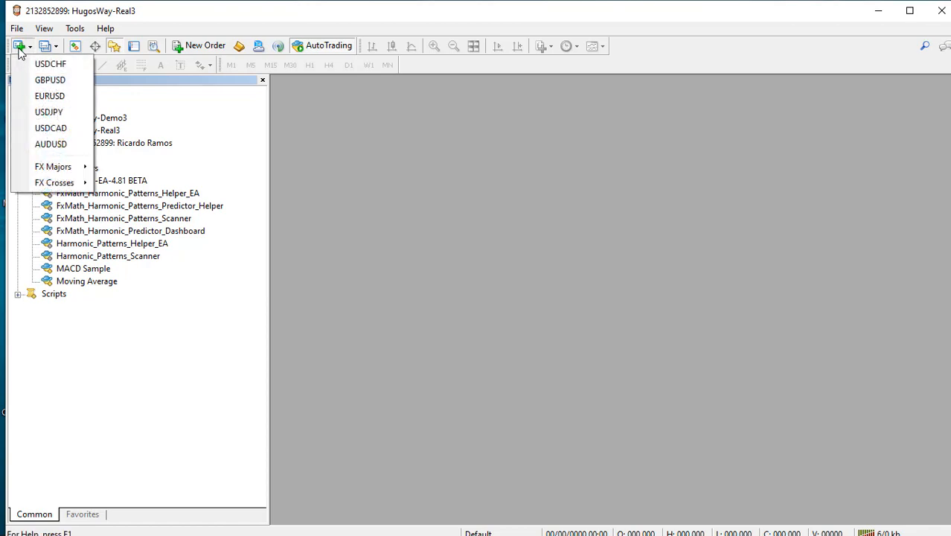
mouse_move(50, 64)
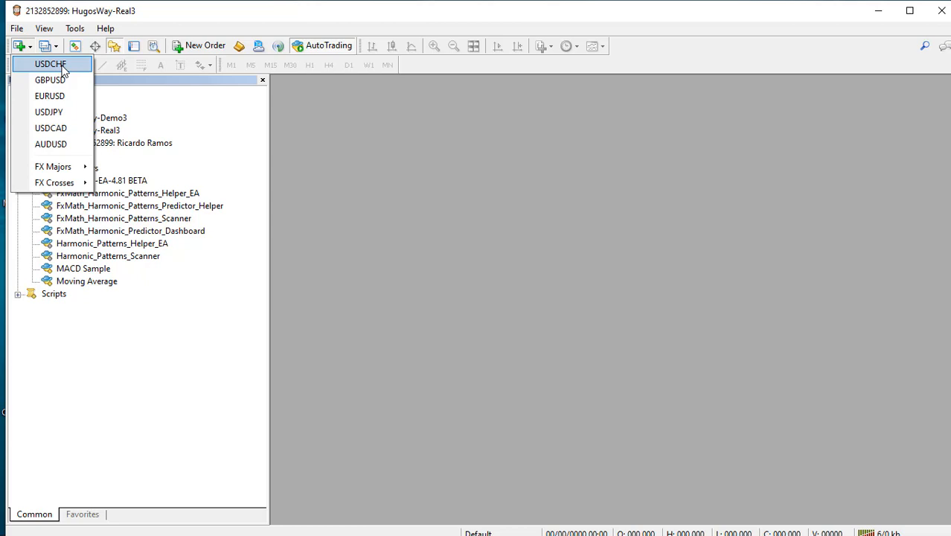
click(51, 62)
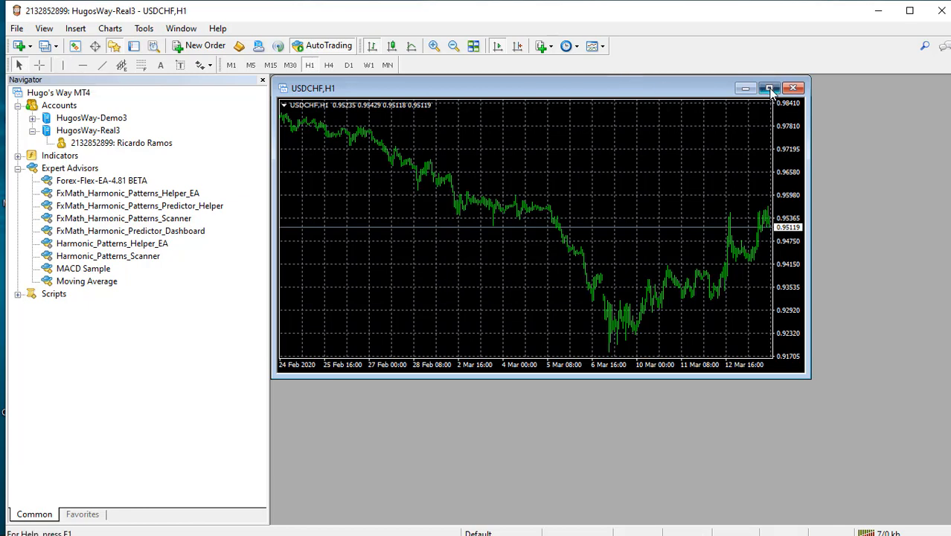
click(771, 88)
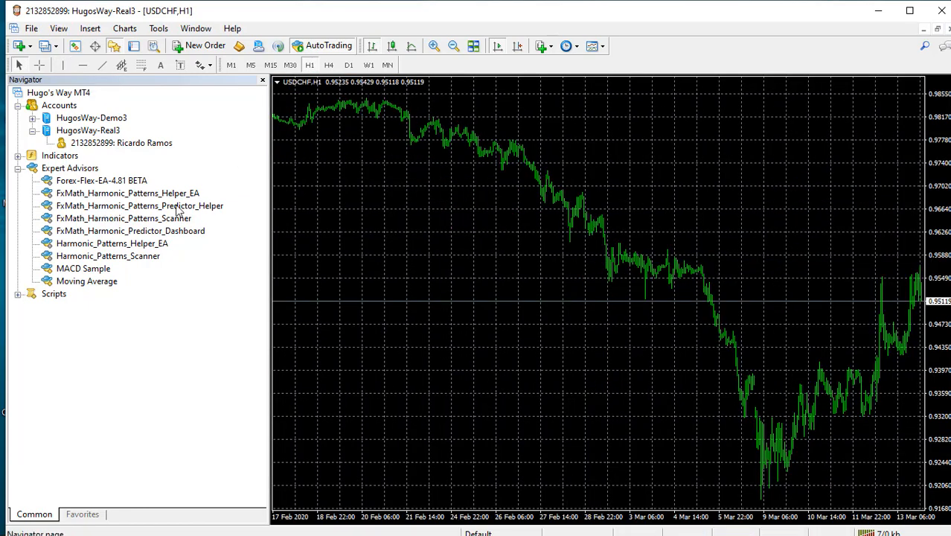
mouse_move(99, 268)
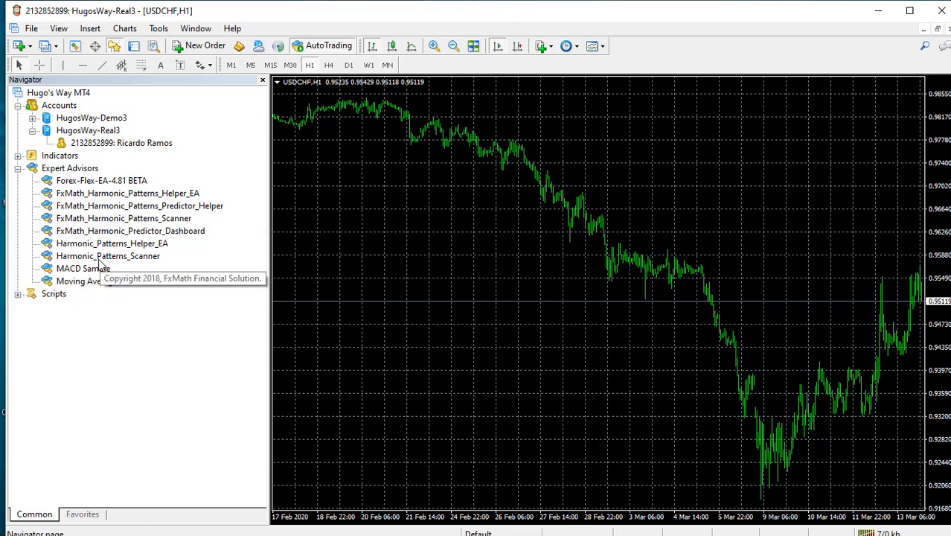
mouse_move(131, 265)
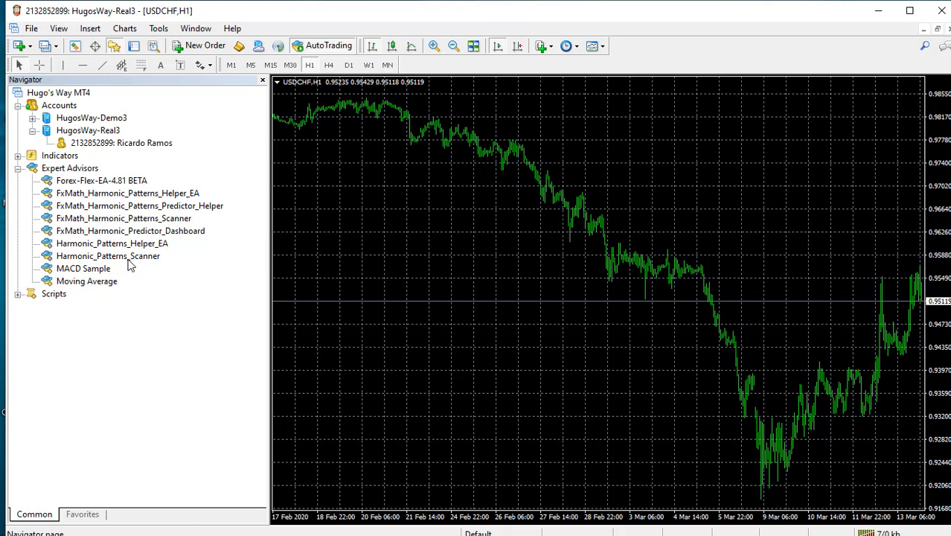
mouse_move(140, 268)
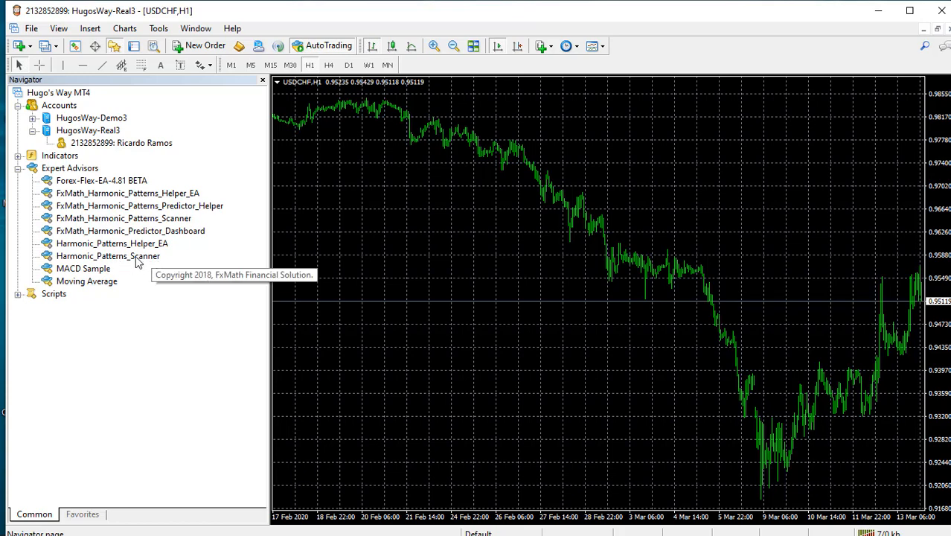
- Attach Harmonic_Patterns_Scanner to the chart with default settings and dismiss the restart alert
click(107, 256)
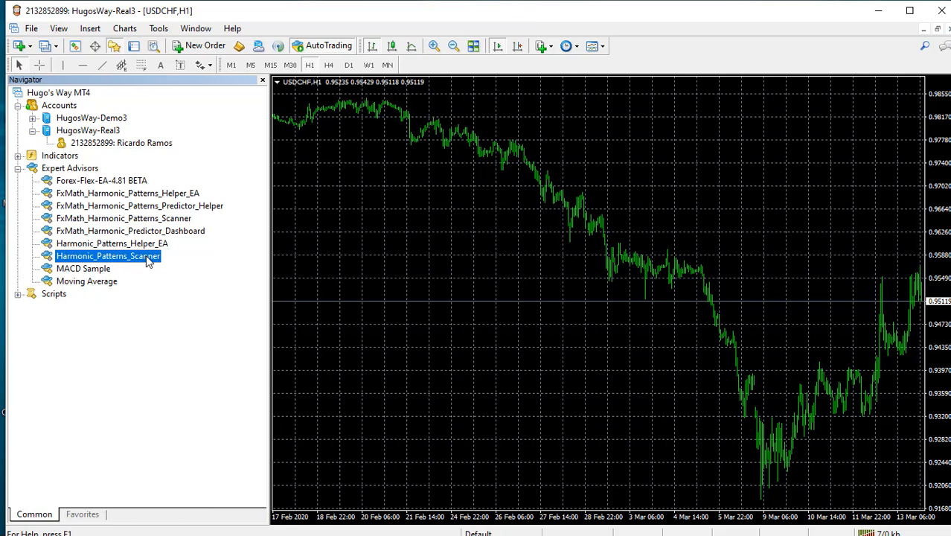
double_click(107, 256)
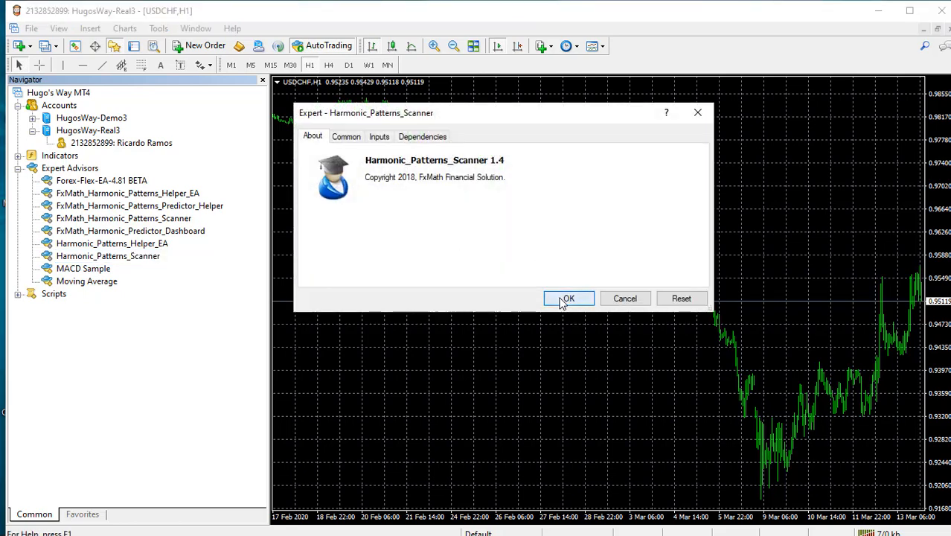
click(569, 297)
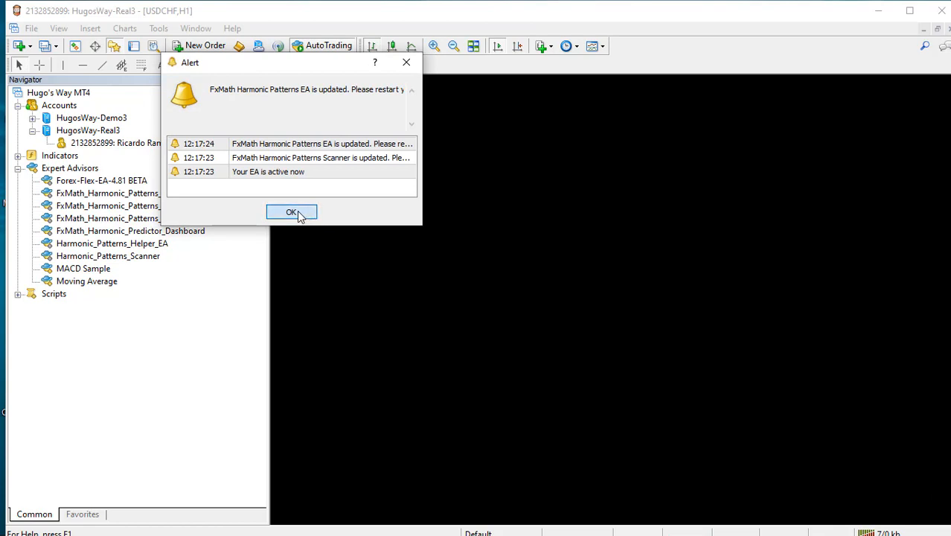
mouse_move(322, 157)
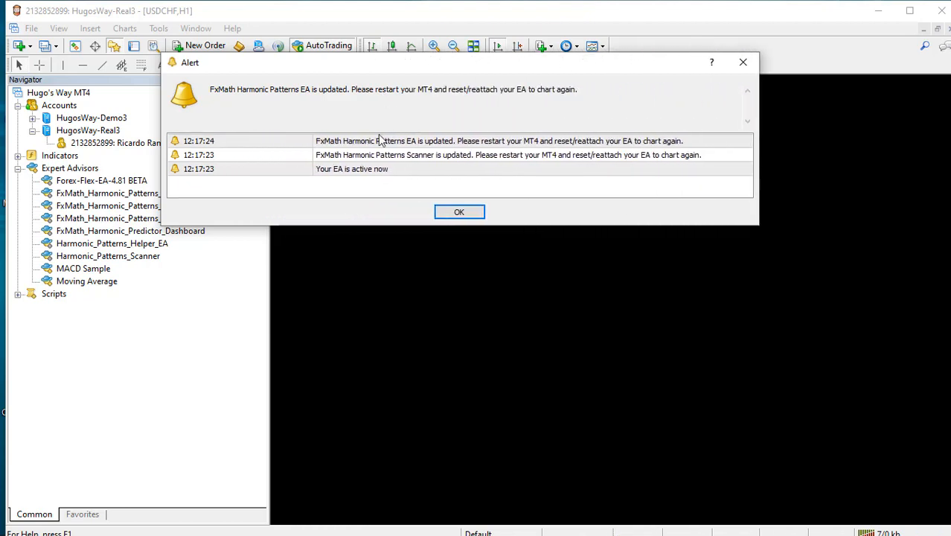
mouse_move(500, 154)
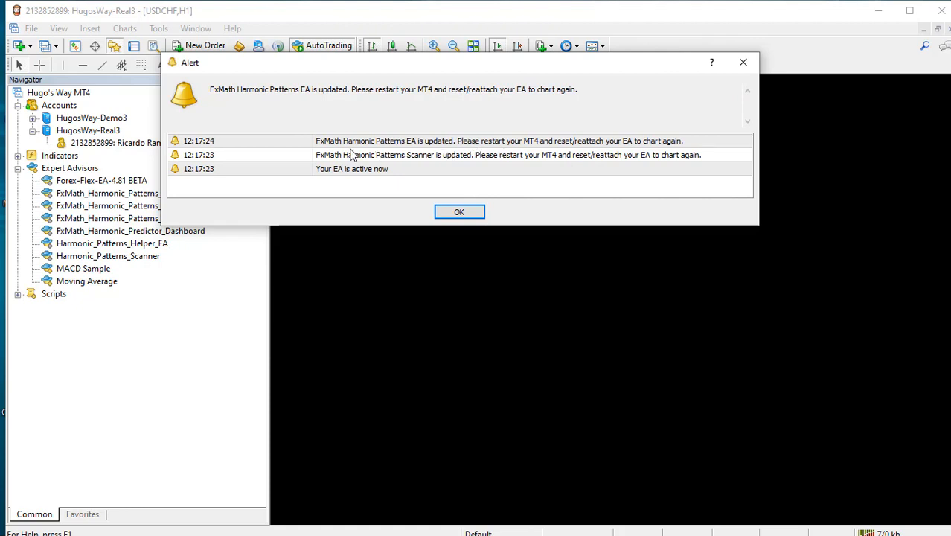
mouse_move(440, 149)
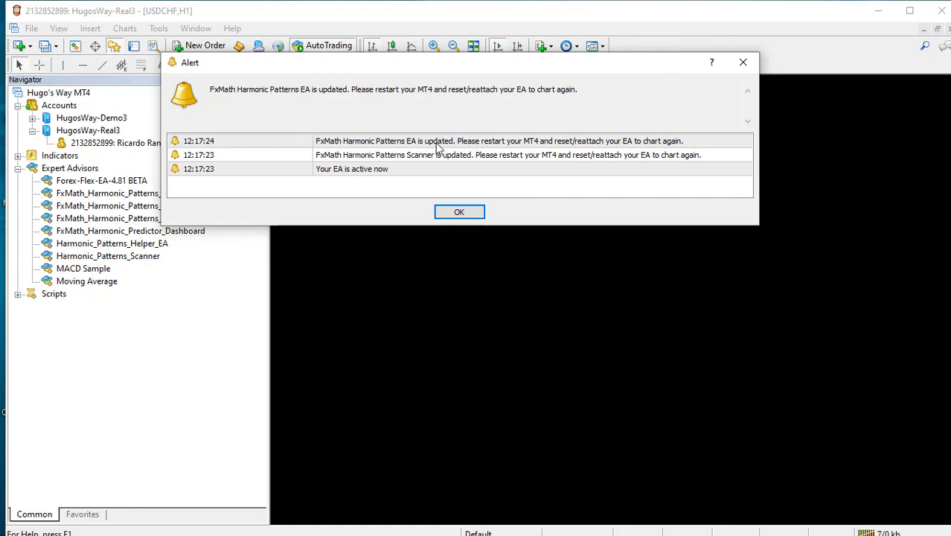
mouse_move(531, 154)
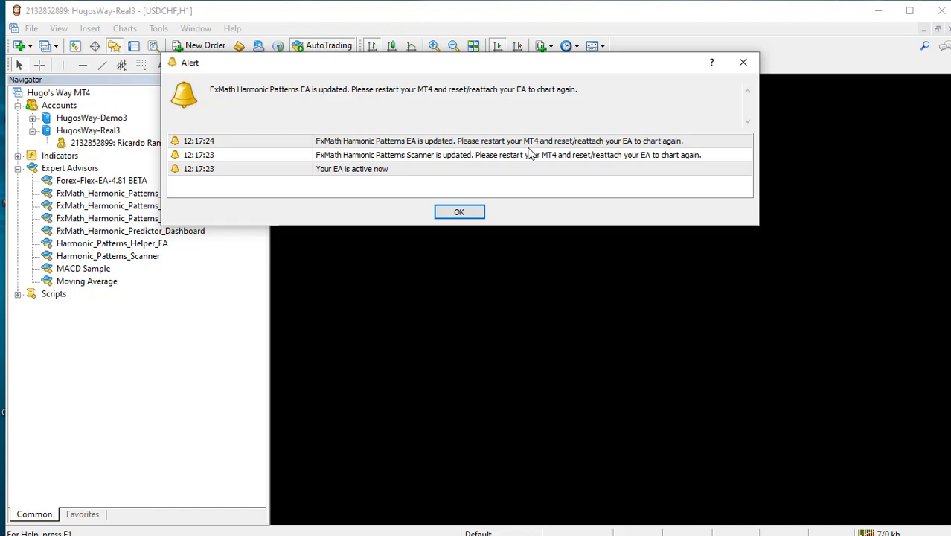
click(459, 211)
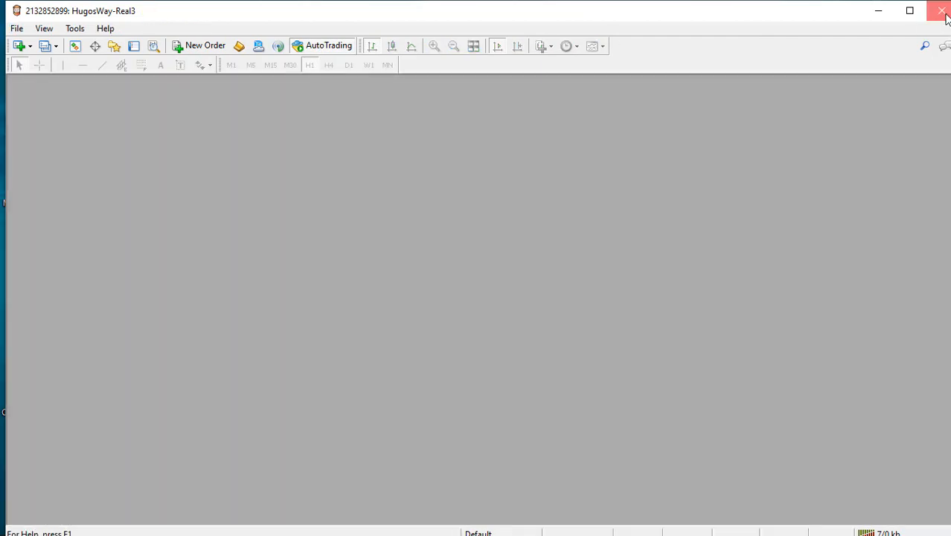
- Close MetaTrader 4 and relaunch it from the Hugo's Way desktop shortcut
click(943, 10)
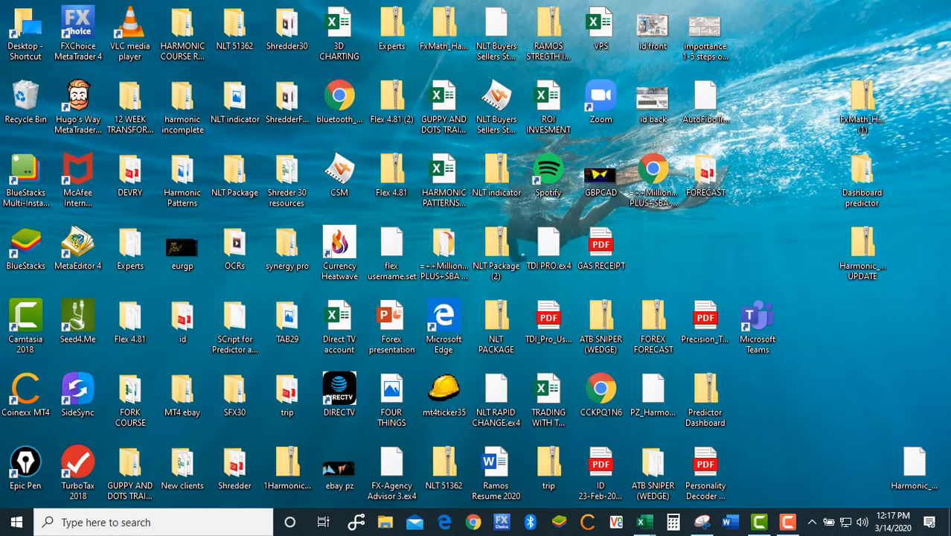
click(78, 101)
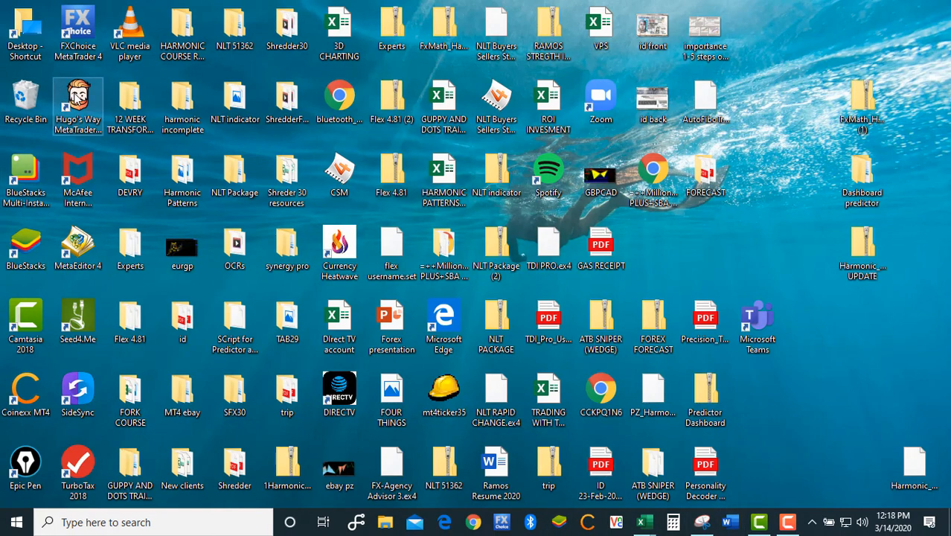
mouse_move(77, 97)
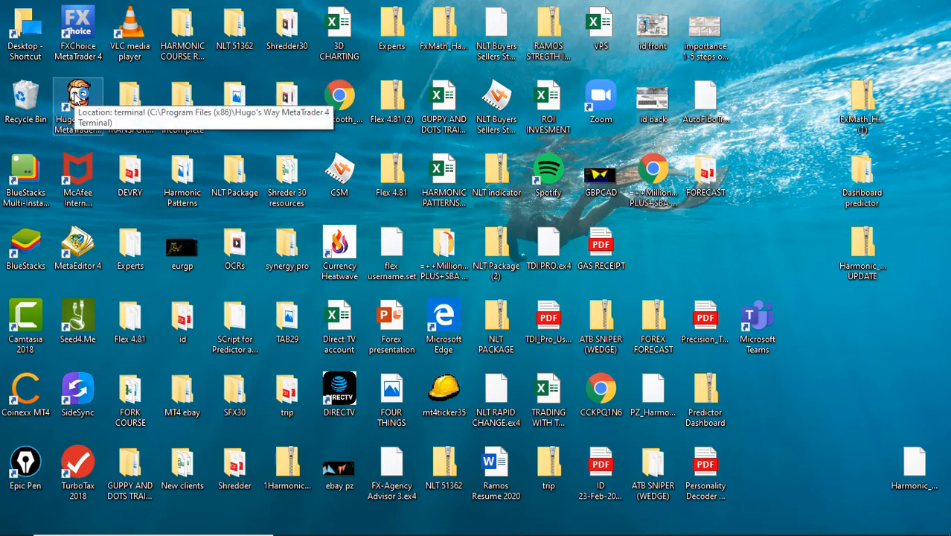
double_click(77, 102)
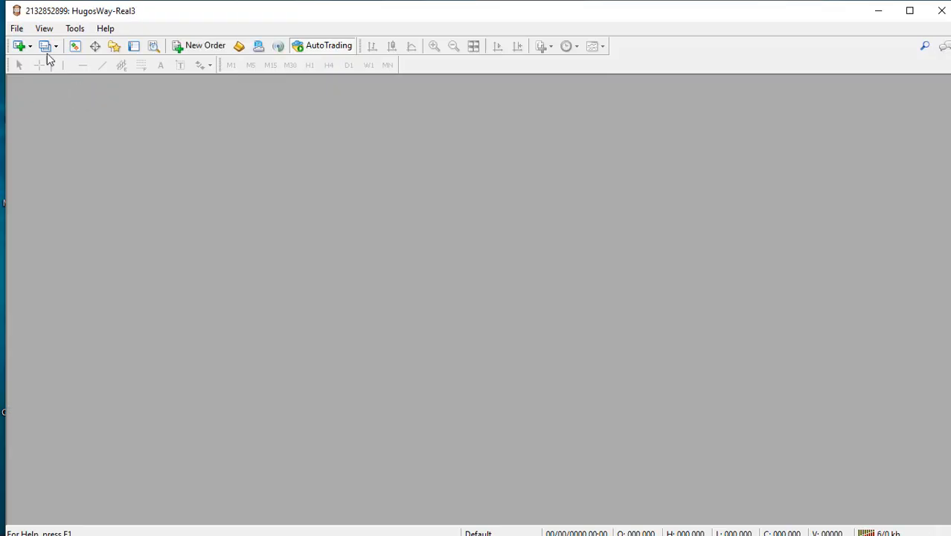
mouse_move(18, 46)
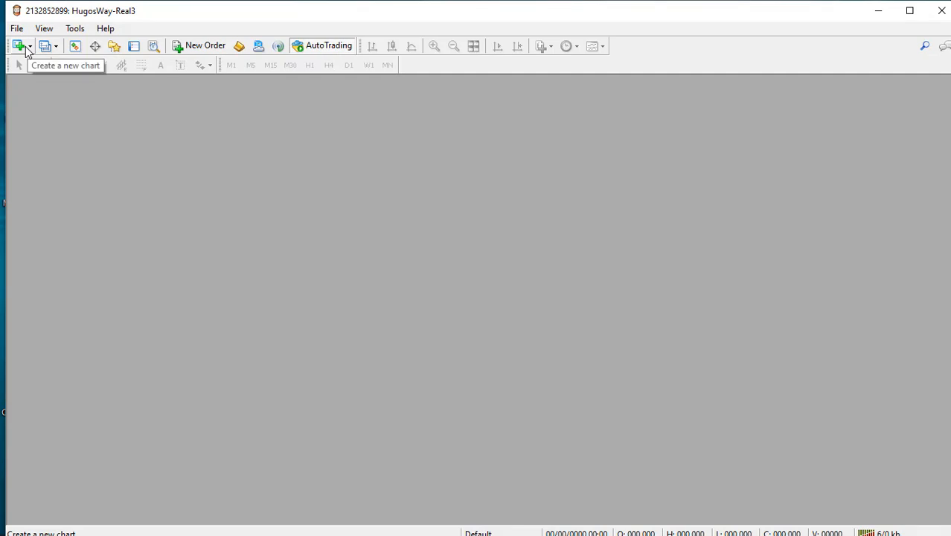
- Open a maximized new USDCHF hourly chart and show the Navigator beside it
click(17, 46)
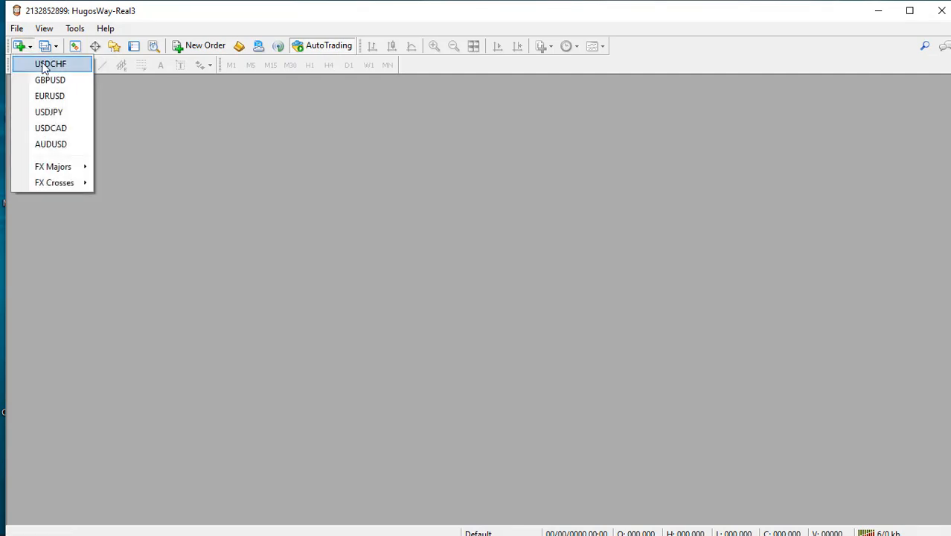
click(51, 62)
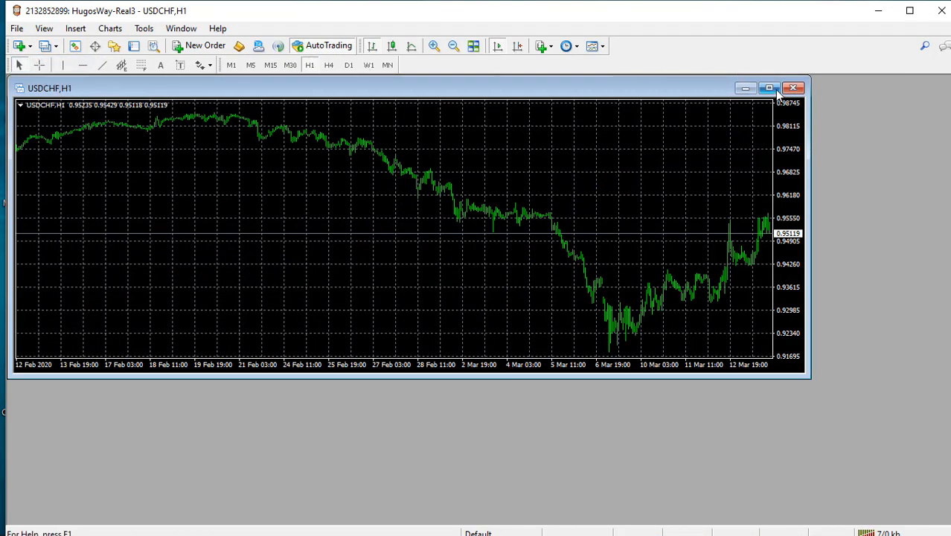
click(768, 88)
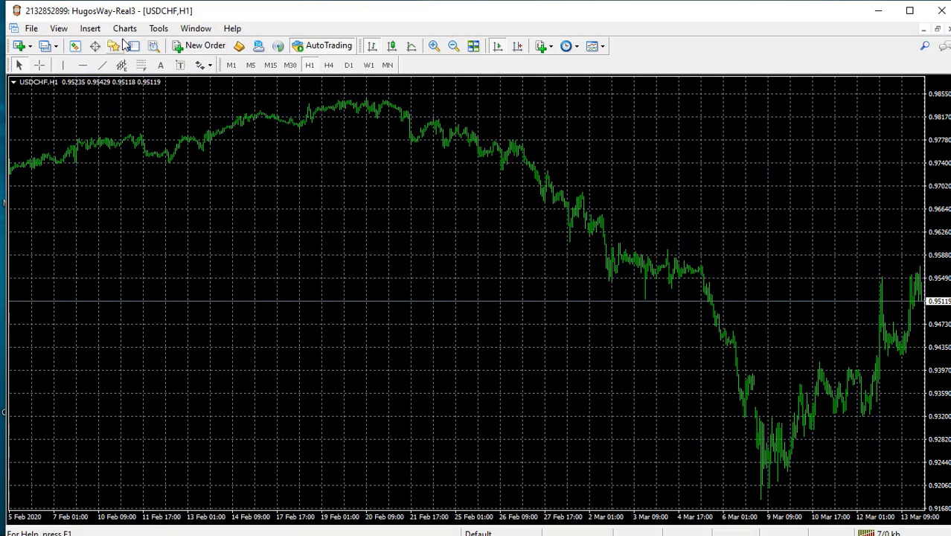
mouse_move(113, 46)
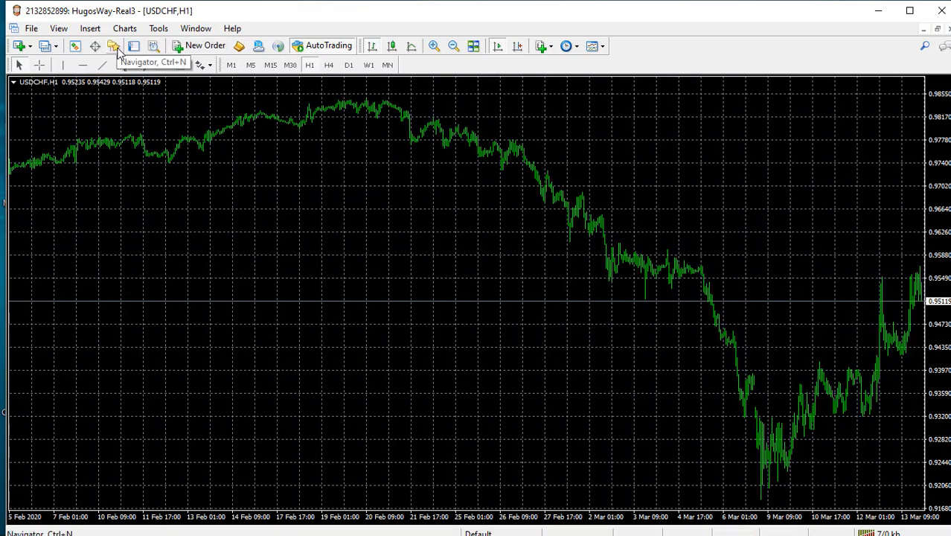
click(114, 46)
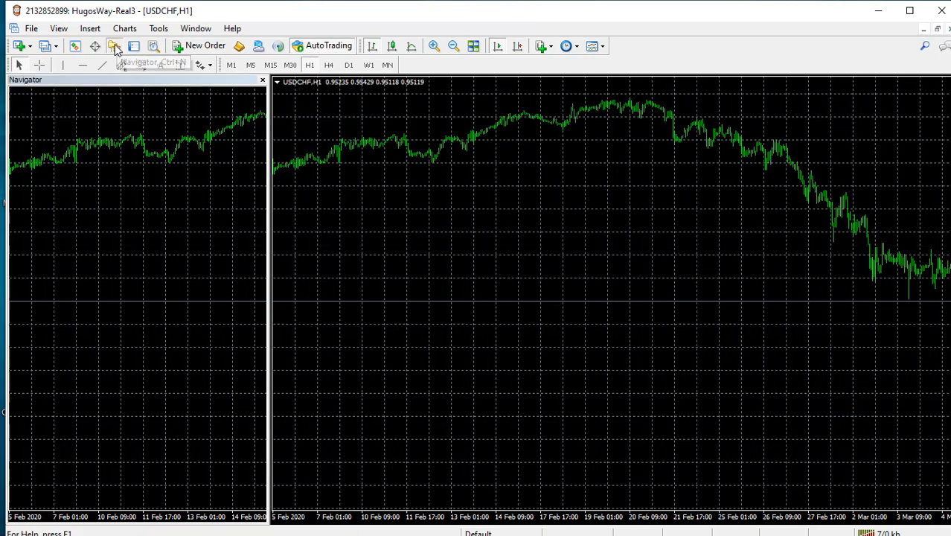
- Reattach Harmonic_Patterns_Scanner from Expert Advisors to the USDCHF chart and dismiss its restart alerts
click(116, 45)
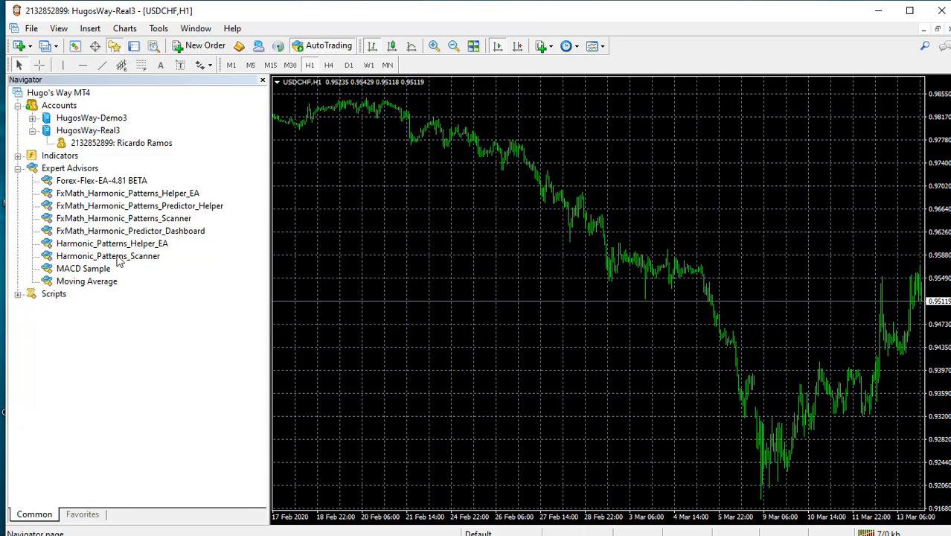
mouse_move(90, 265)
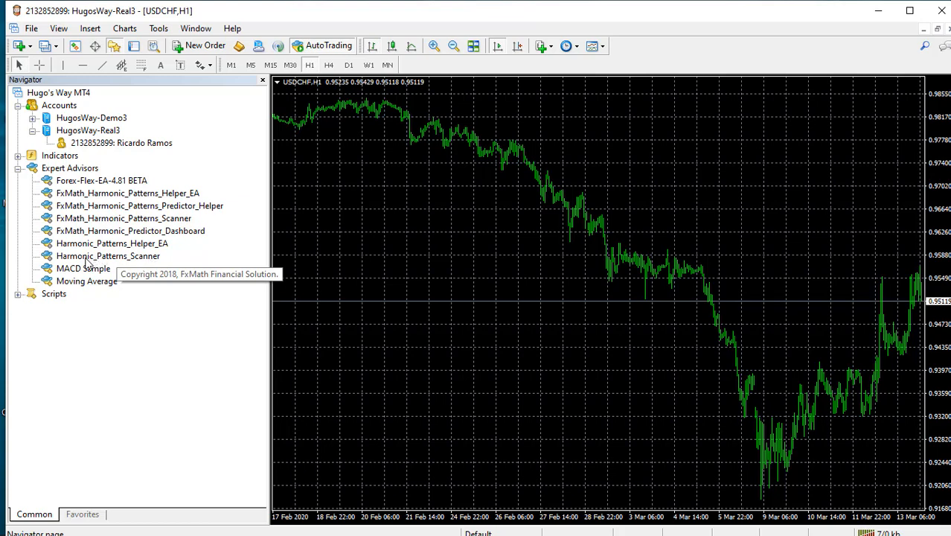
mouse_move(81, 270)
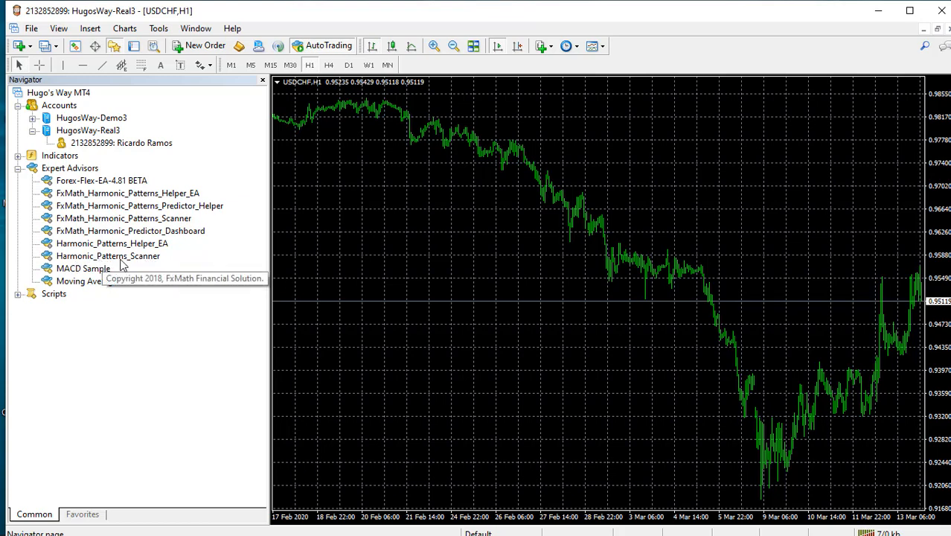
double_click(108, 256)
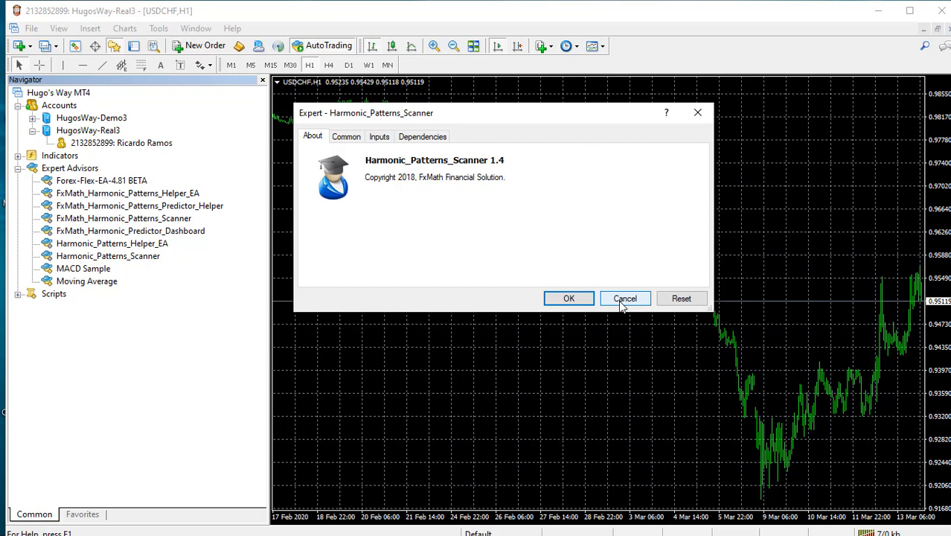
click(569, 298)
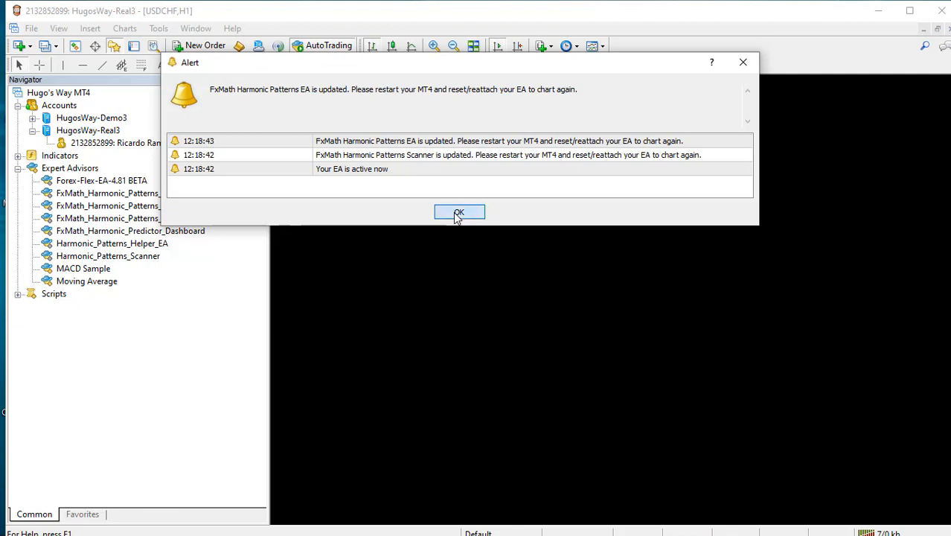
click(459, 211)
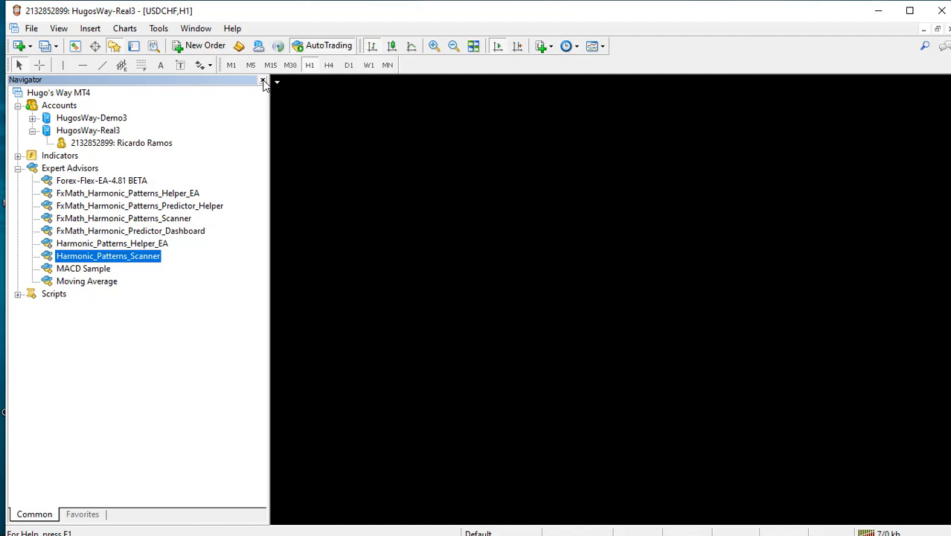
- Attach FxMath_Harmonic_Patterns_Scanner, confirming it replaces the old scanner, and start it with default settings
double_click(123, 218)
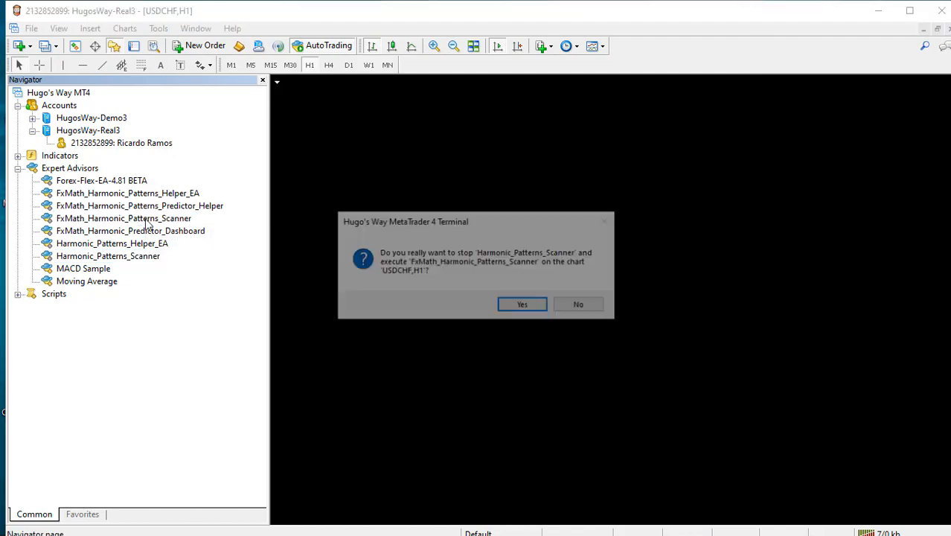
click(521, 304)
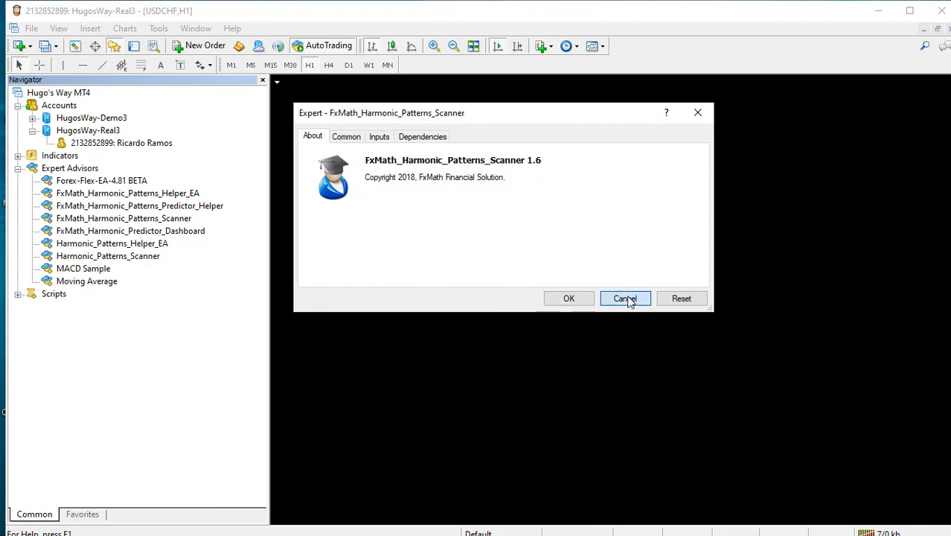
click(626, 298)
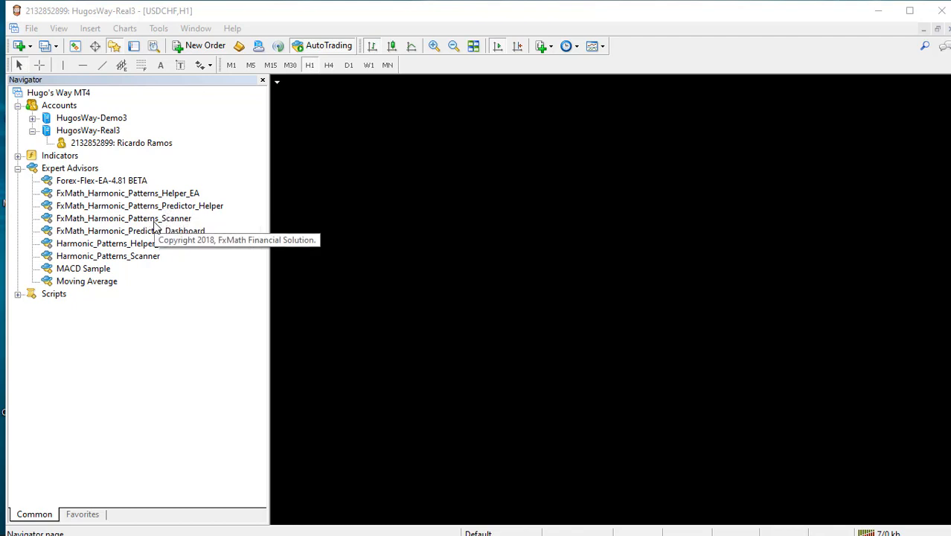
double_click(123, 218)
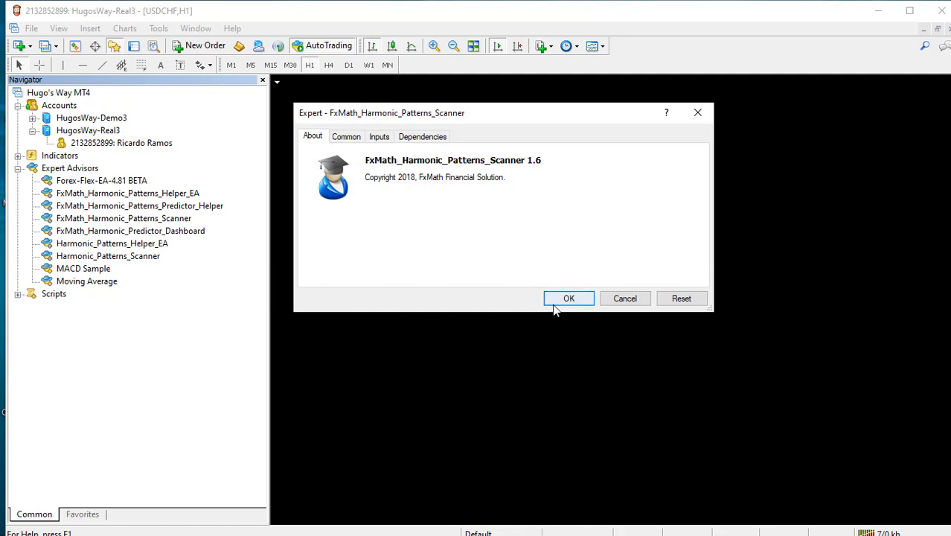
click(568, 297)
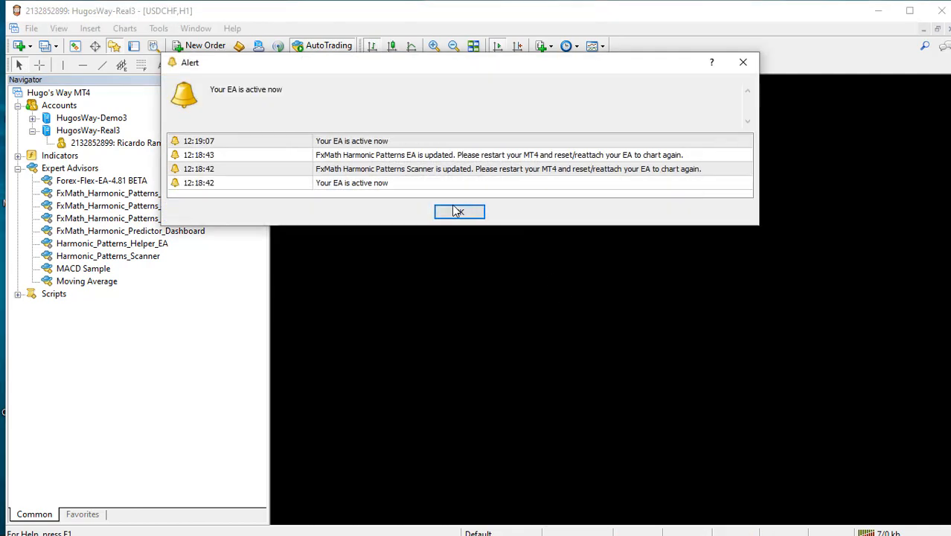
mouse_move(325, 146)
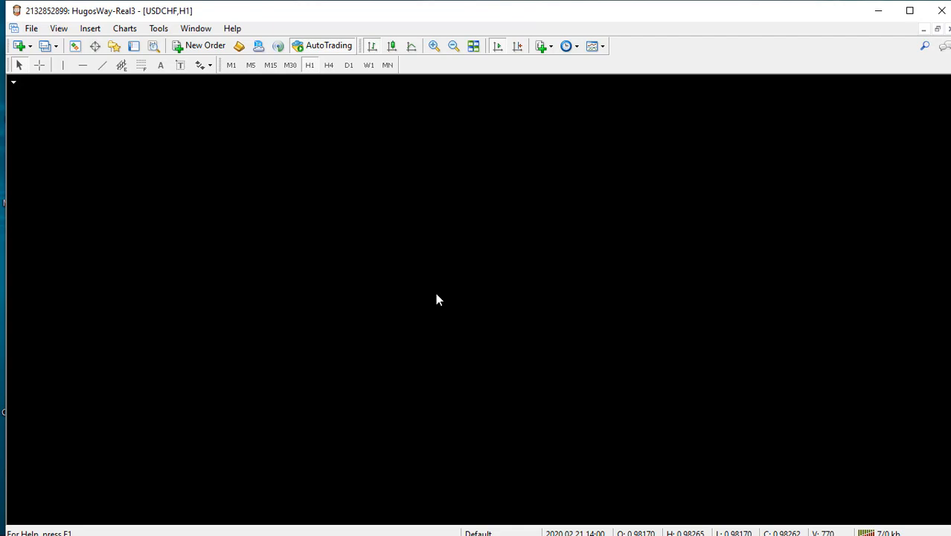
mouse_move(434, 278)
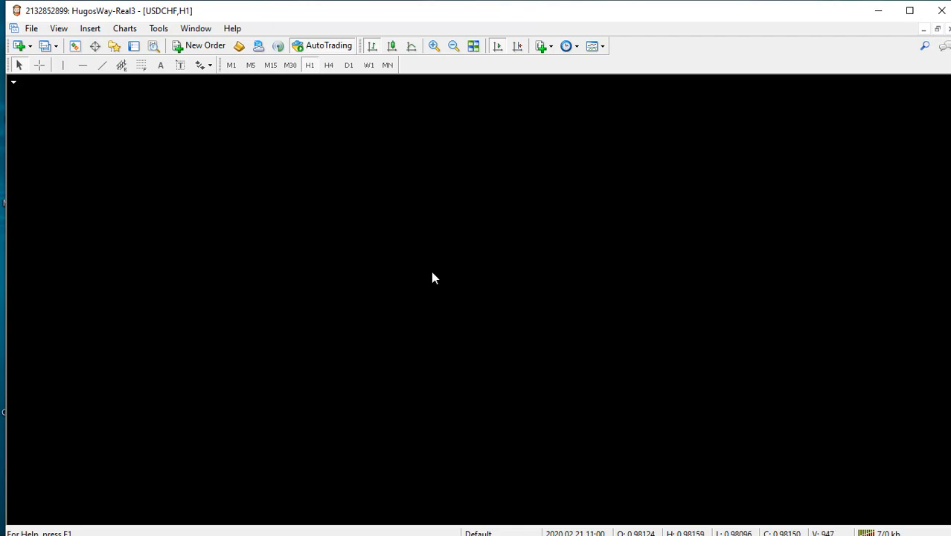
mouse_move(553, 215)
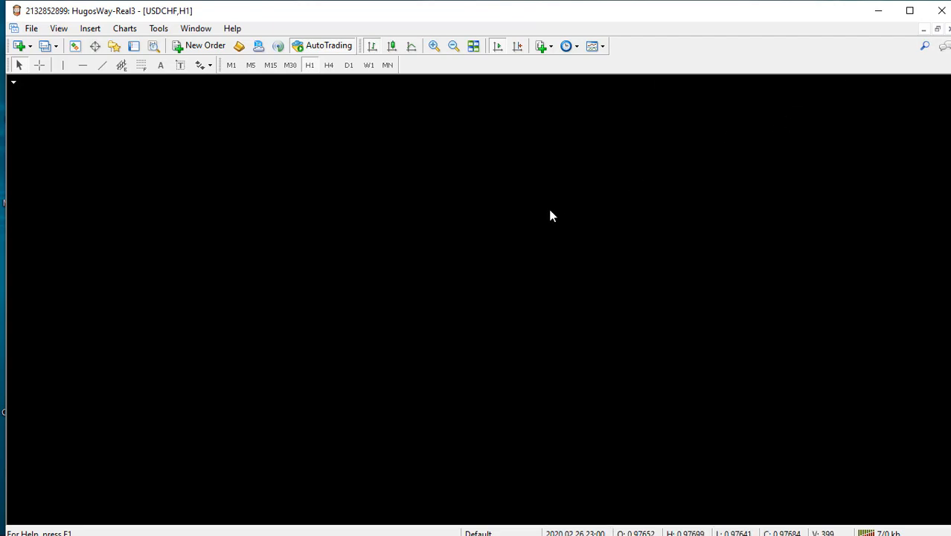
mouse_move(705, 55)
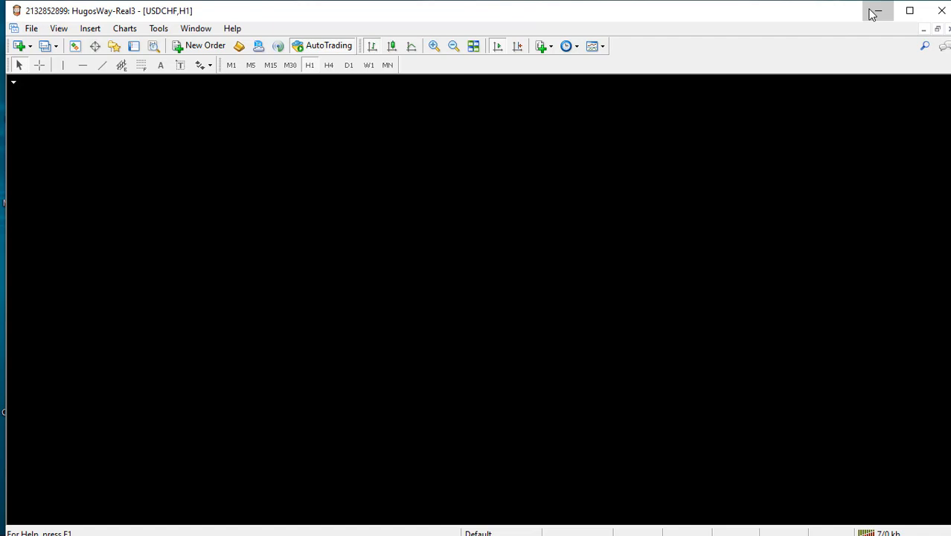
- Minimise MetaTrader 4 to show the Windows desktop
click(926, 10)
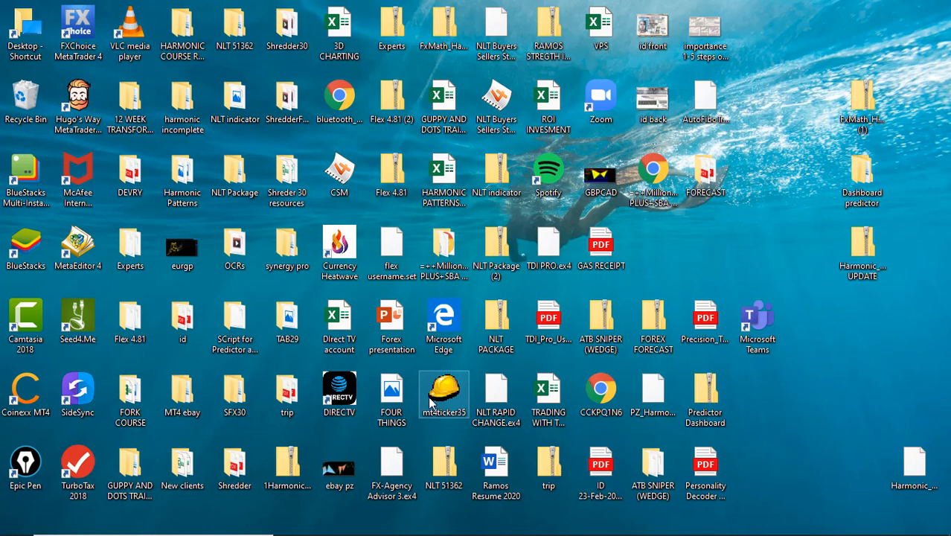
mouse_move(443, 399)
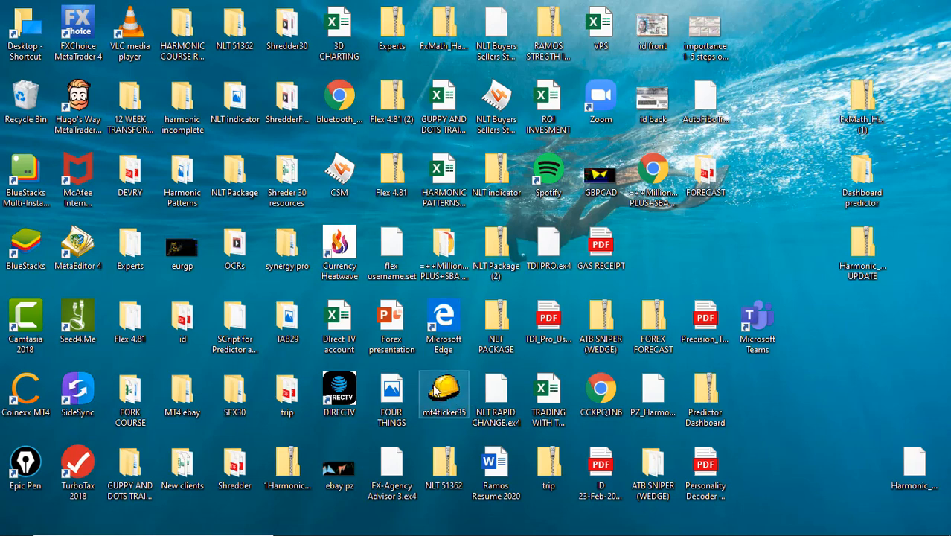
mouse_move(439, 389)
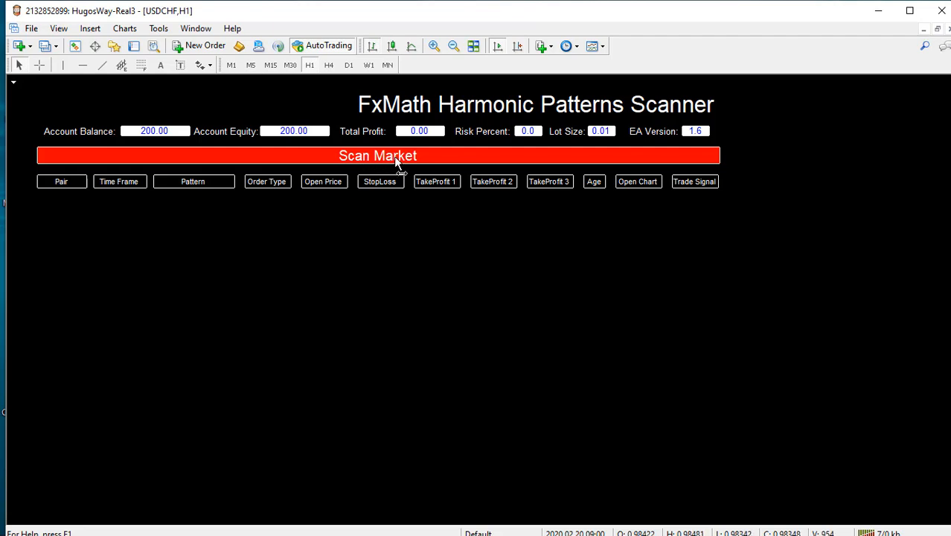
- Run Scan Market on the FxMath dashboard, listing USDJPY, EURJPY, XAGUSD and CHFJPY patterns
click(378, 154)
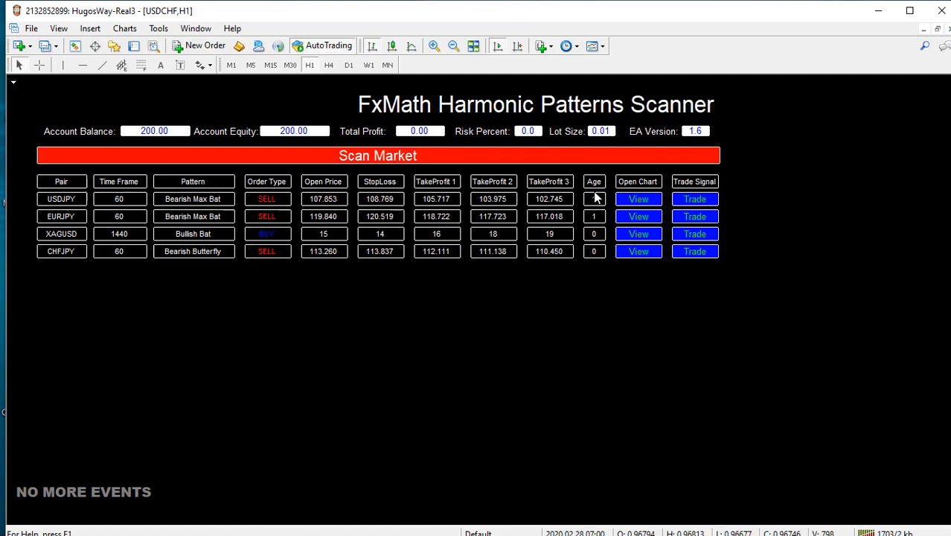
mouse_move(658, 209)
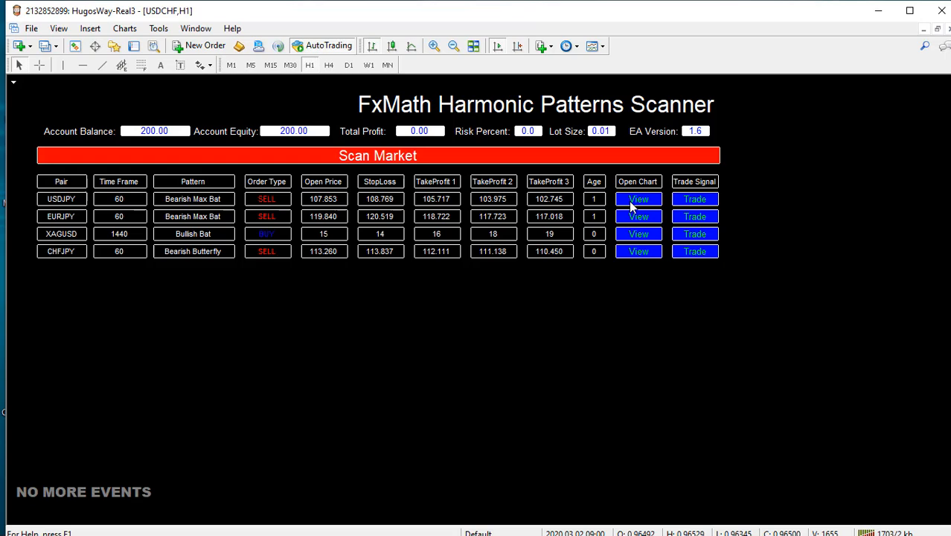
- View the USDJPY and EURJPY Bearish Max Bat pattern charts, then return to the USDCHF,H1 scanner dashboard
click(637, 200)
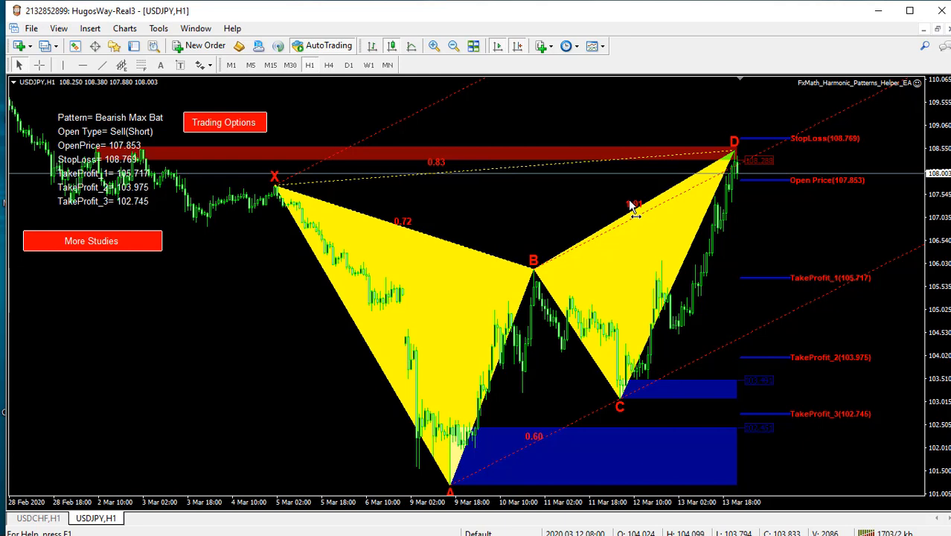
mouse_move(530, 439)
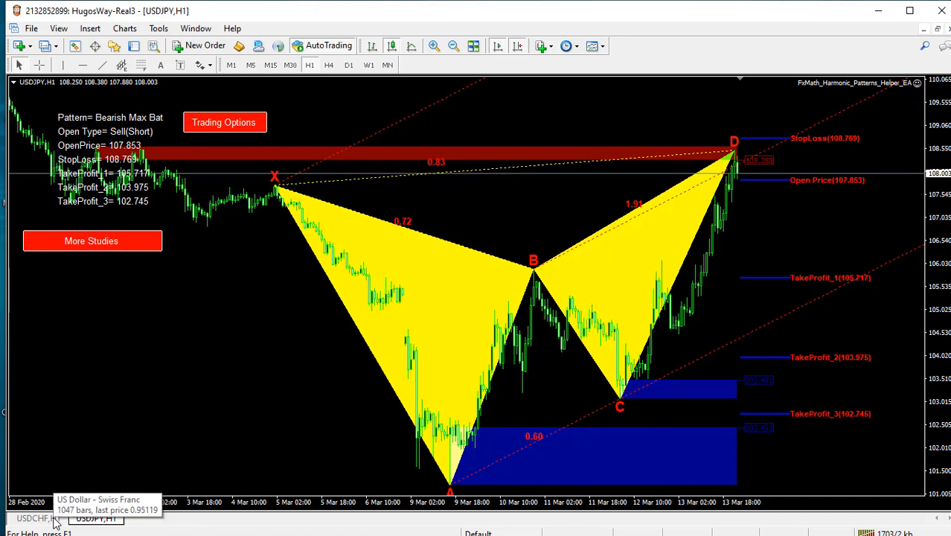
mouse_move(38, 524)
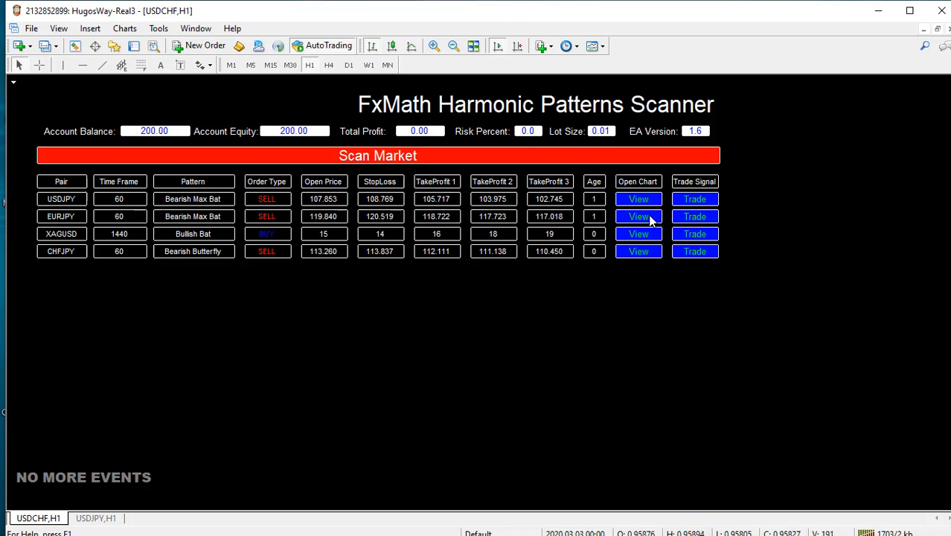
click(638, 217)
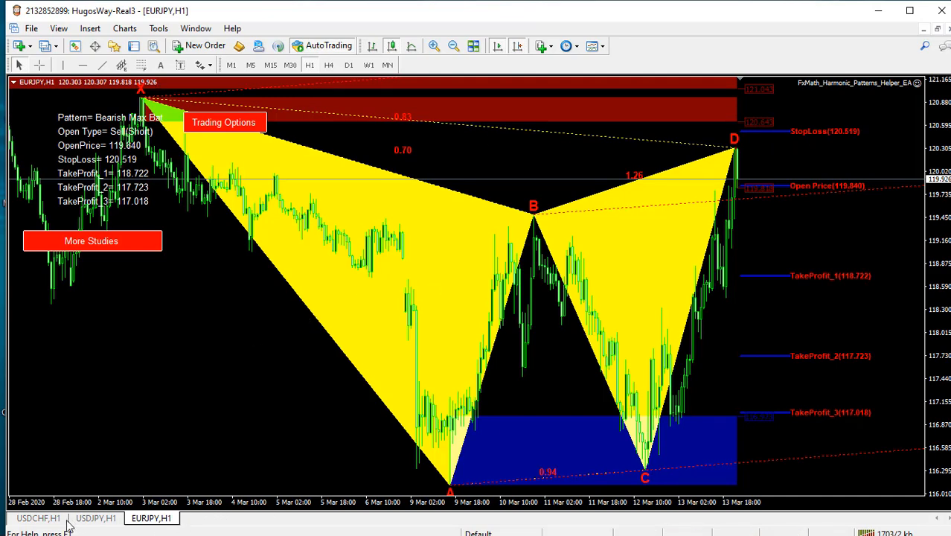
click(39, 518)
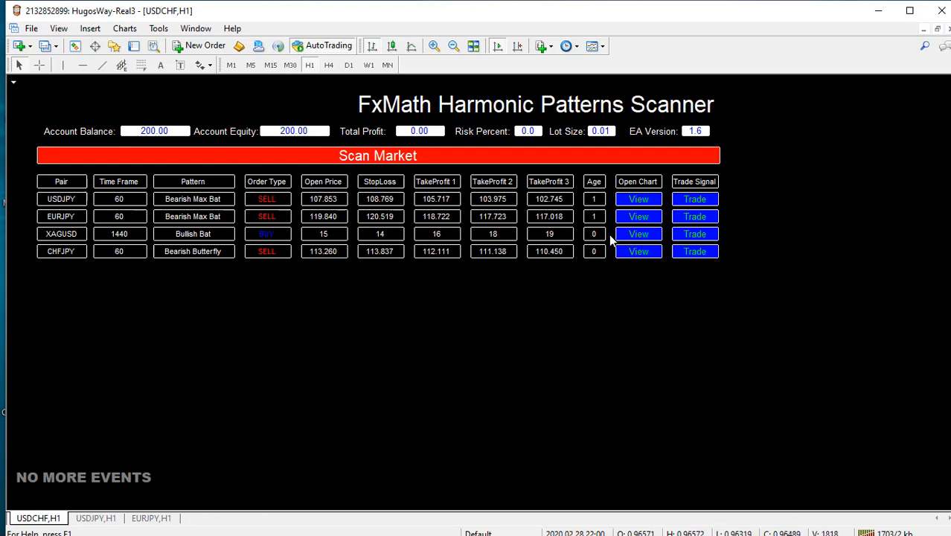
mouse_move(563, 244)
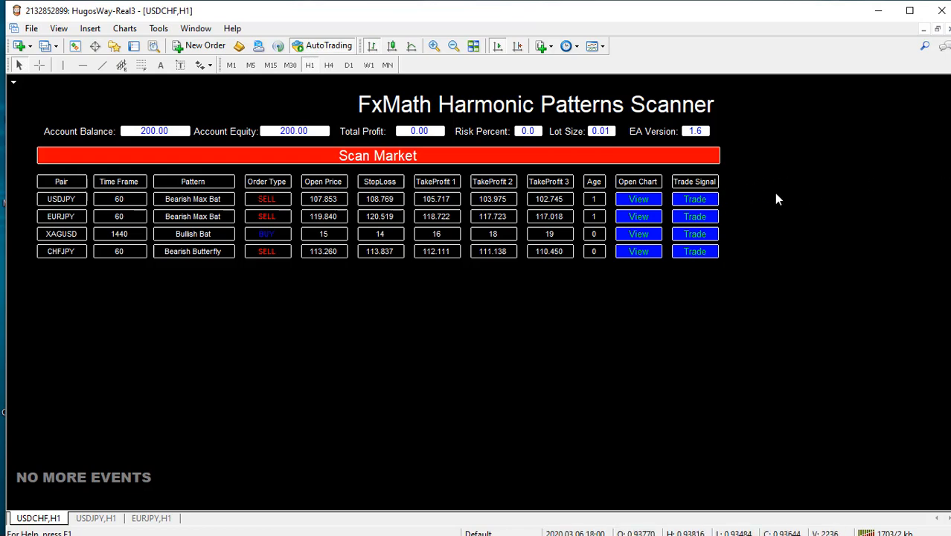
mouse_move(866, 137)
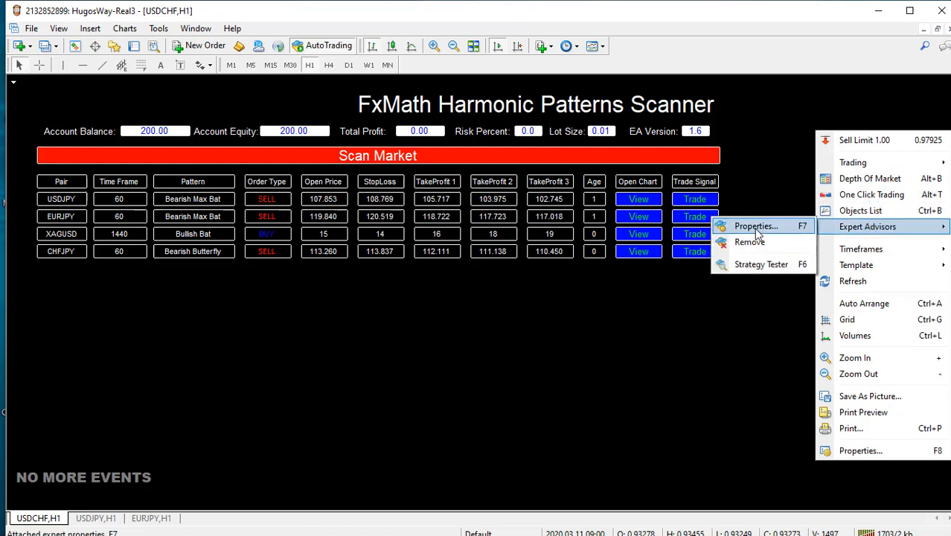
- In the scanner expert's Inputs, begin editing the TFs timeframe list value
click(756, 226)
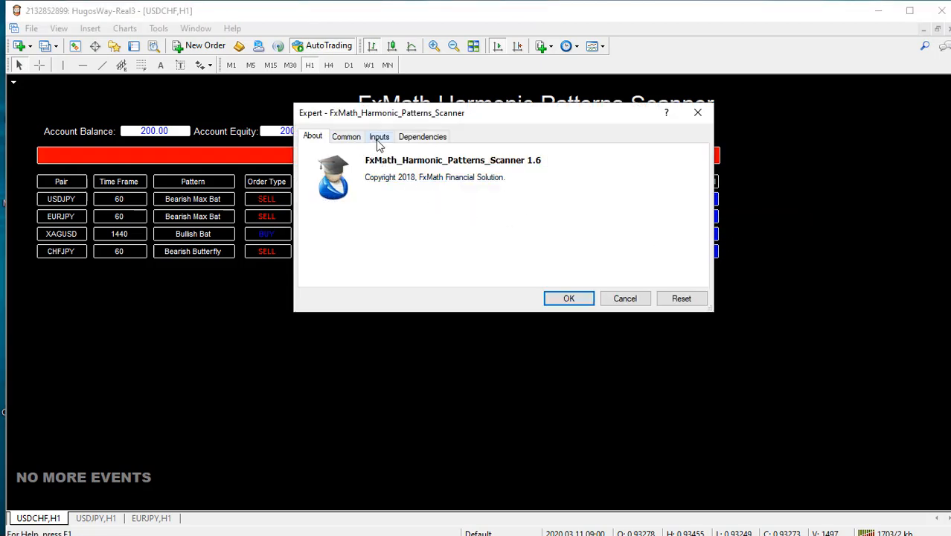
click(378, 137)
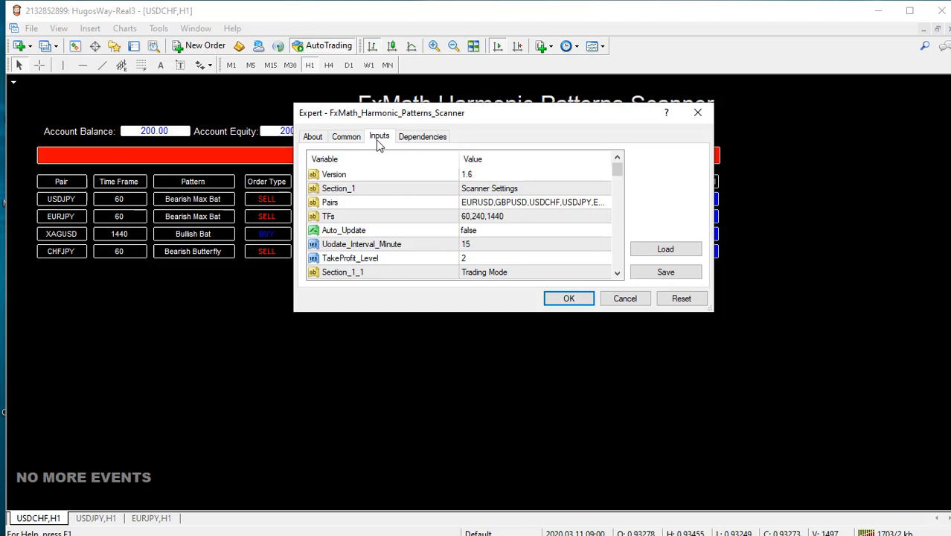
mouse_move(518, 237)
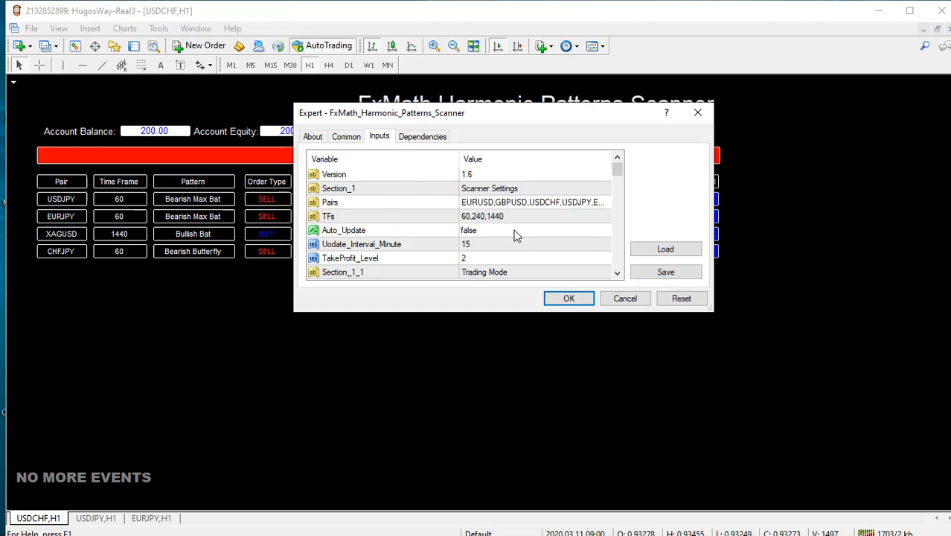
mouse_move(468, 223)
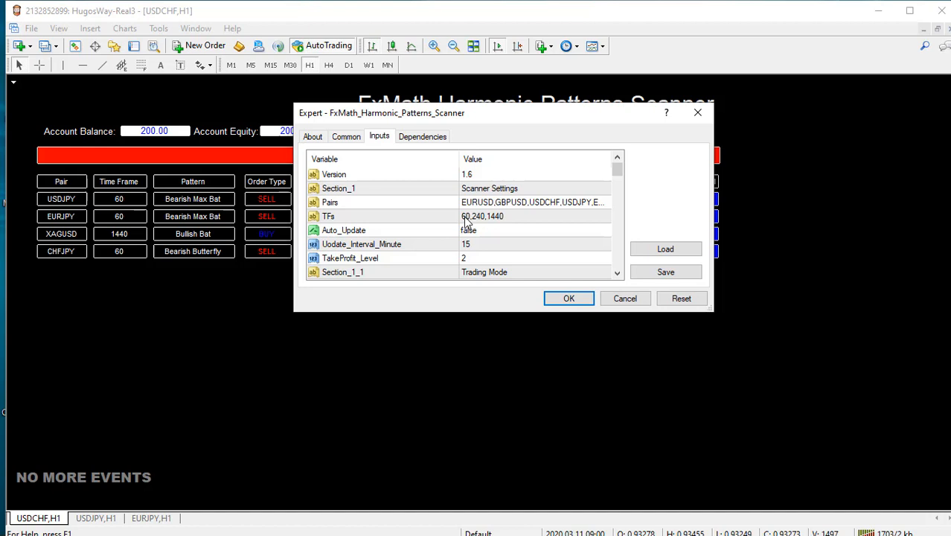
click(533, 216)
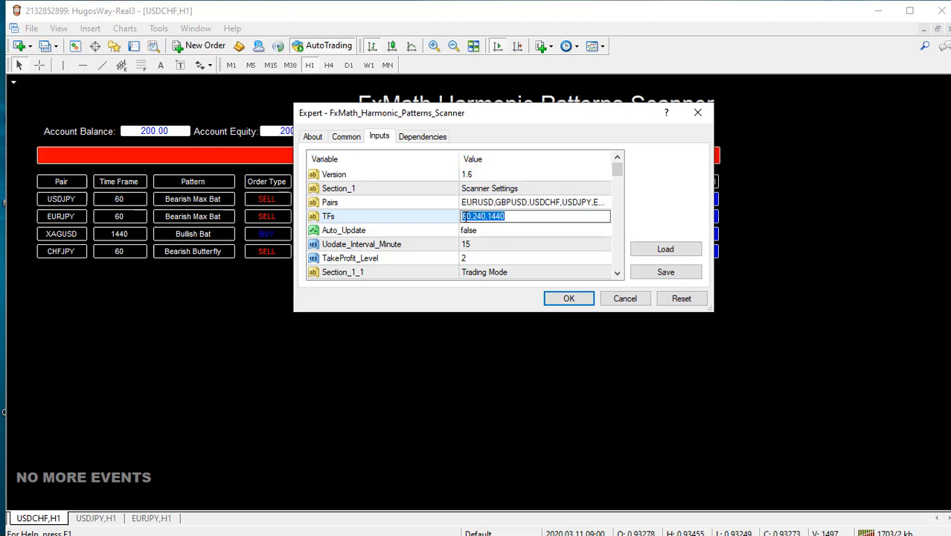
text(1)
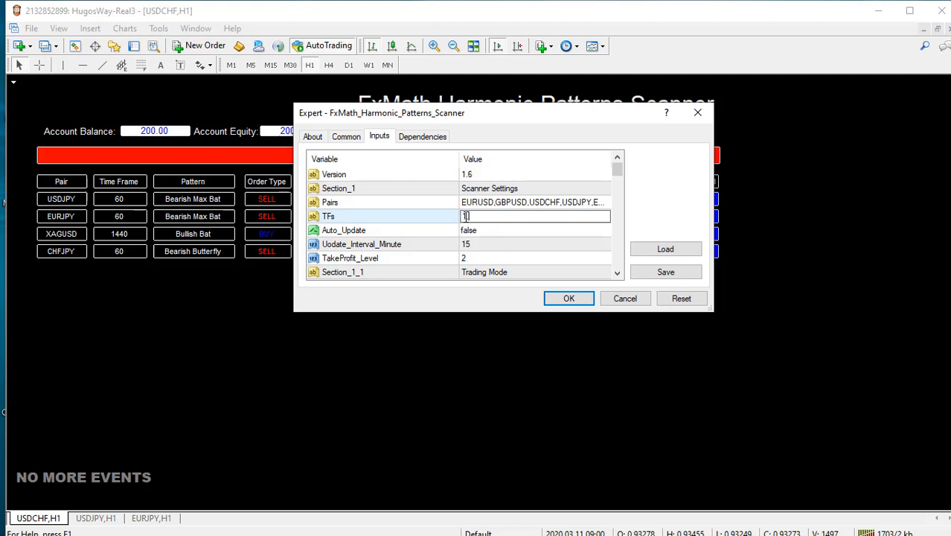
text(5,)
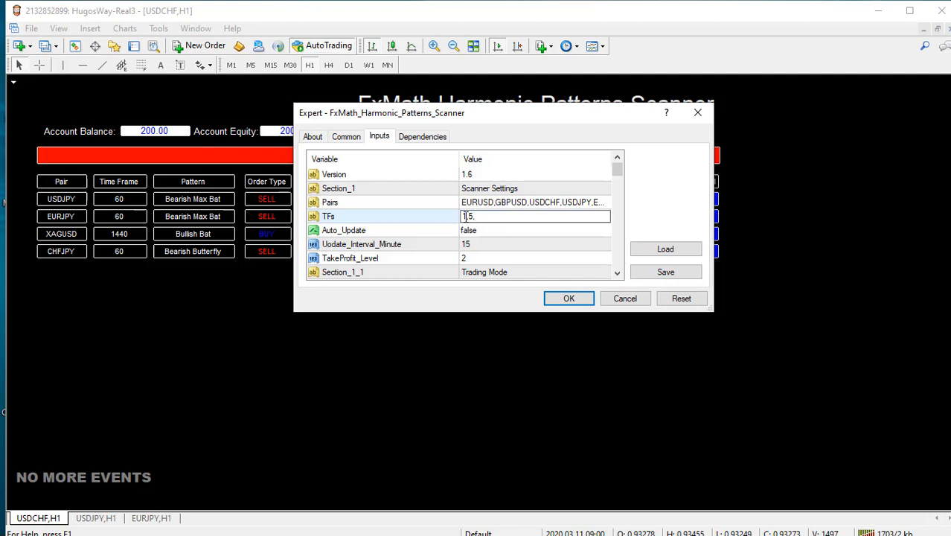
text(15,)
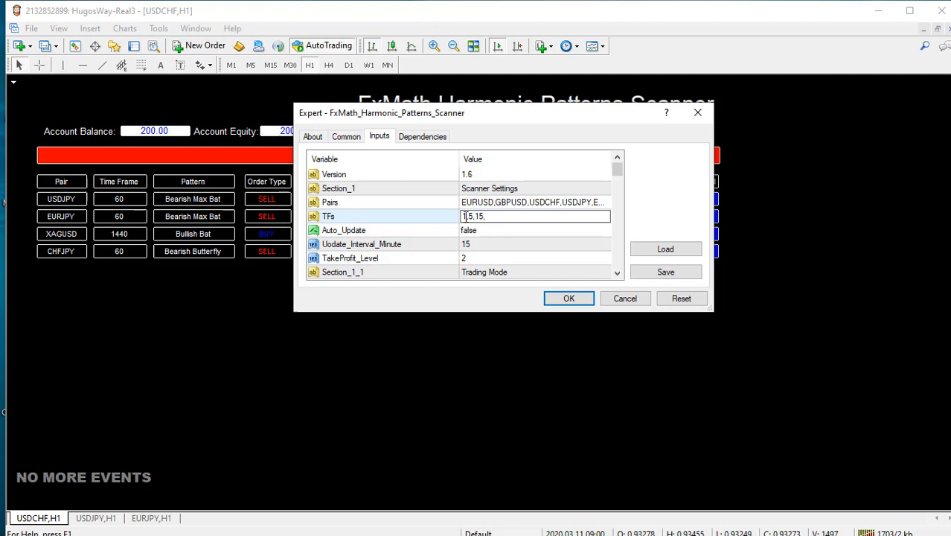
text(30)
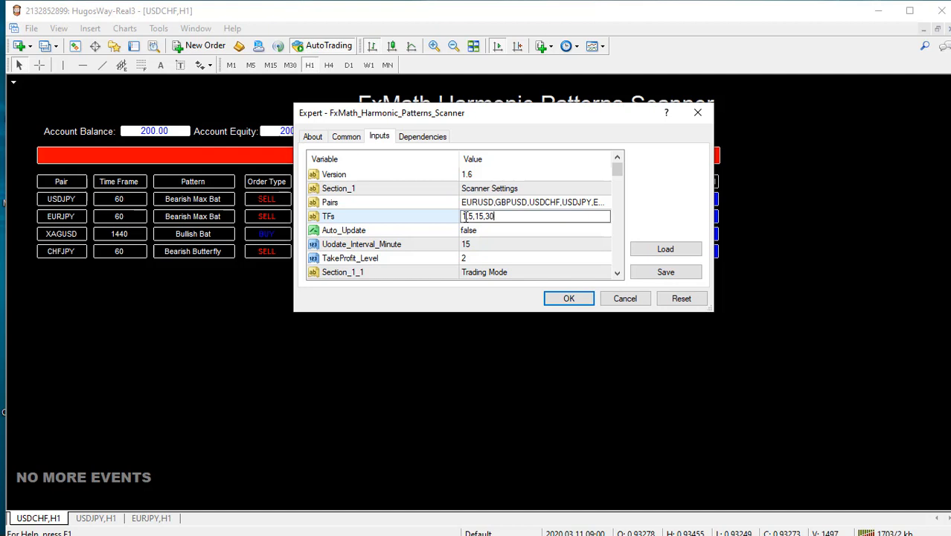
- Replace the TFs value with only 15 and apply the new scanner settings
triple_click(477, 216)
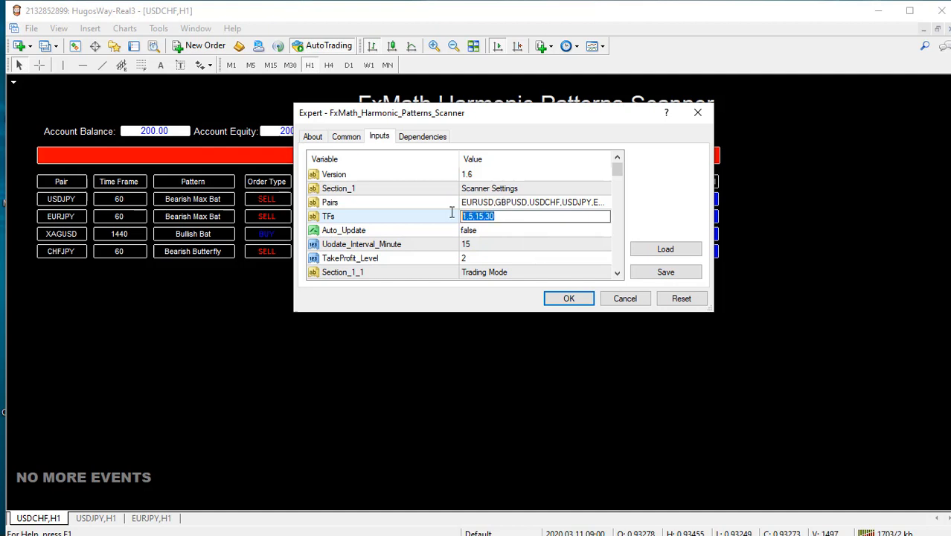
text(15)
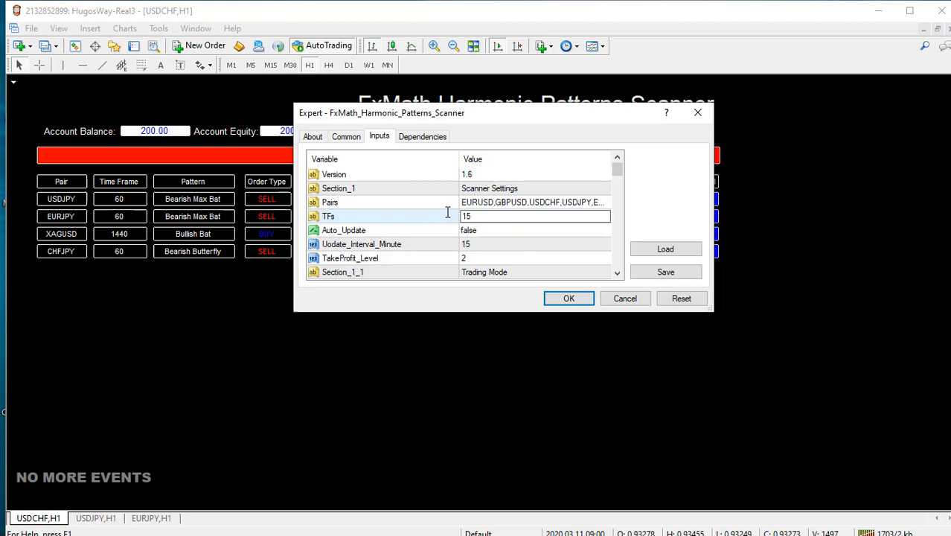
click(536, 216)
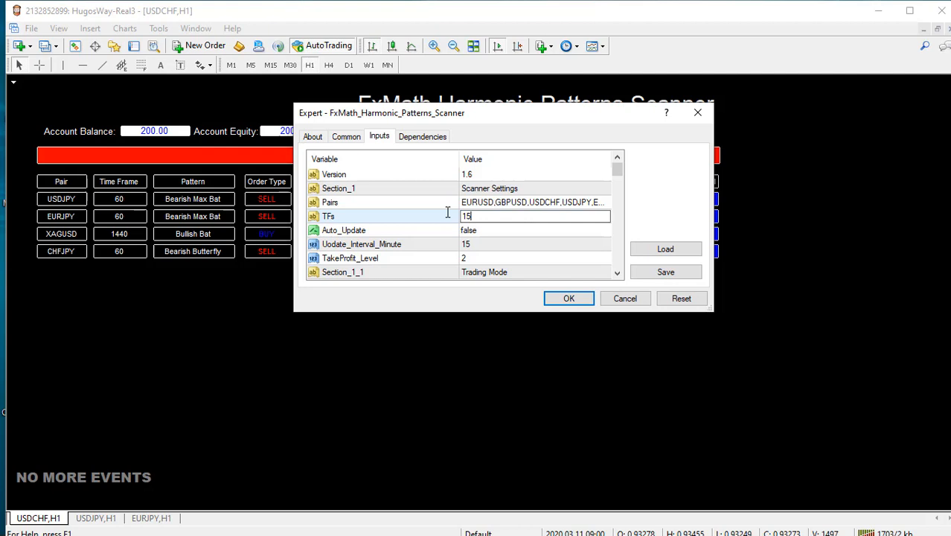
text(.)
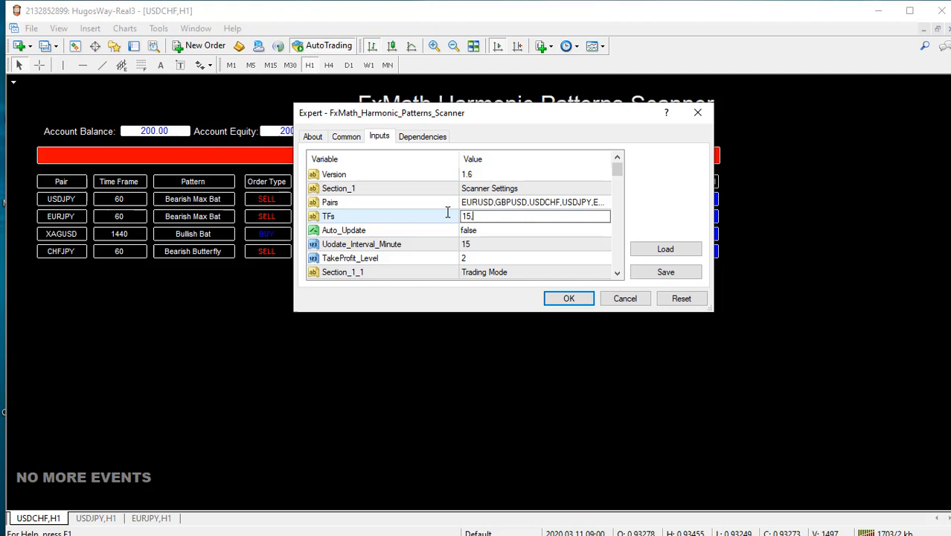
text(,1)
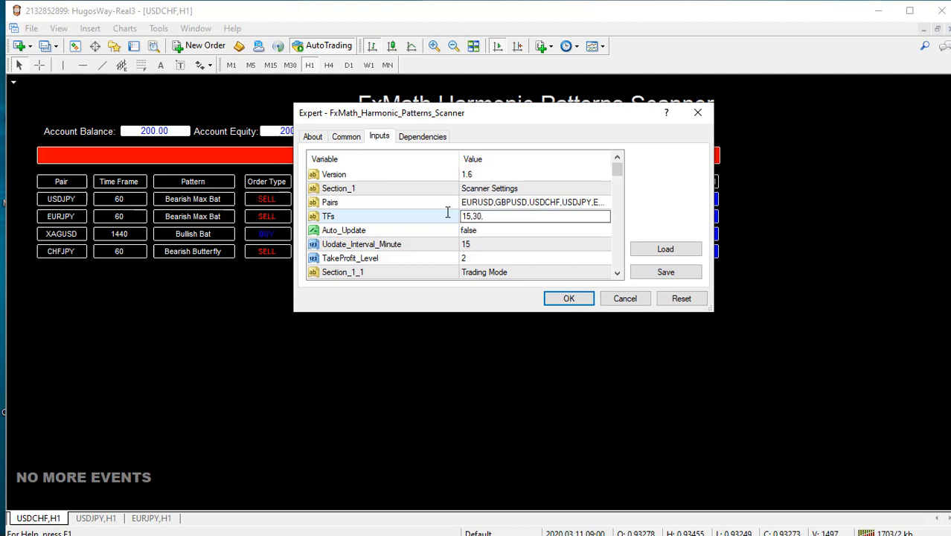
key(Backspace)
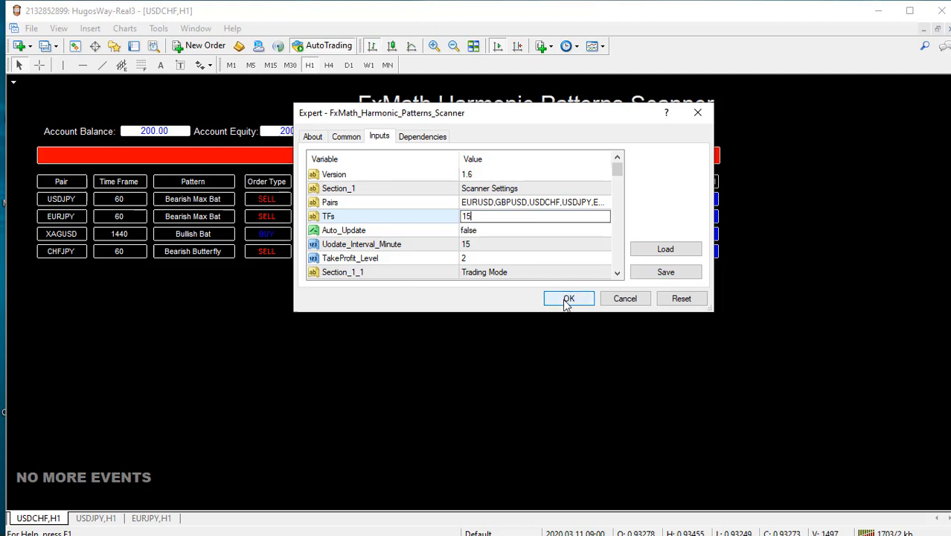
click(569, 298)
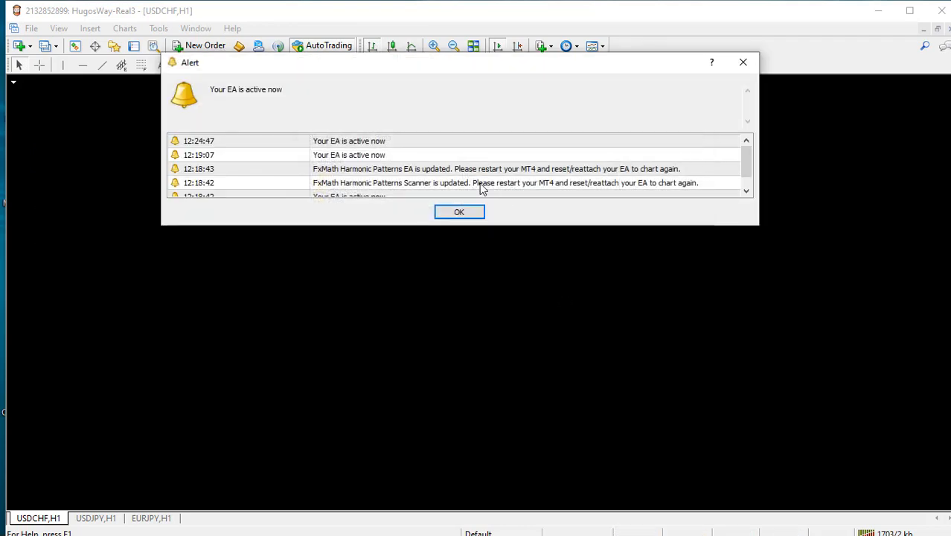
- Dismiss the EA activation alert and run a fresh Scan Market on the 15-minute timeframe
click(458, 212)
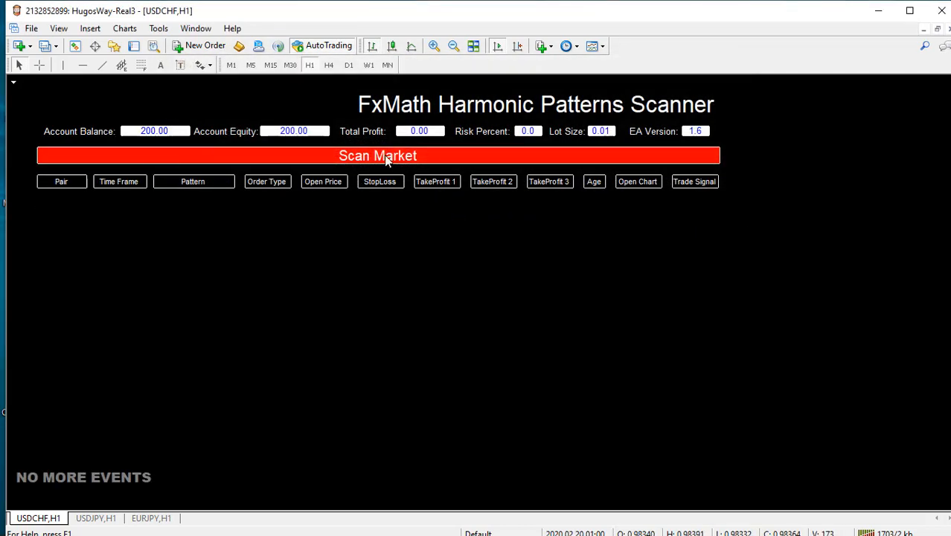
click(378, 155)
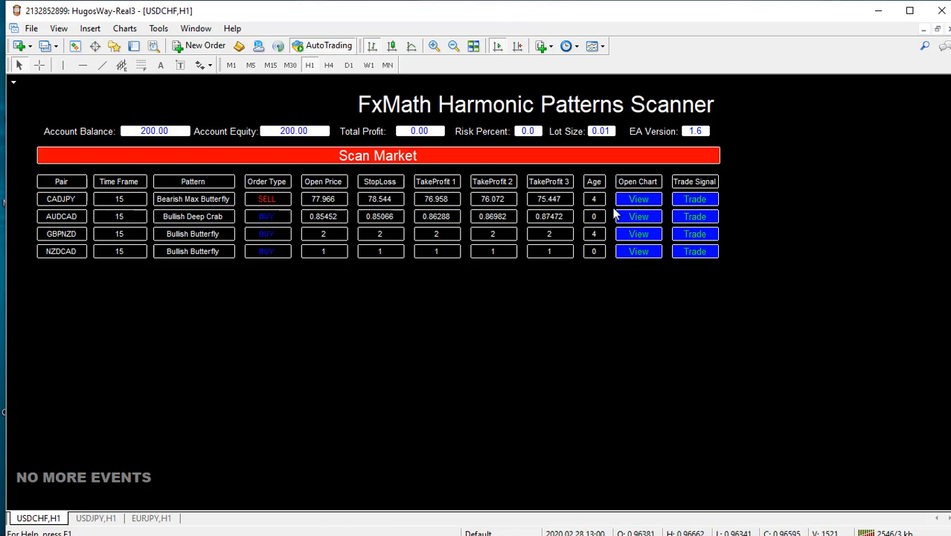
- Use View on the CADJPY row to show the CADJPY,M15 pattern chart
click(637, 199)
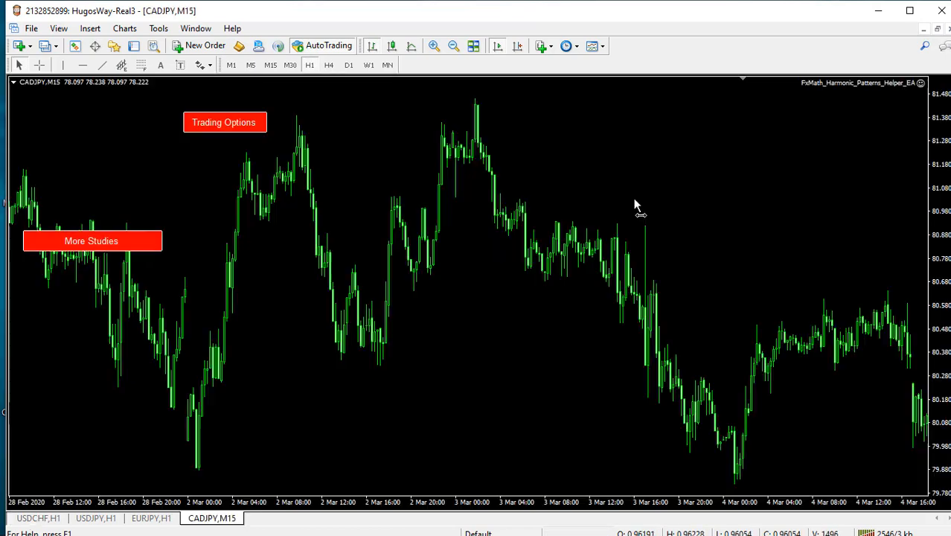